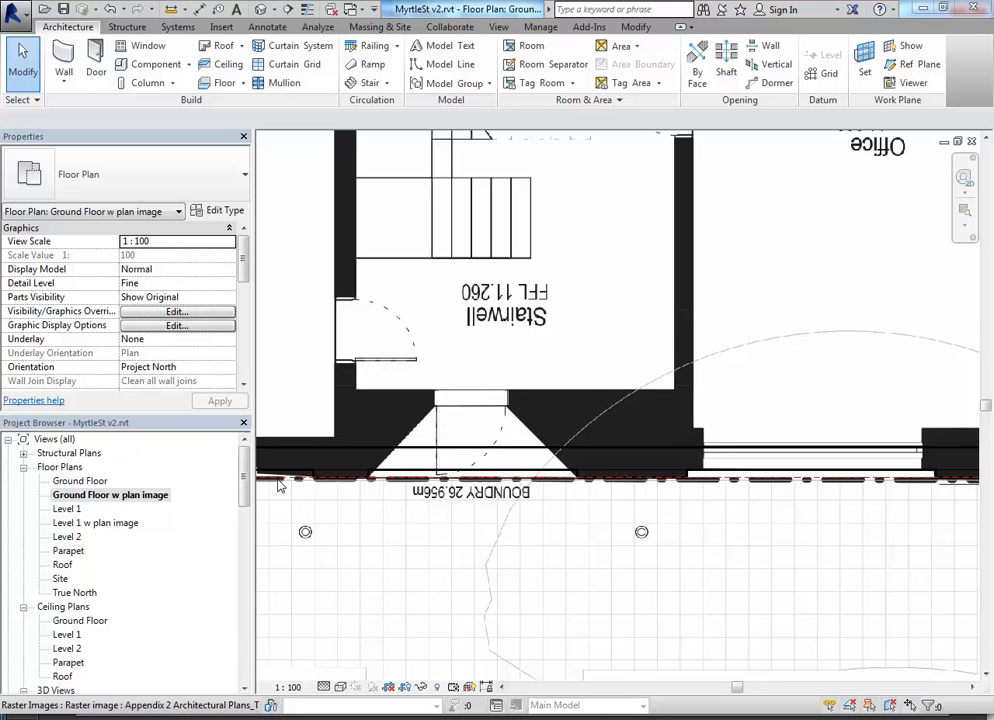
pyautogui.moveTo(670, 524)
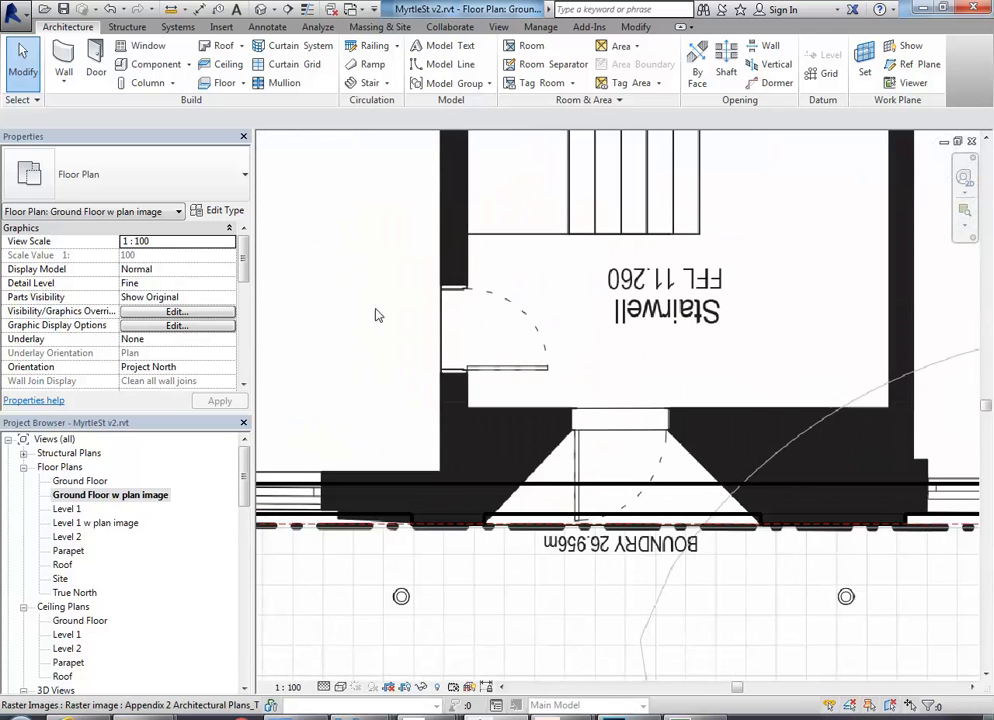
pyautogui.moveTo(620, 464)
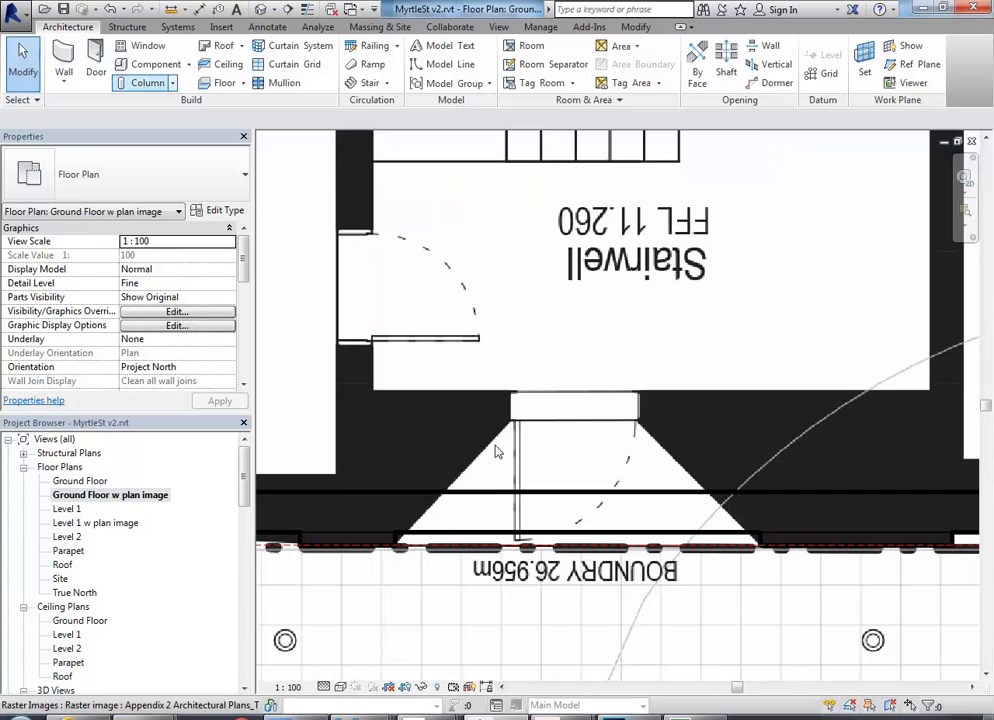
pyautogui.moveTo(96, 60)
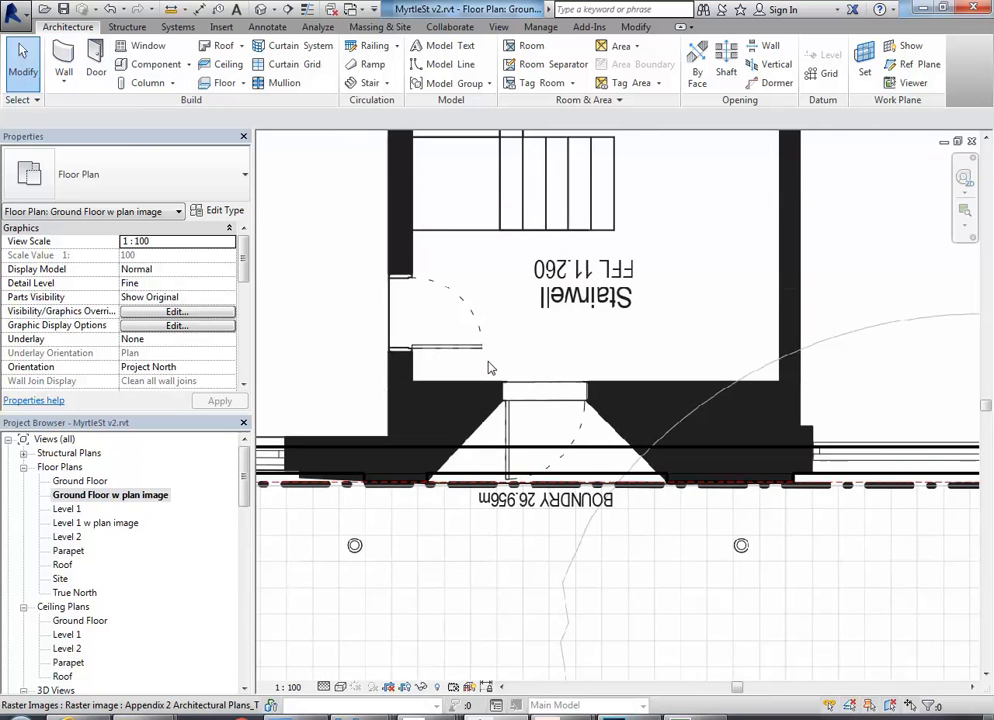
# - Select the ground-floor front wall and split it at the splayed entry edges
pyautogui.click(526, 458)
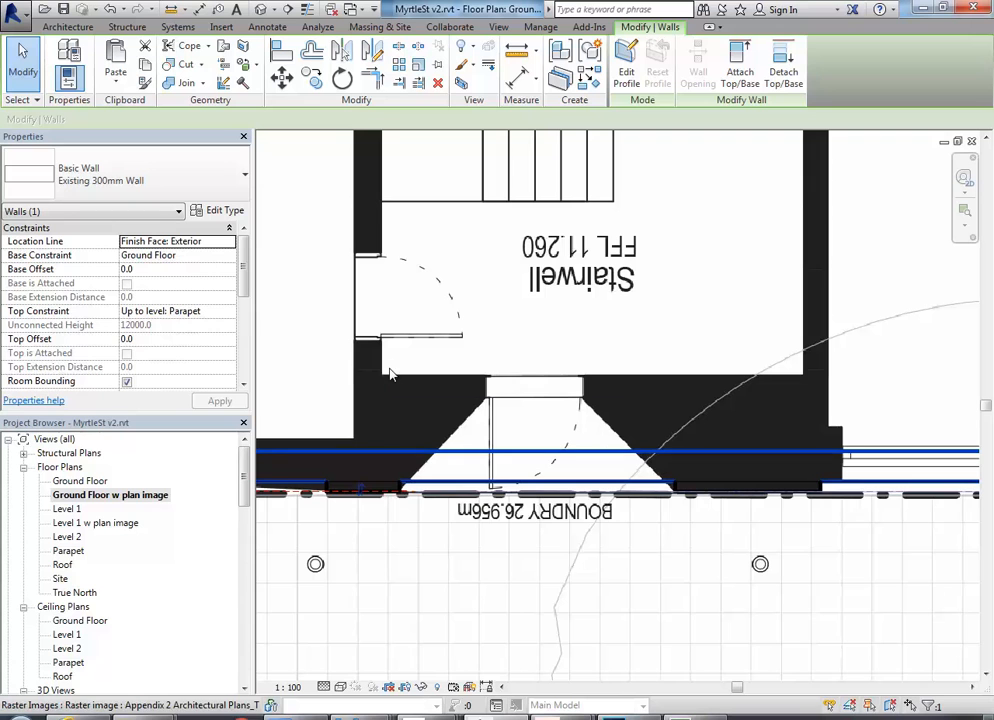
pyautogui.moveTo(428, 450)
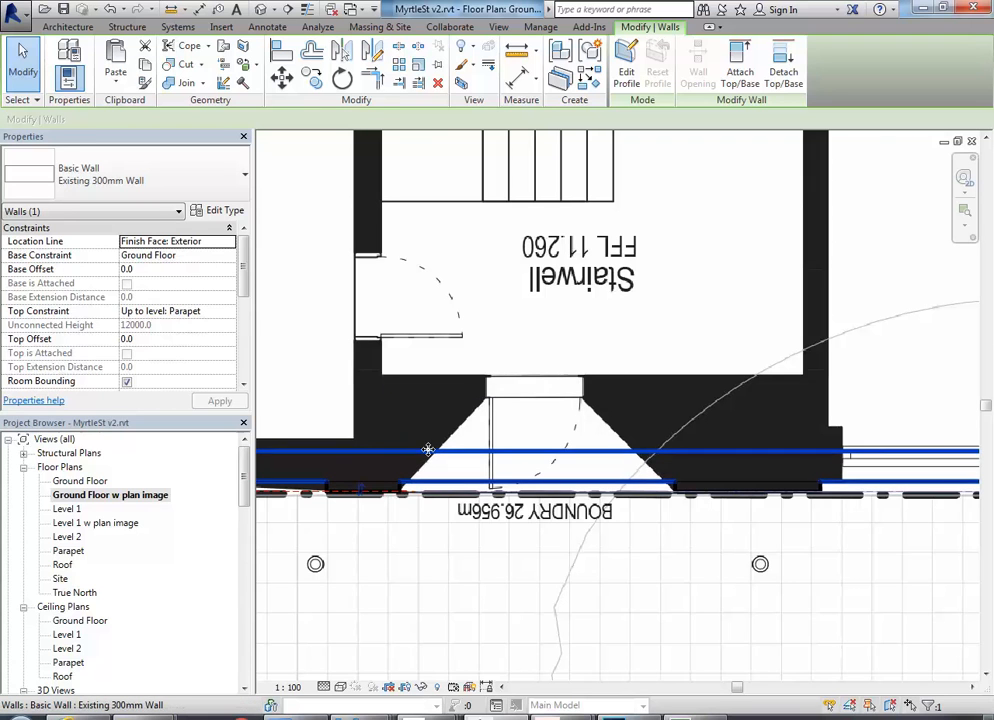
pyautogui.moveTo(356, 450)
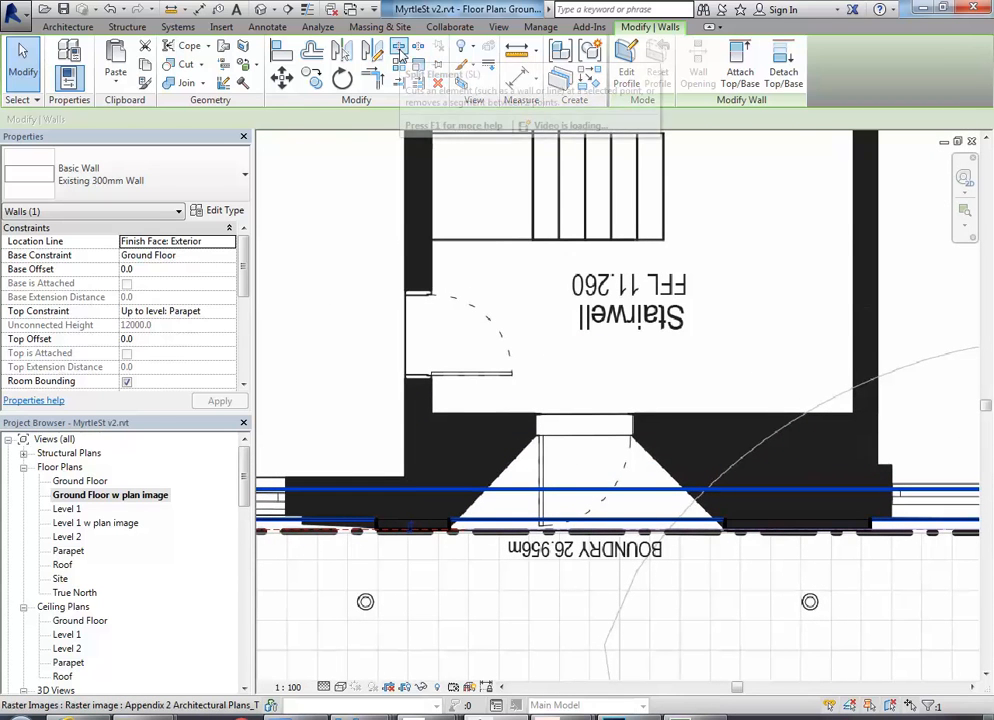
pyautogui.moveTo(396, 48)
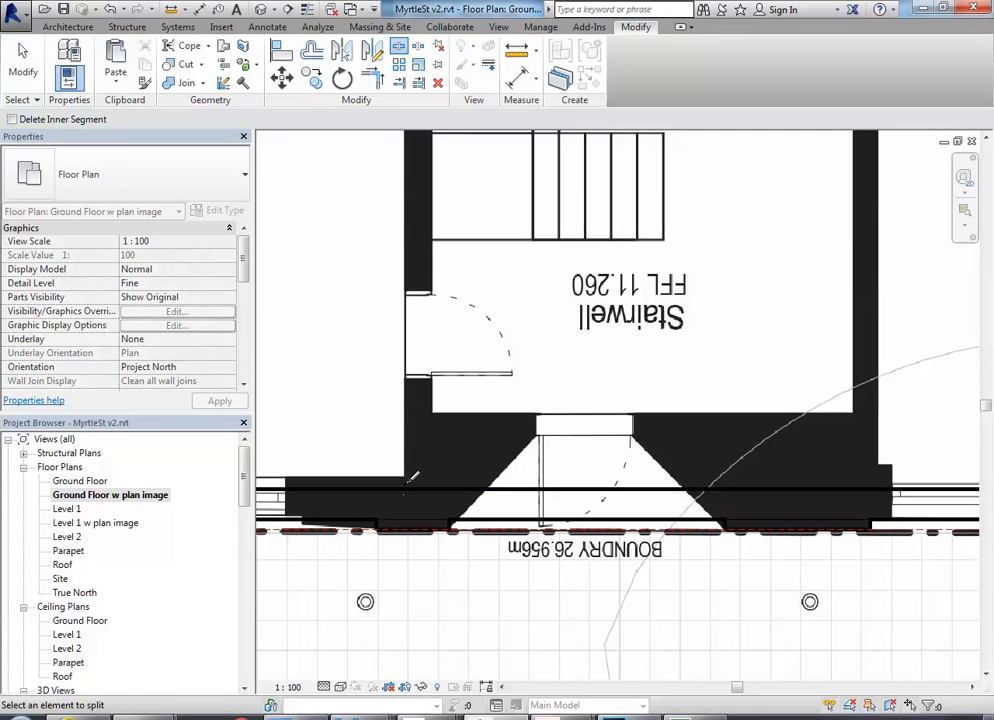
pyautogui.moveTo(408, 480)
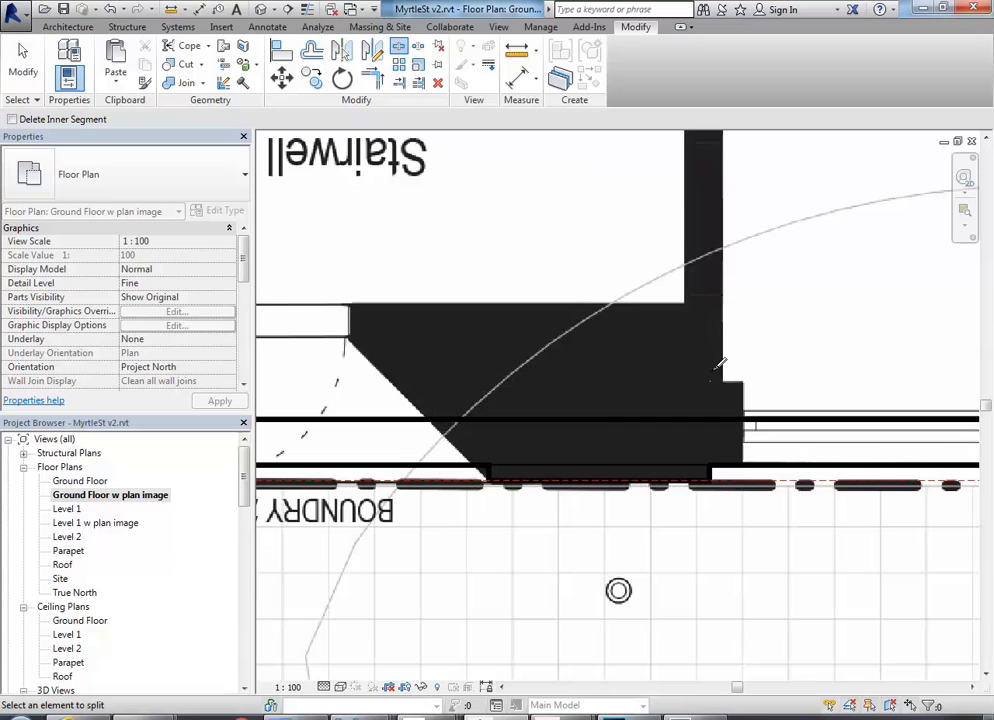
pyautogui.moveTo(730, 396)
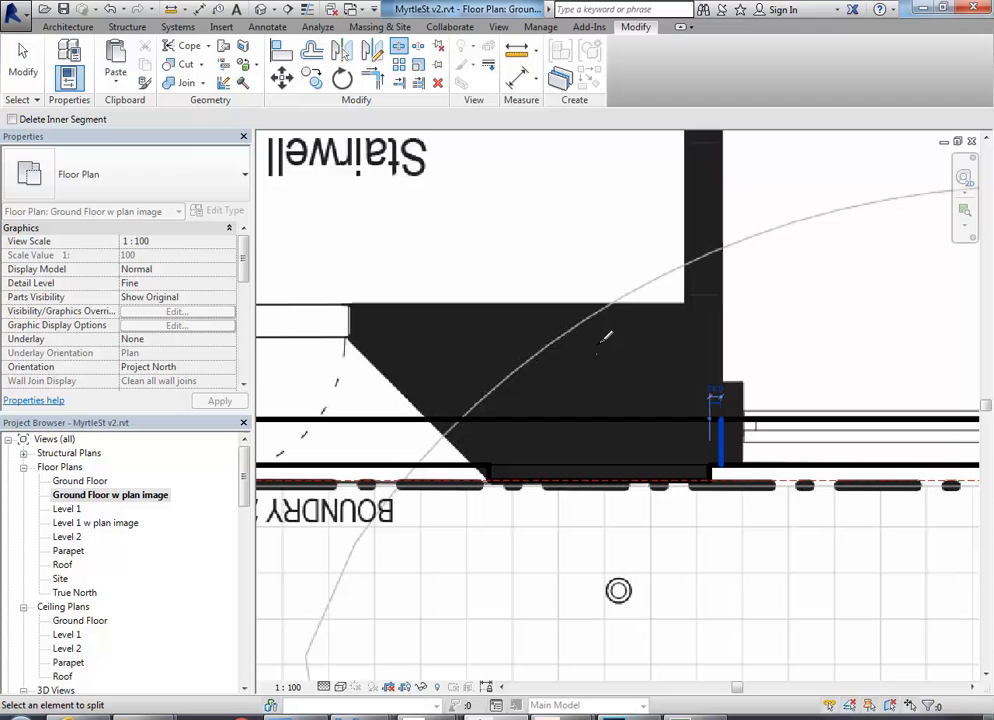
pyautogui.rightClick(622, 360)
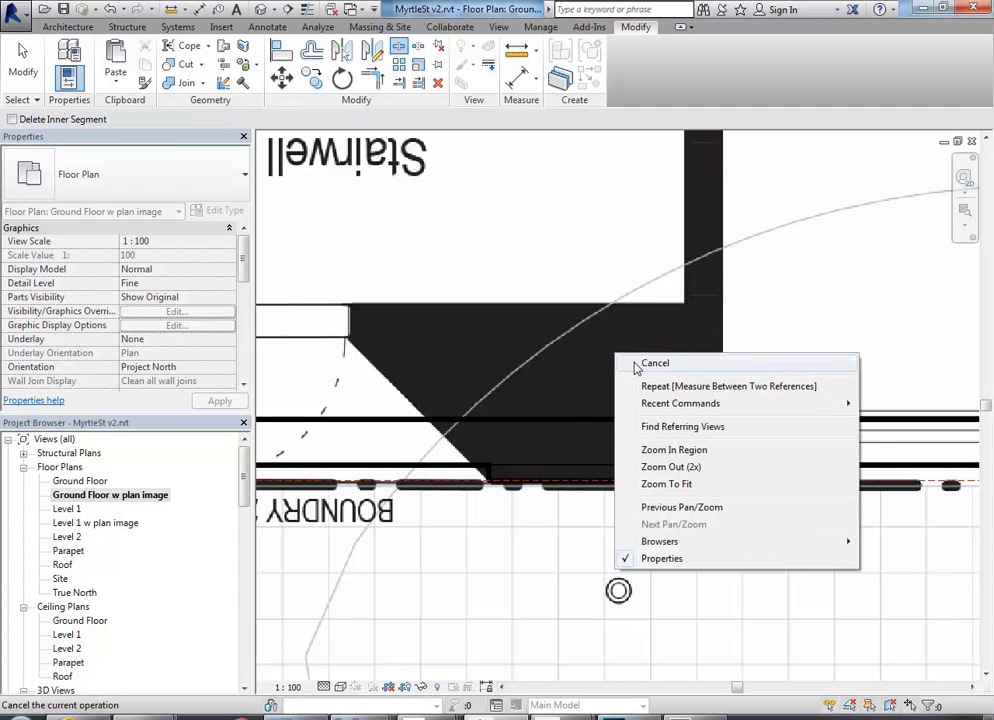
# - End splitting, then cap the entry wall piece at Level 1 with a -100.0 top offset
pyautogui.click(656, 364)
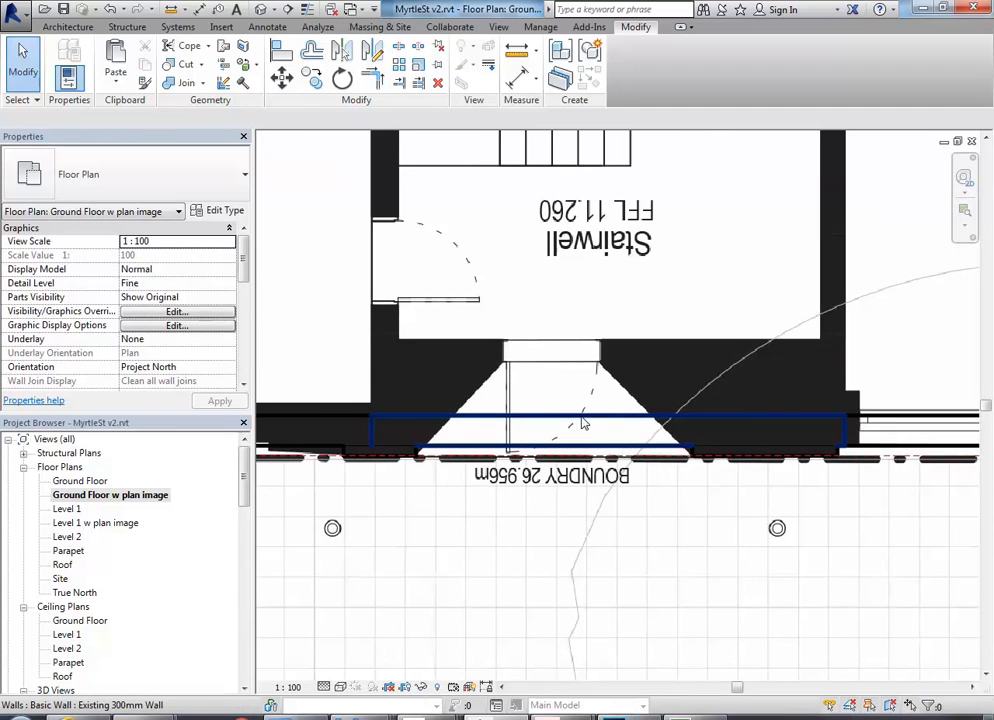
pyautogui.click(590, 430)
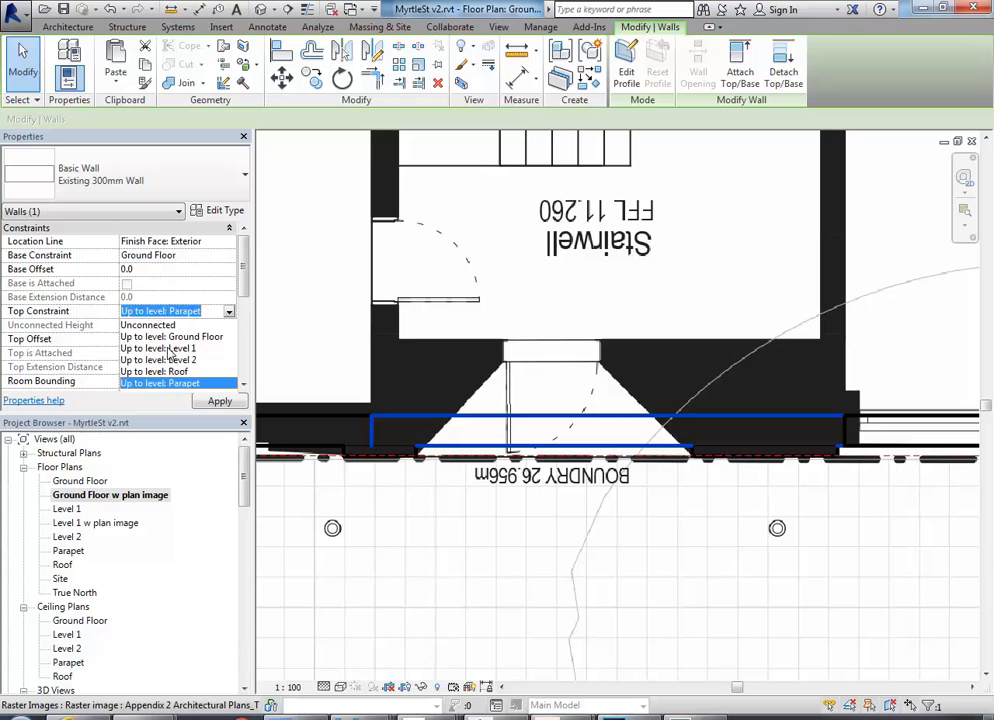
pyautogui.click(156, 348)
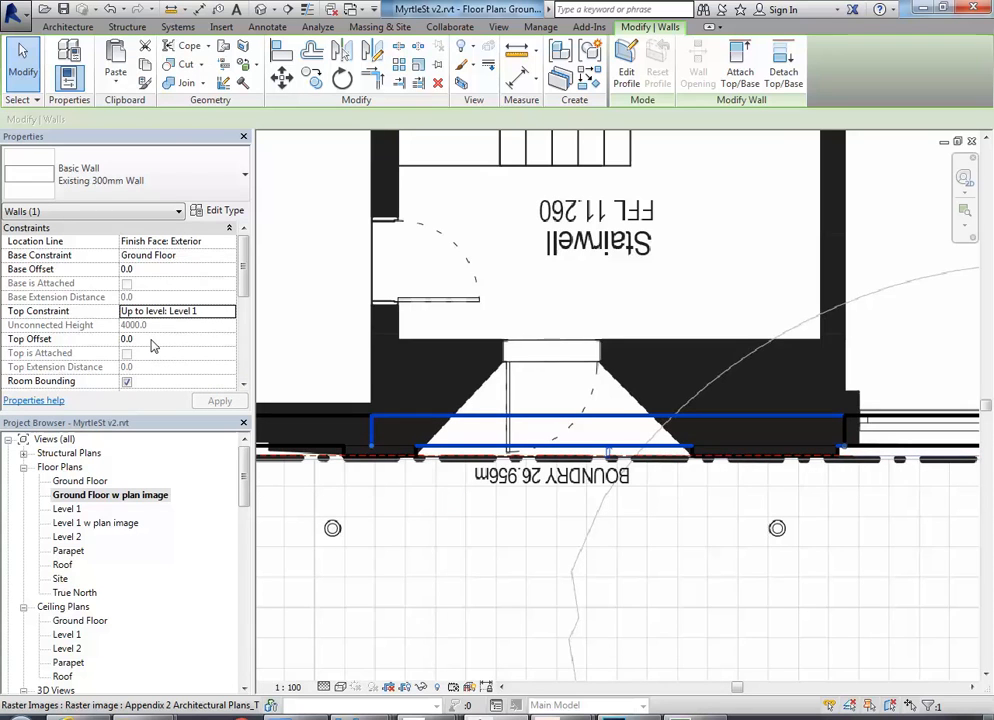
pyautogui.click(128, 340)
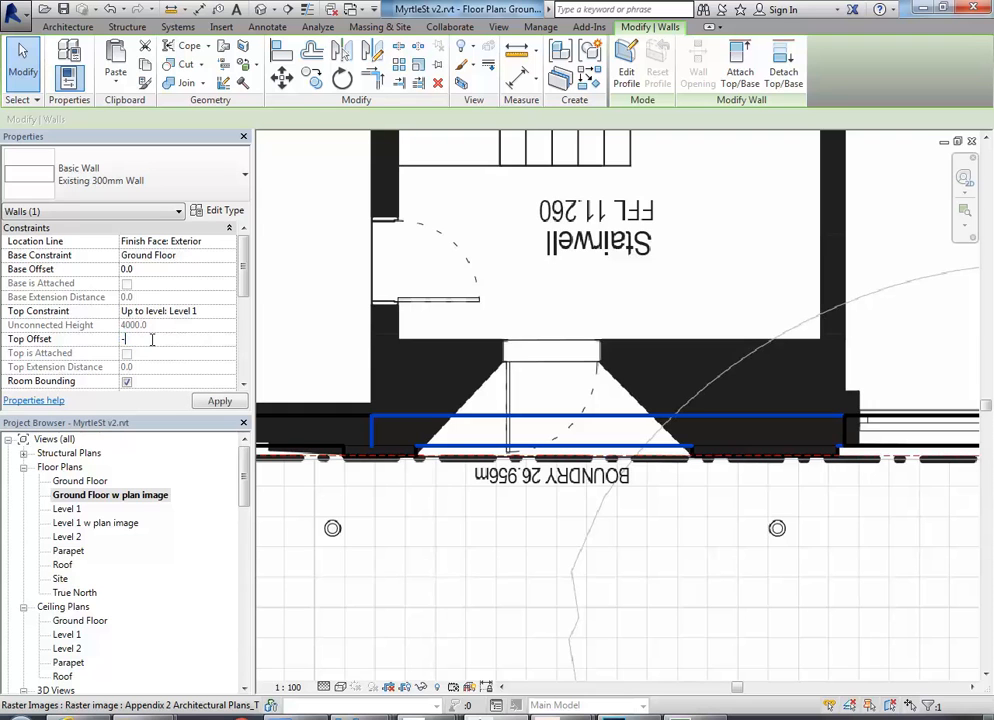
pyautogui.write('-100.0')
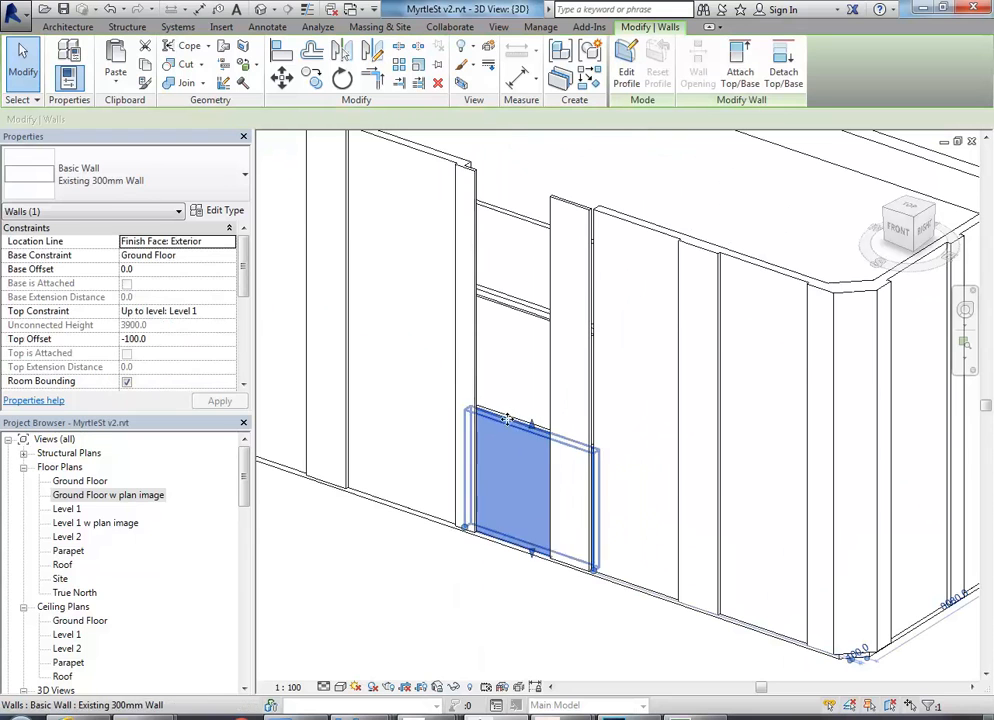
pyautogui.moveTo(510, 418)
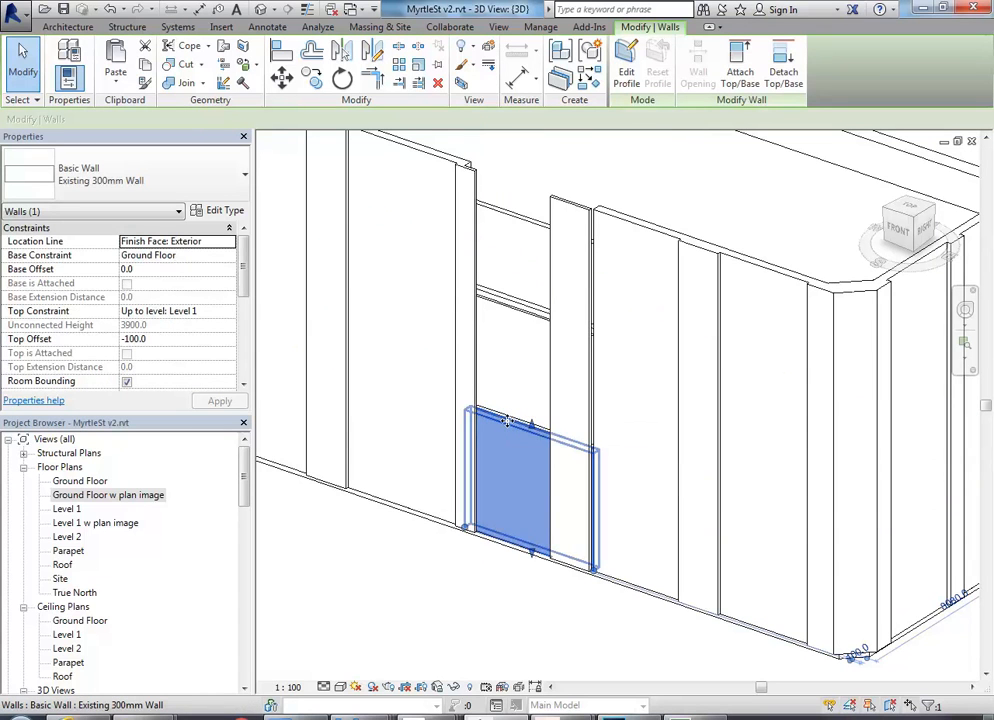
pyautogui.moveTo(506, 420)
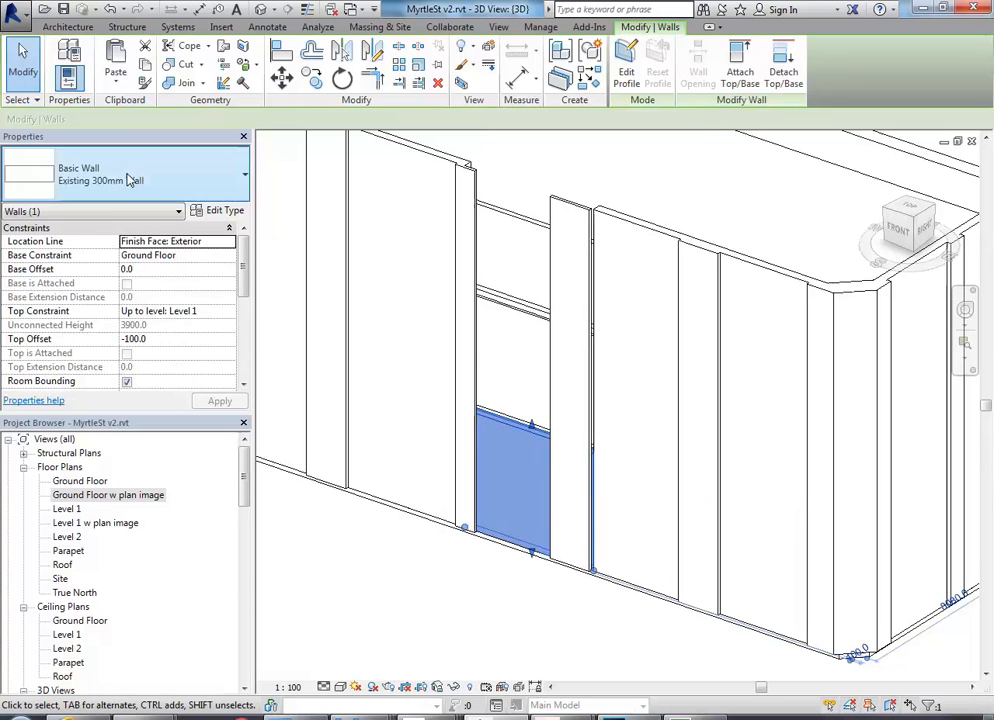
pyautogui.moveTo(146, 64)
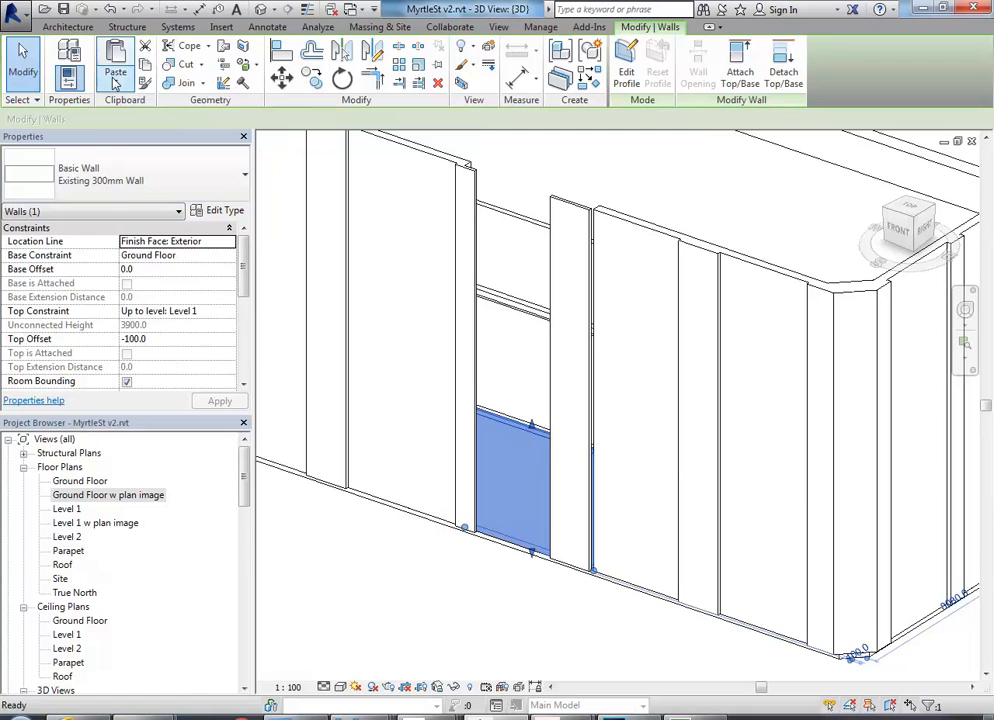
# - Paste the wall copy aligned to Level 1 and run its top to Parapet with 0.0 offset
pyautogui.click(108, 62)
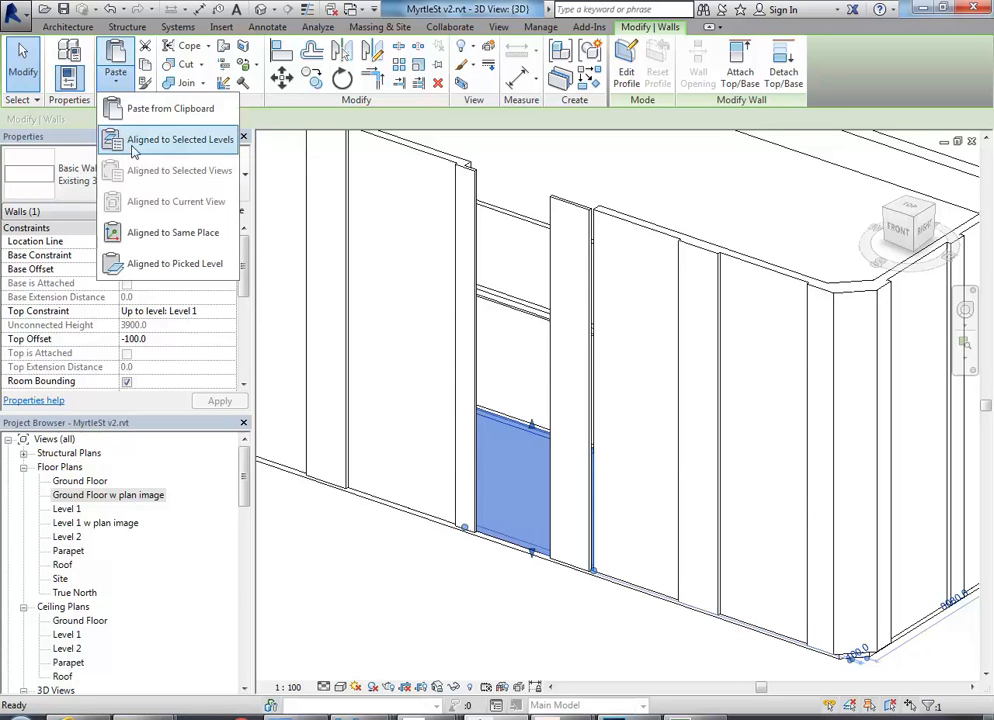
pyautogui.click(180, 140)
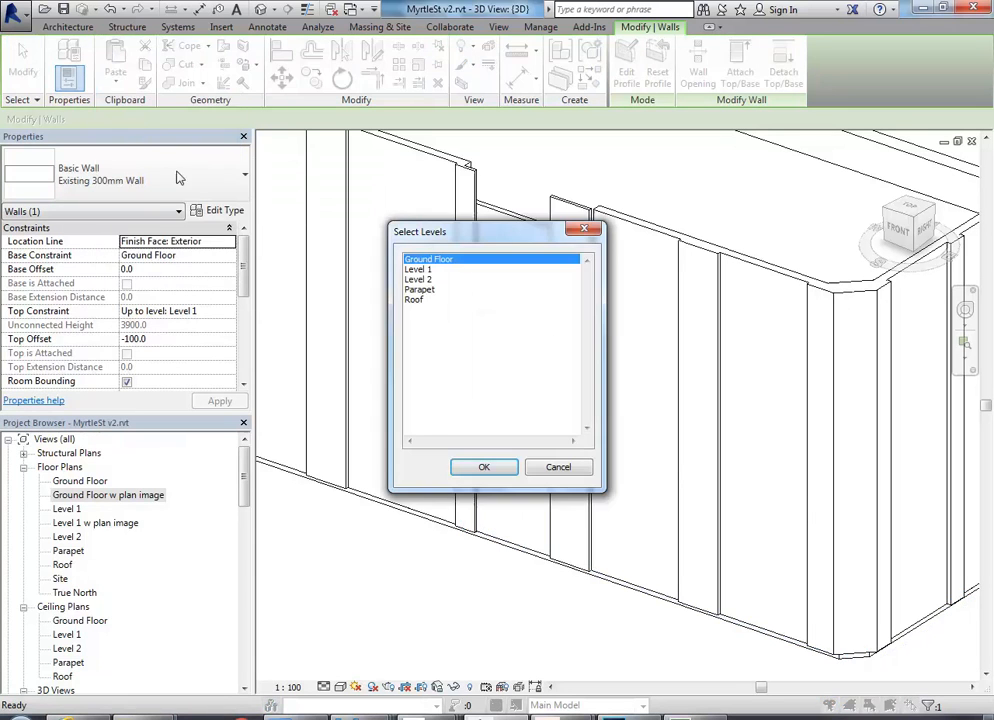
pyautogui.click(484, 468)
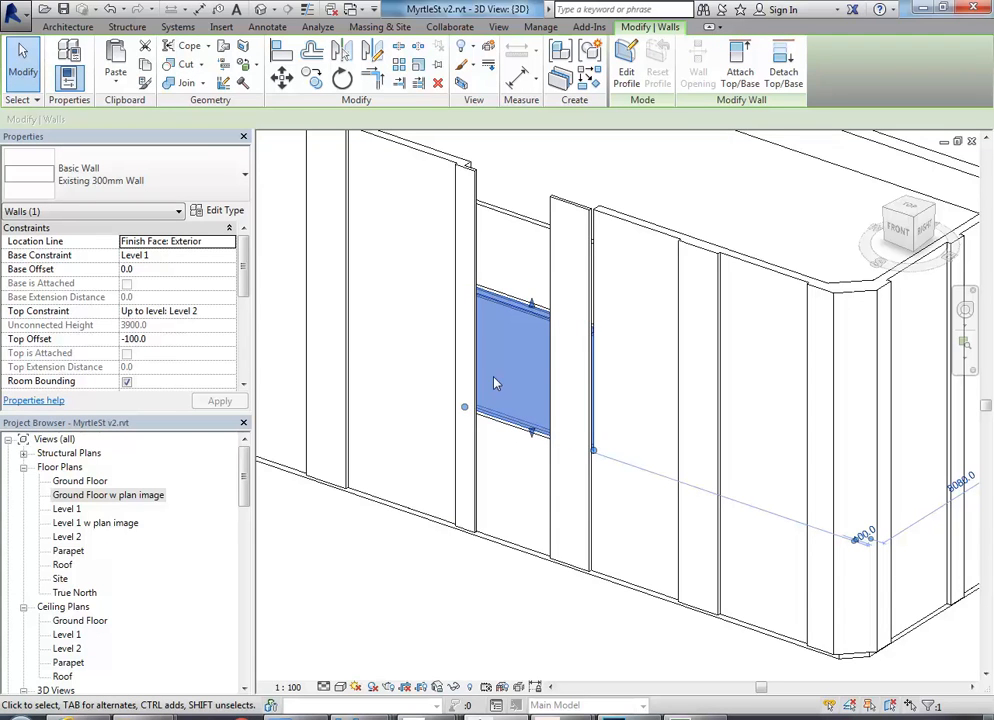
pyautogui.moveTo(156, 264)
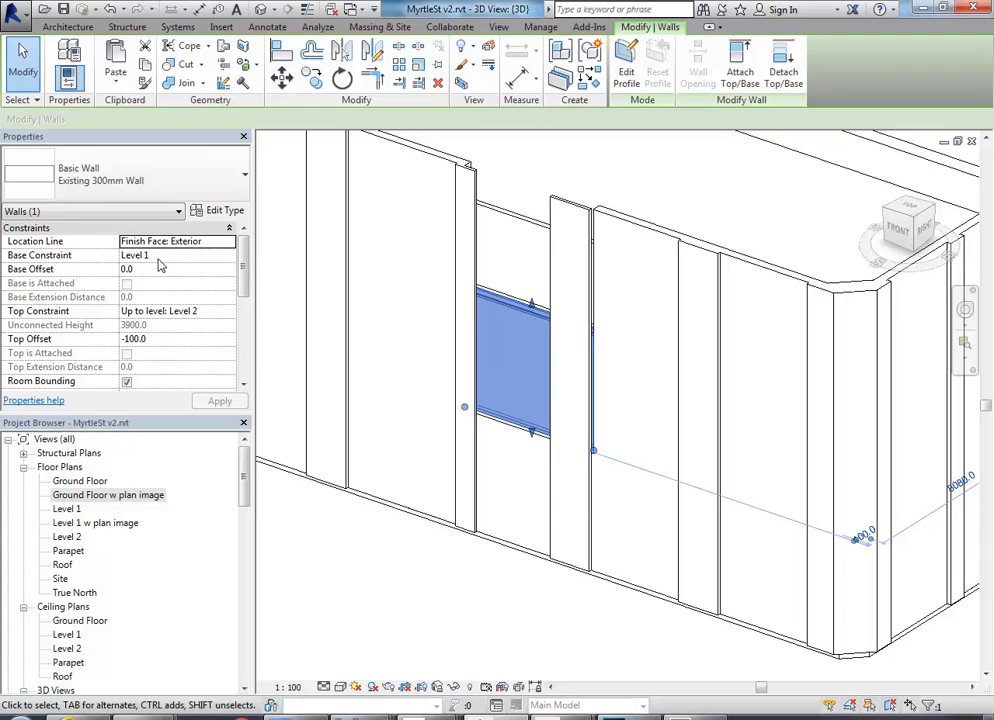
pyautogui.moveTo(184, 344)
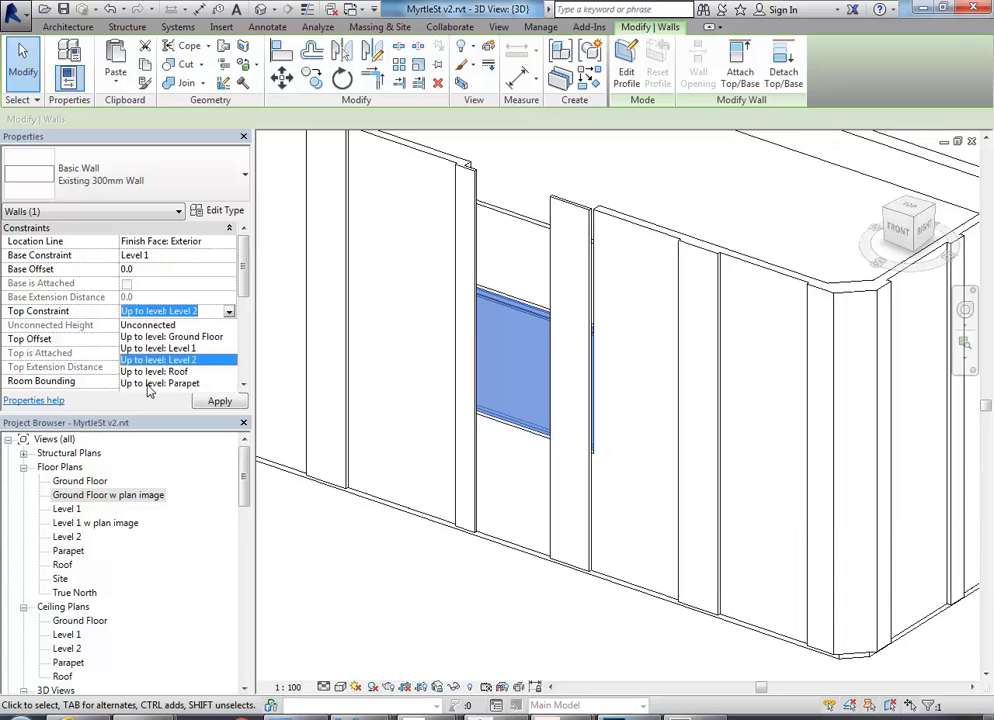
pyautogui.click(160, 384)
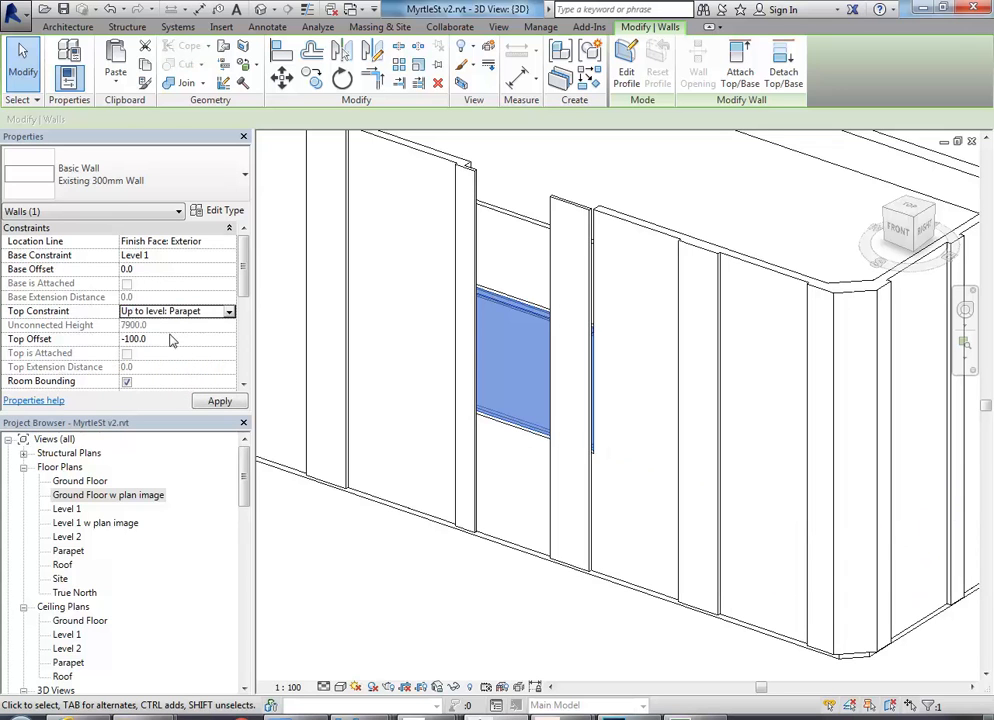
pyautogui.write('0.0')
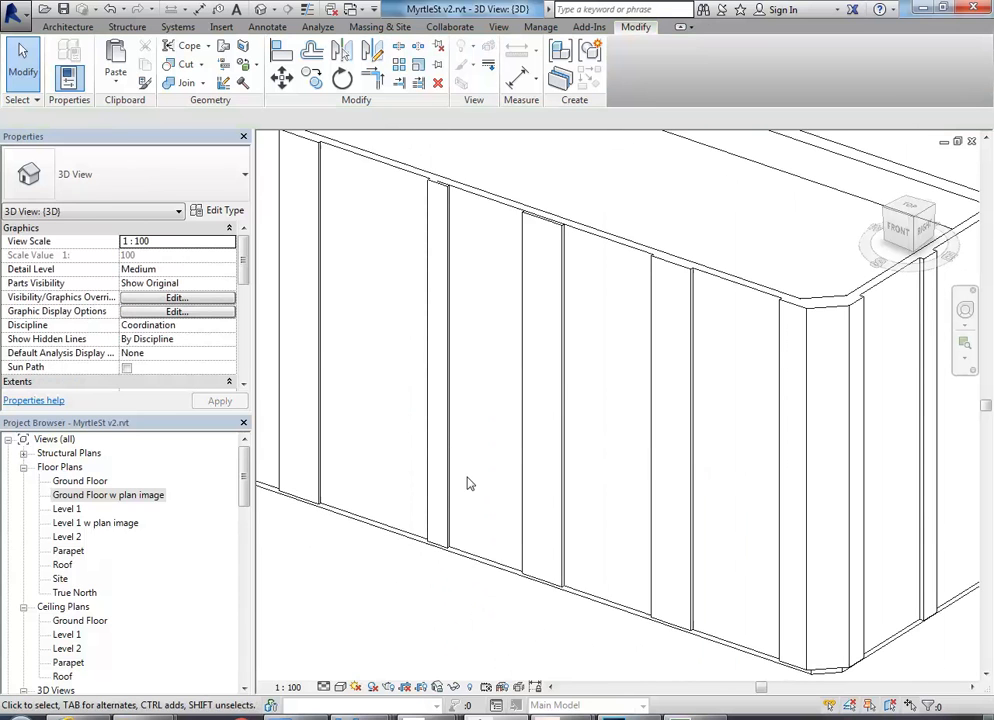
pyautogui.click(470, 482)
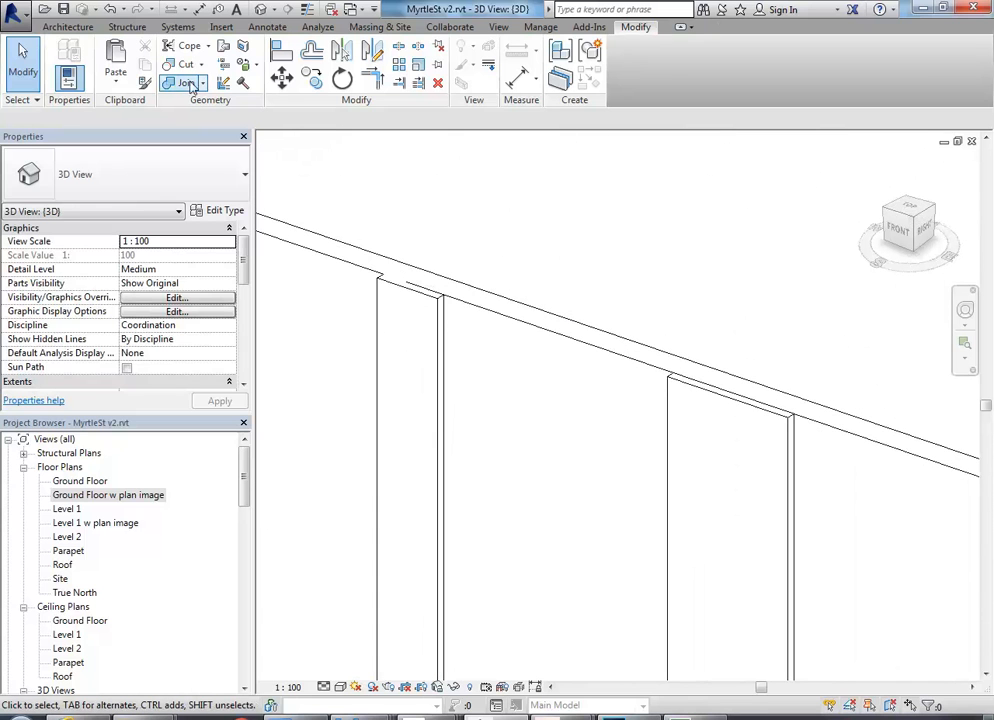
pyautogui.click(184, 76)
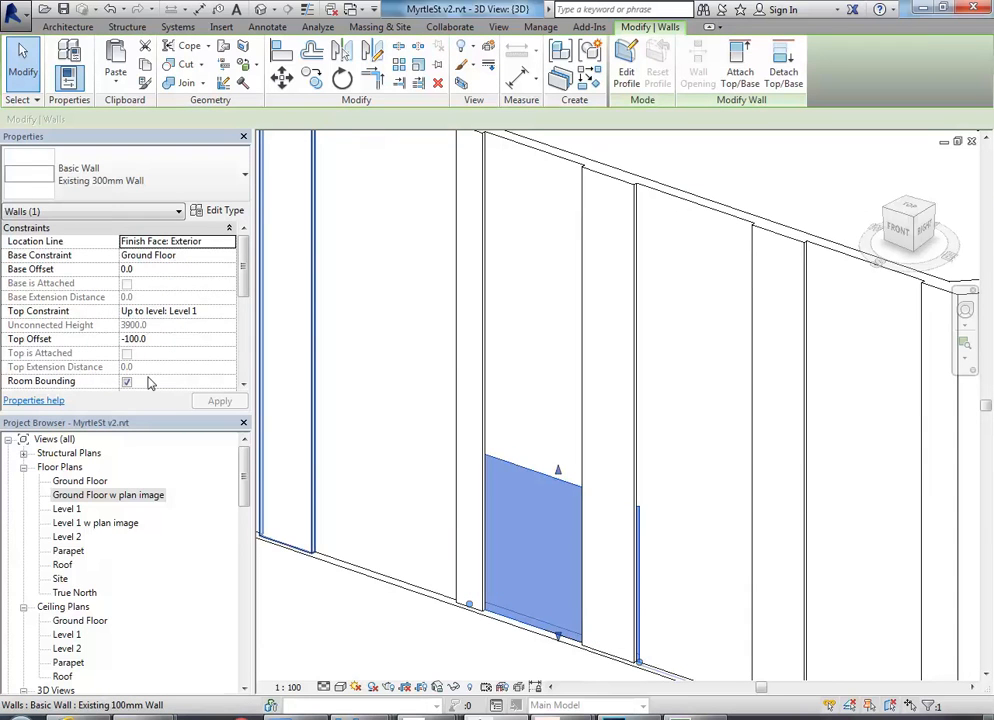
pyautogui.moveTo(212, 212)
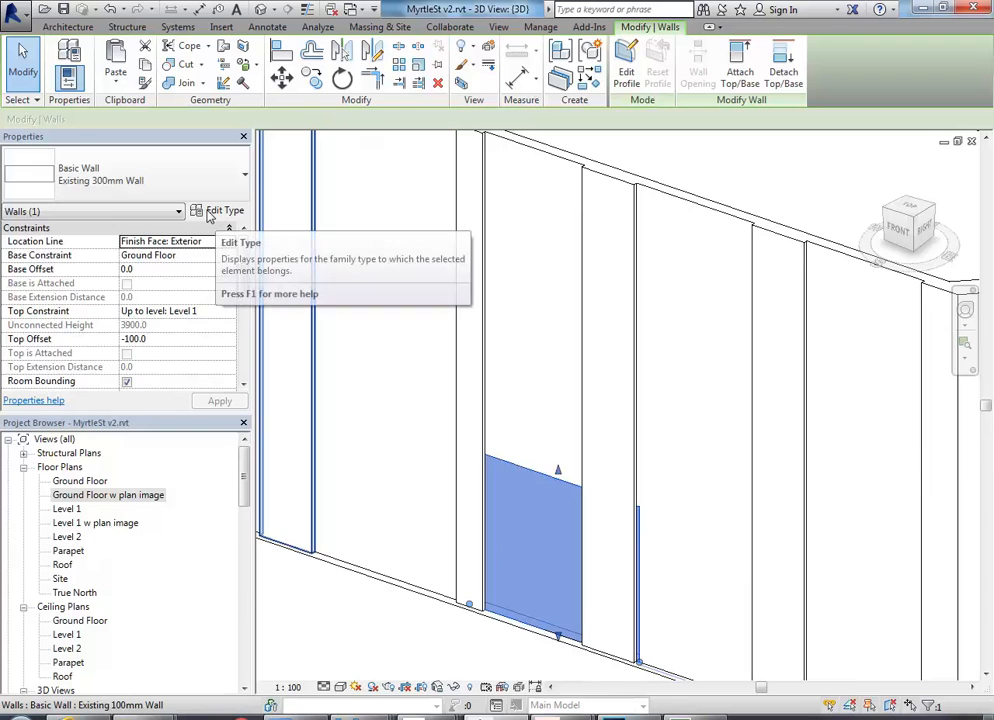
# - Duplicate the wall type as Existing 1350mm Wall with a Finish structure layer 1350 thick
pyautogui.click(224, 210)
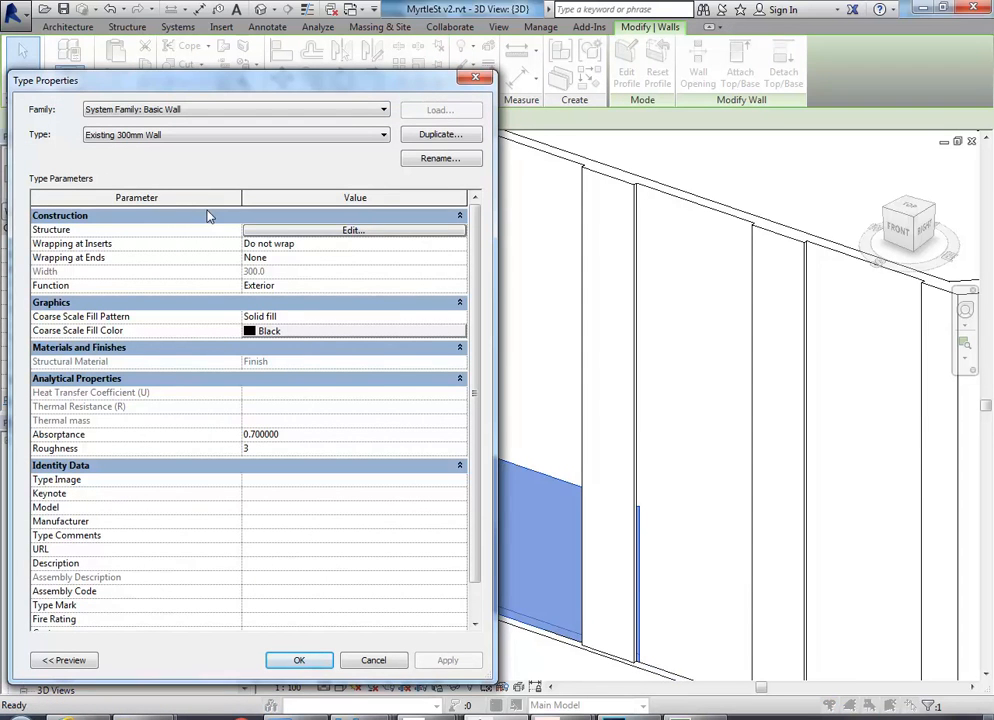
pyautogui.click(440, 134)
pyautogui.write('Existing 130mm Wall')
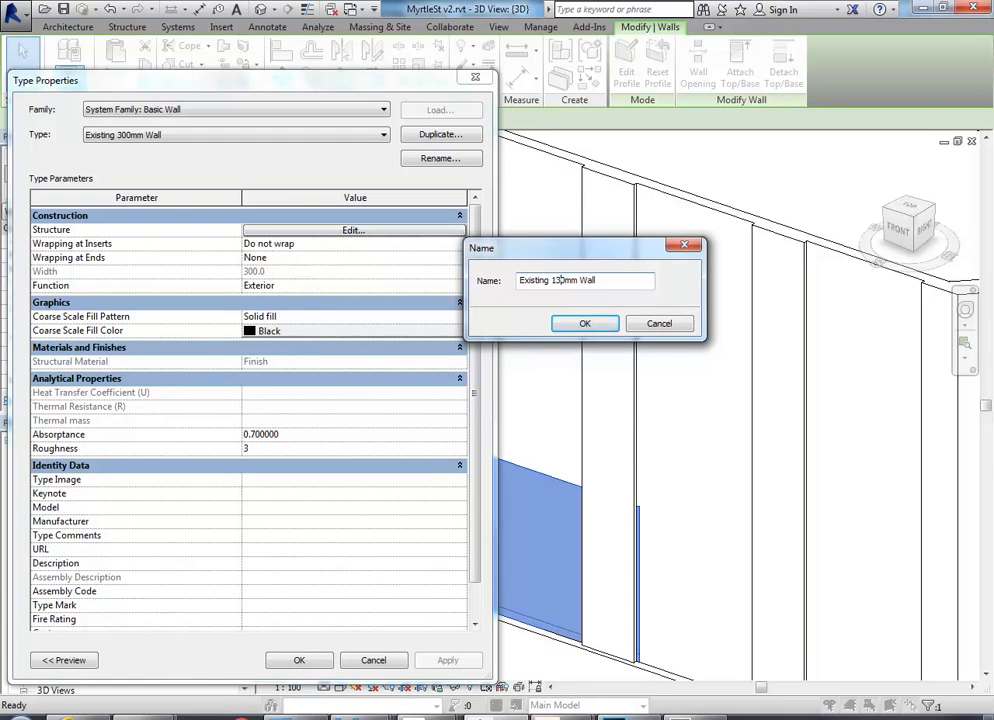
pyautogui.click(584, 324)
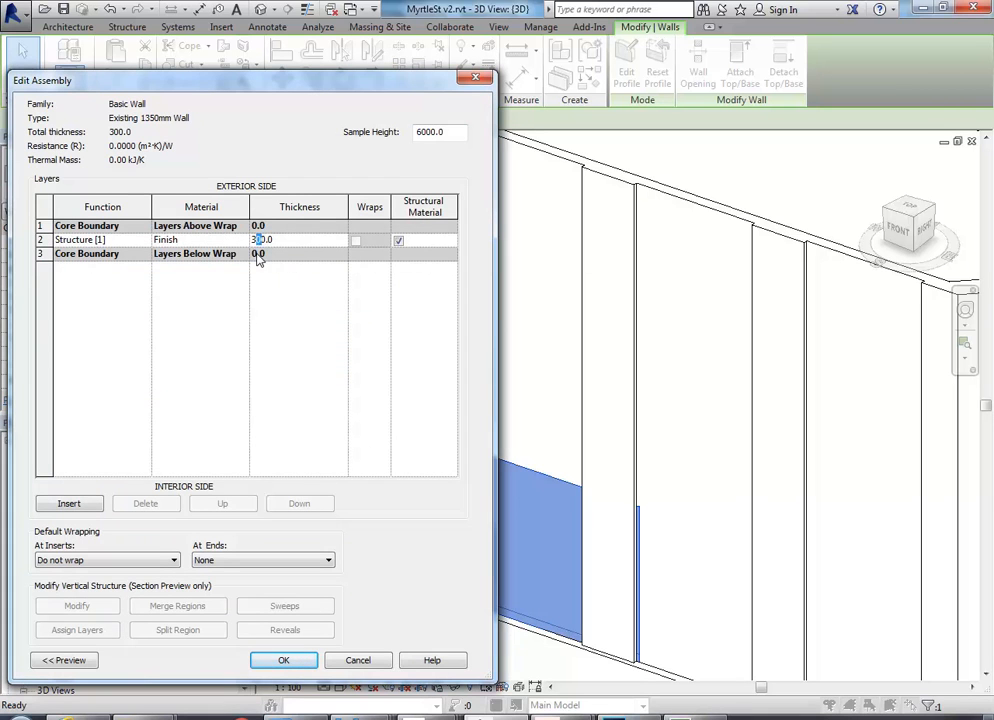
pyautogui.write('350.0')
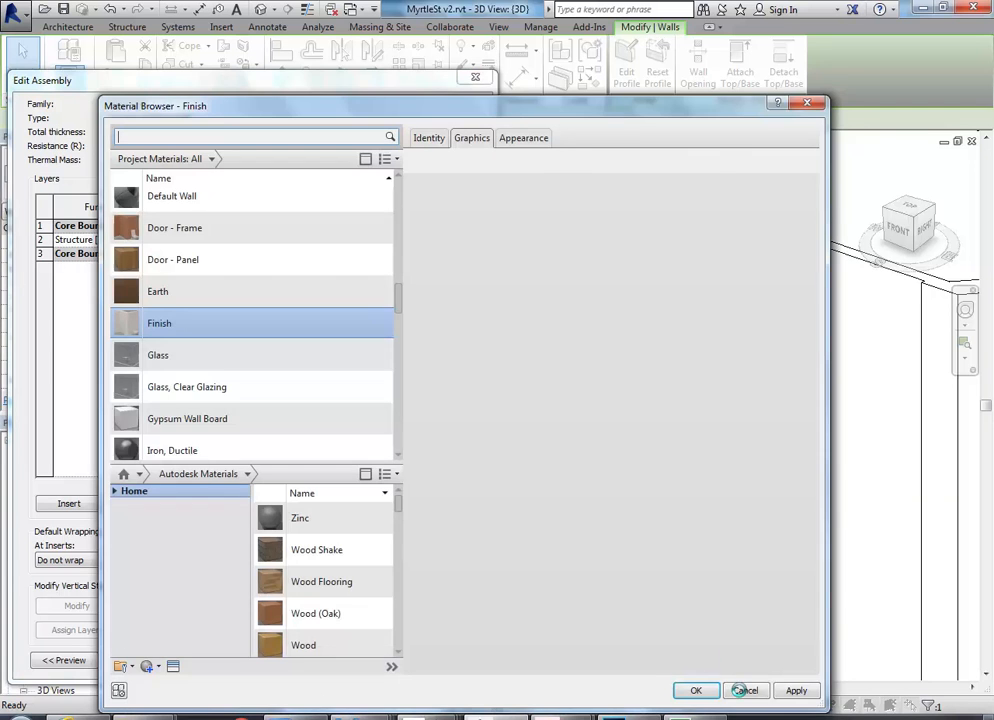
pyautogui.click(698, 688)
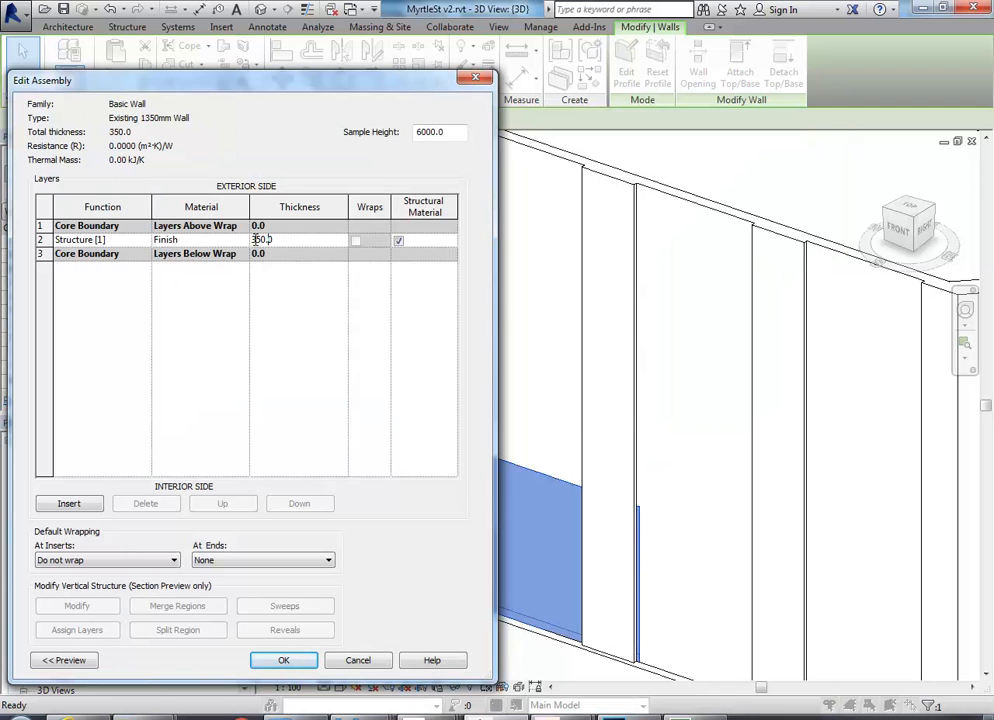
pyautogui.write('1350.0')
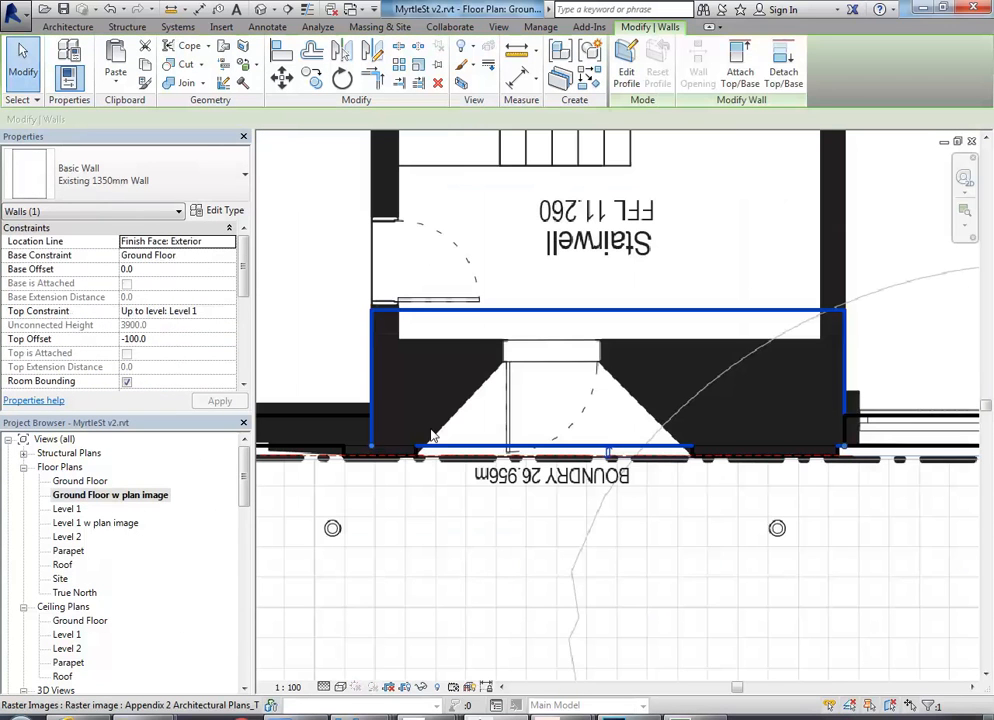
pyautogui.moveTo(500, 314)
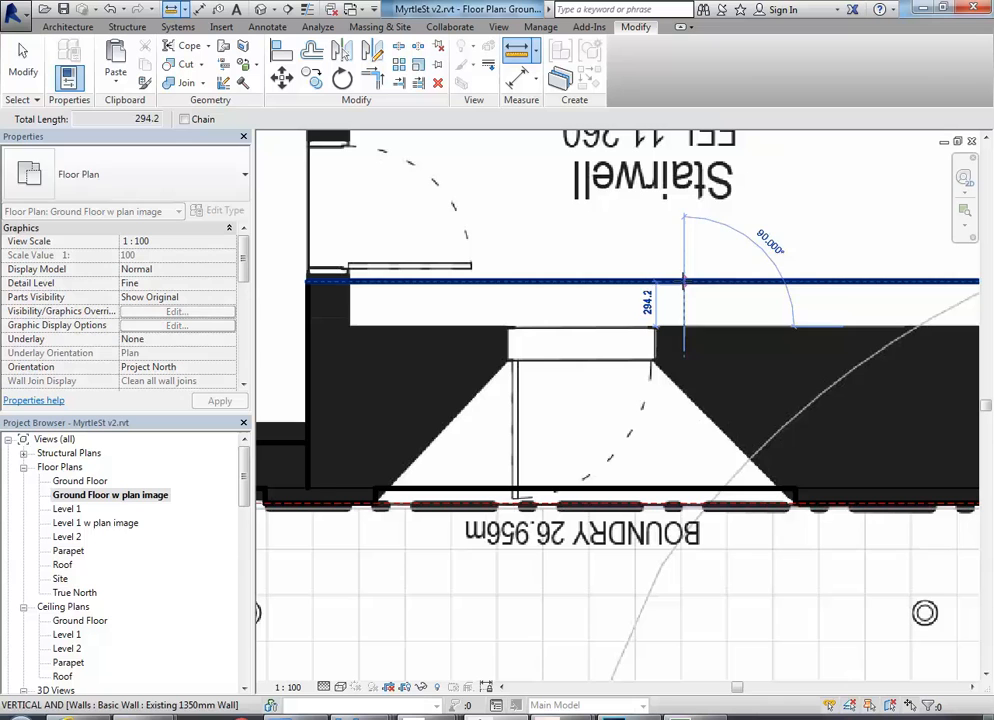
# - Measure the entry wall thickness and rename the wall type to match it
pyautogui.click(592, 288)
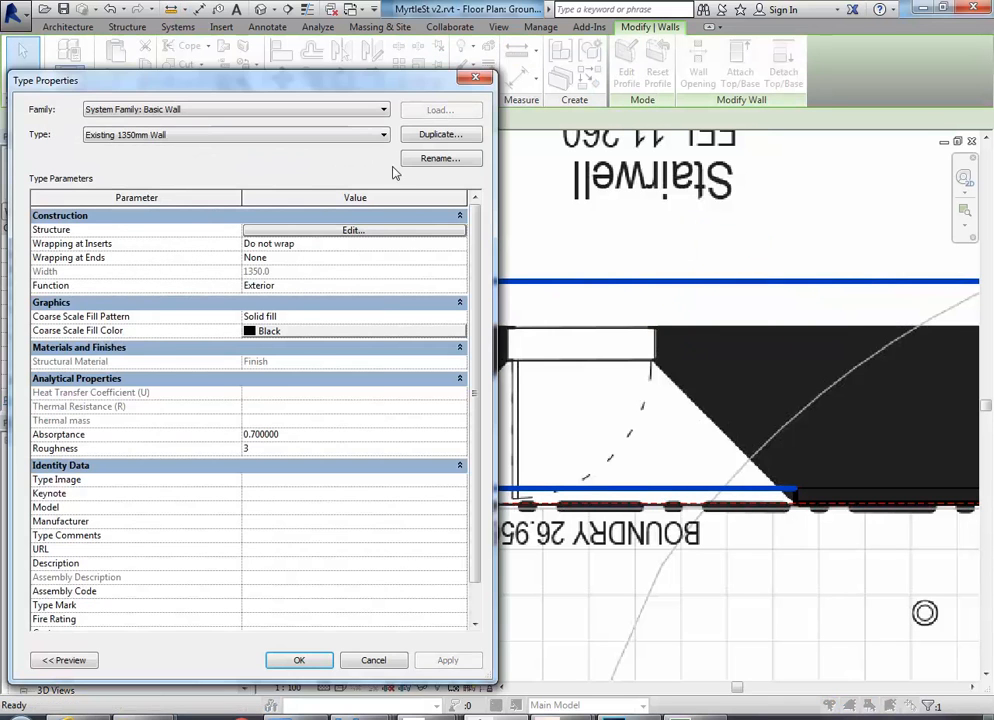
pyautogui.click(440, 158)
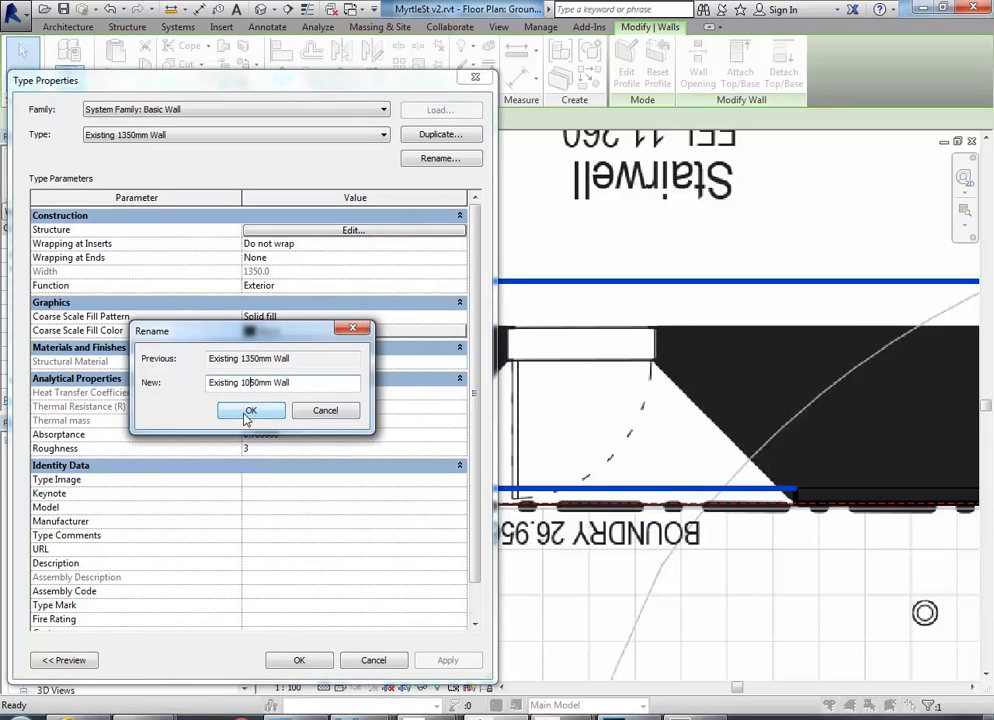
pyautogui.click(250, 410)
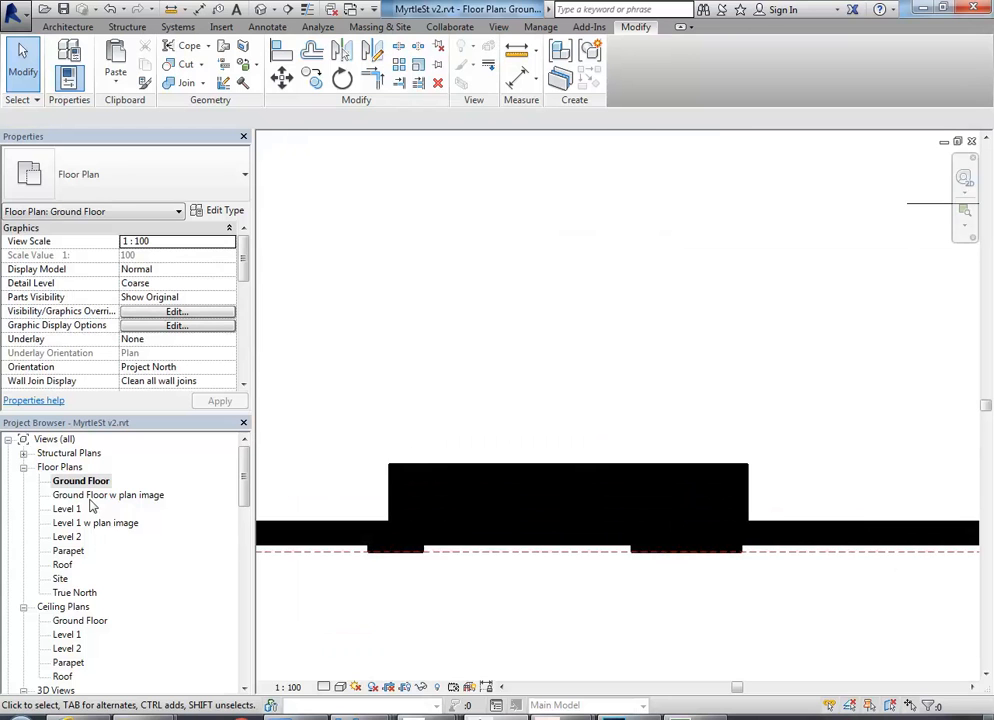
# - Return to the 'Ground Floor w plan image' view and start placing a door
pyautogui.doubleClick(108, 494)
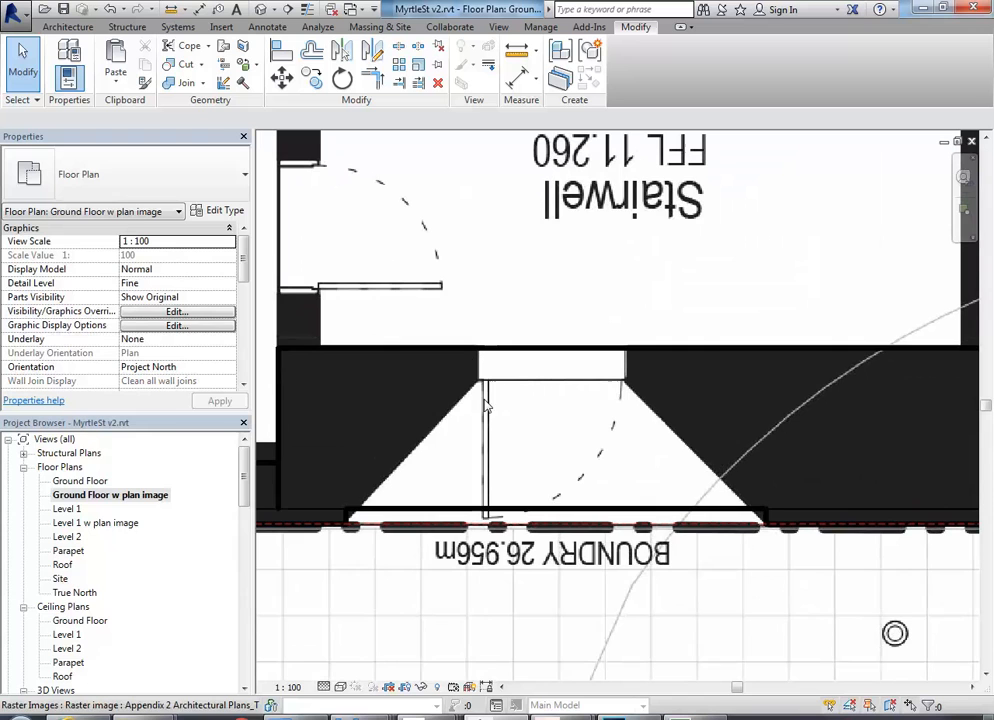
pyautogui.click(66, 22)
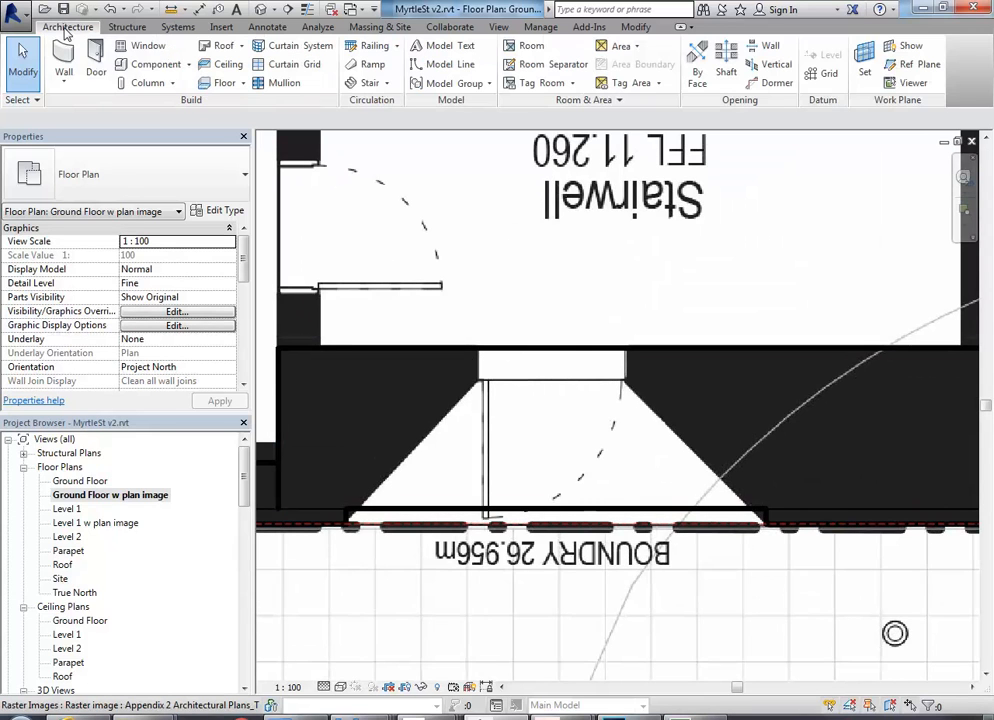
pyautogui.click(620, 370)
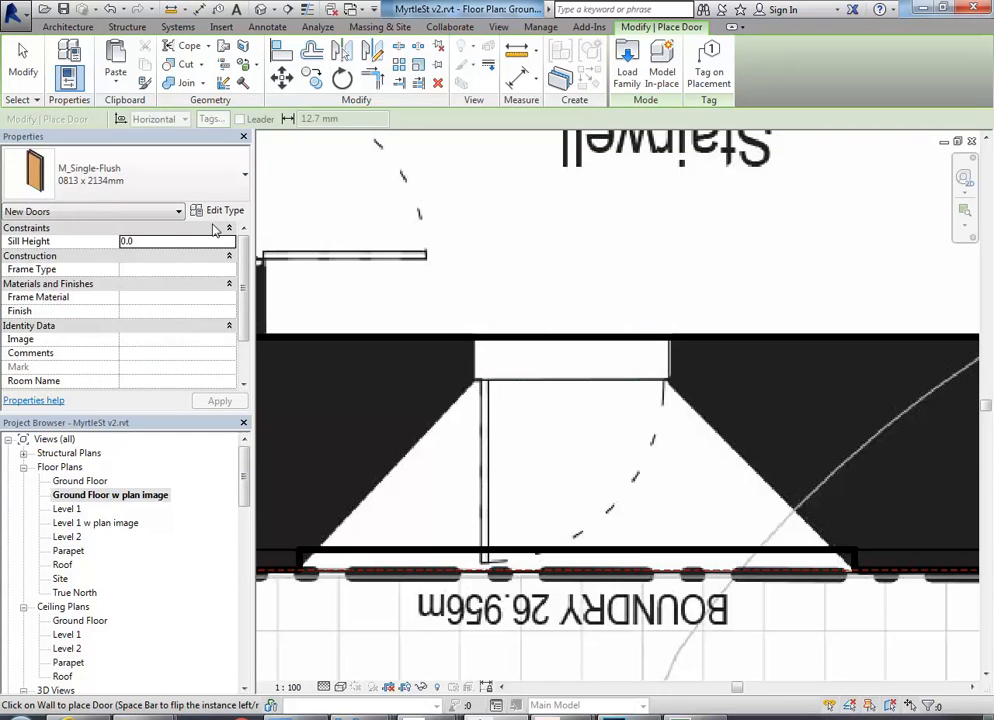
# - Bring up Load Family to fetch a different door from the library
pyautogui.click(626, 64)
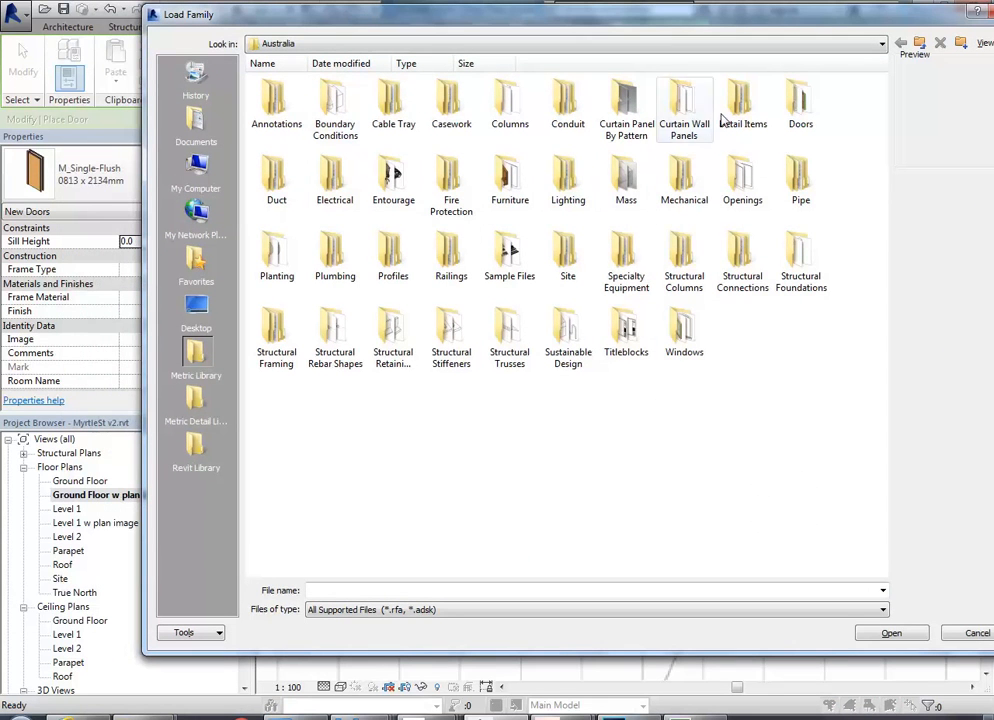
# - Browse to the shared Revit Library Doors folder and pick Single - Steel Frame (AUS).rfa
pyautogui.doubleClick(802, 96)
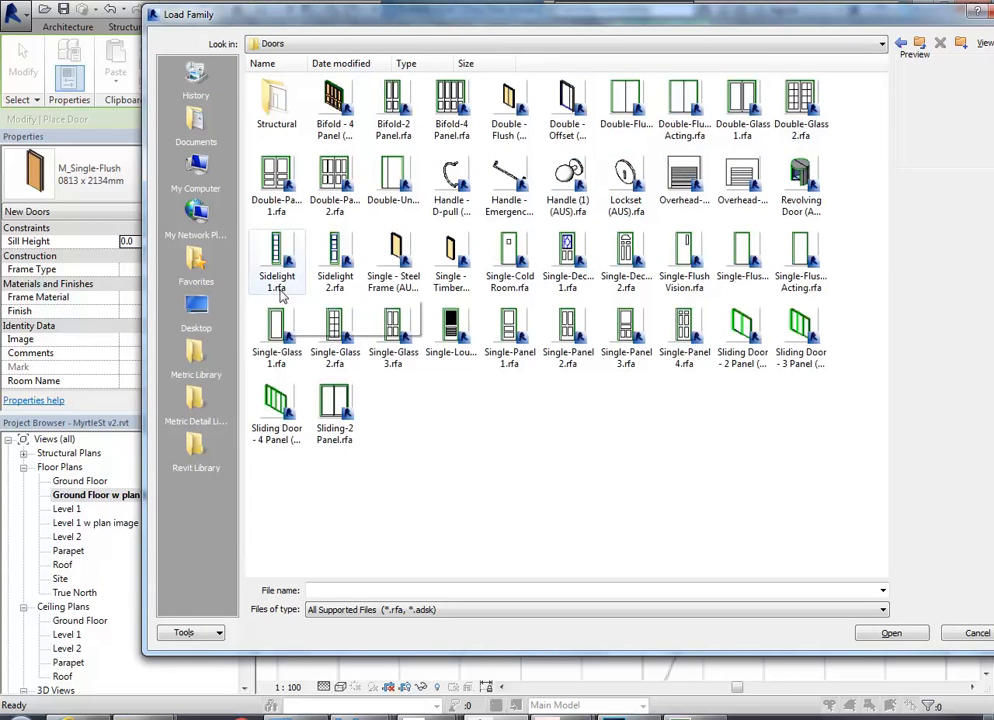
pyautogui.click(452, 250)
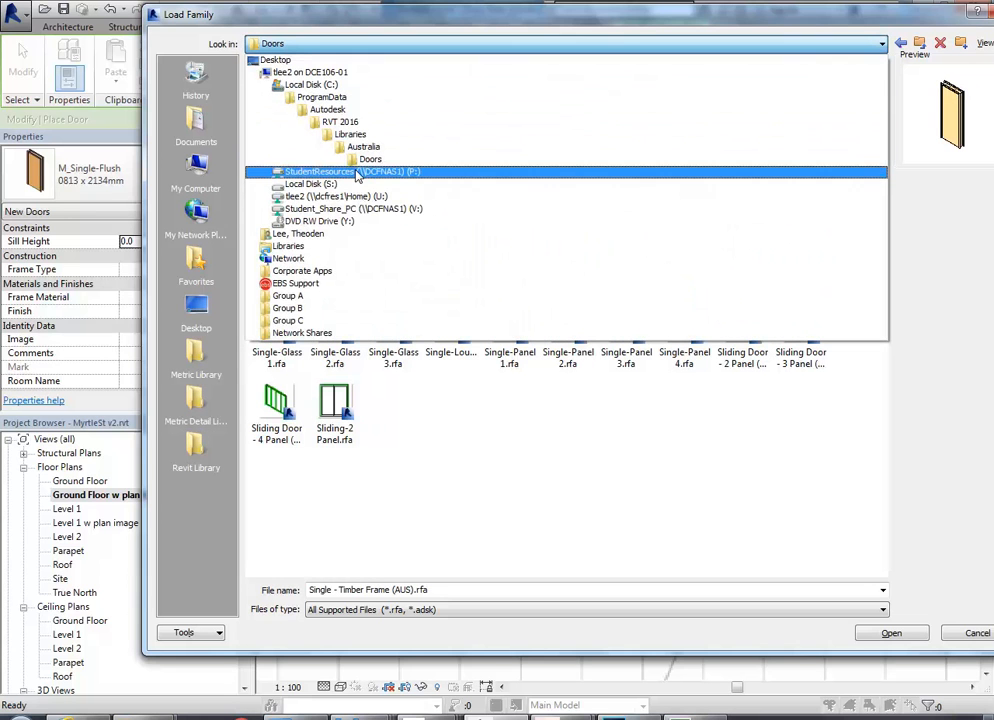
pyautogui.doubleClick(340, 172)
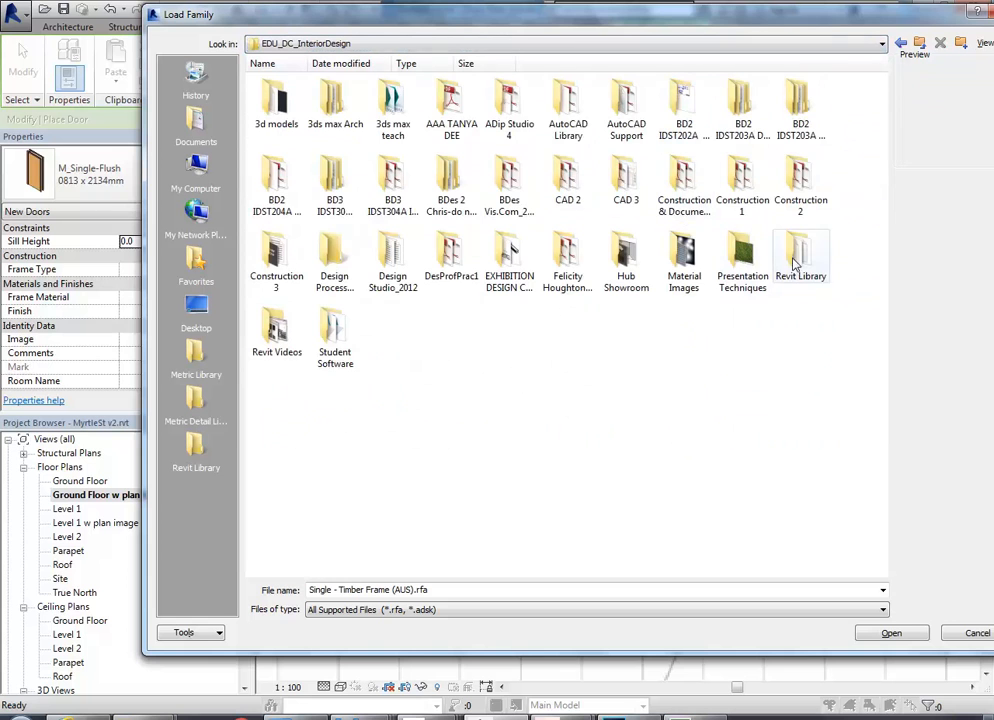
pyautogui.doubleClick(800, 250)
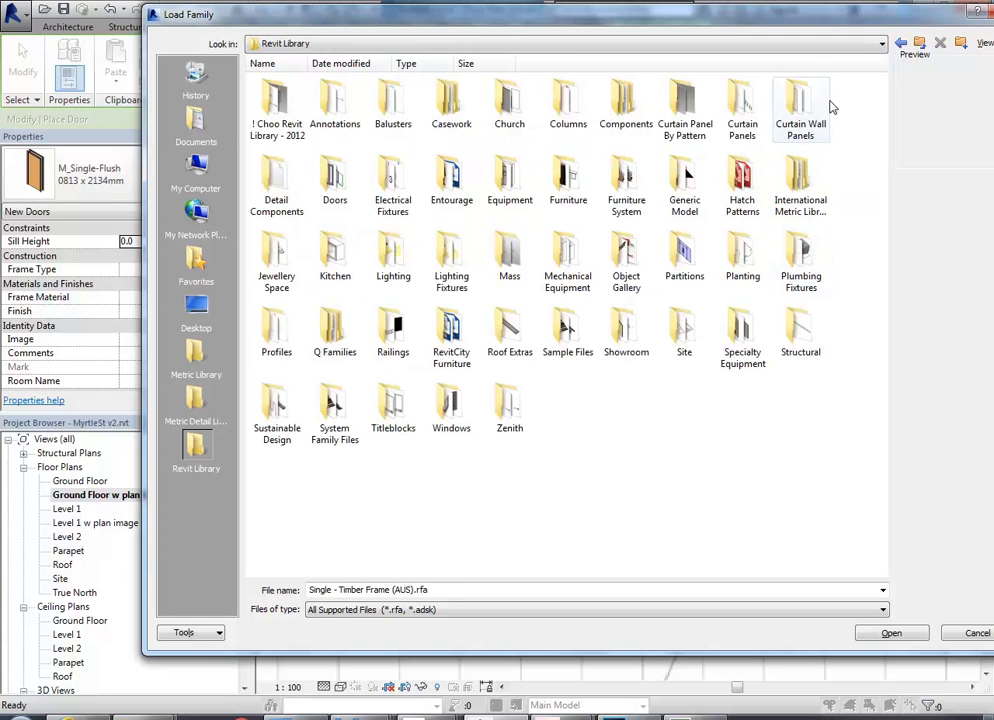
pyautogui.doubleClick(334, 178)
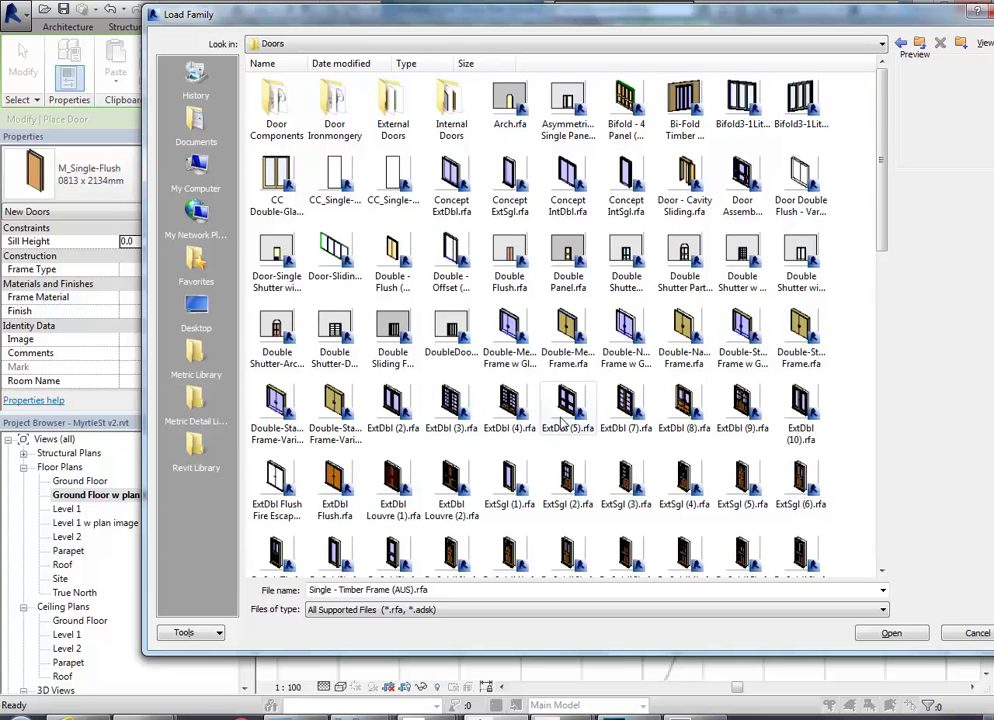
pyautogui.scroll(-3)
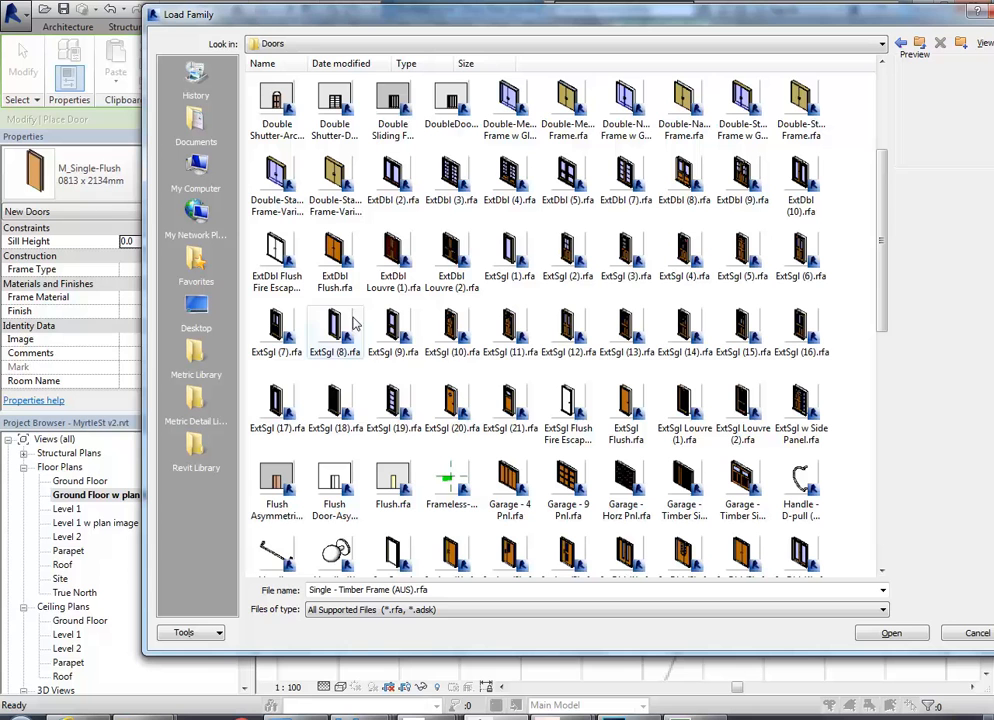
pyautogui.moveTo(510, 250)
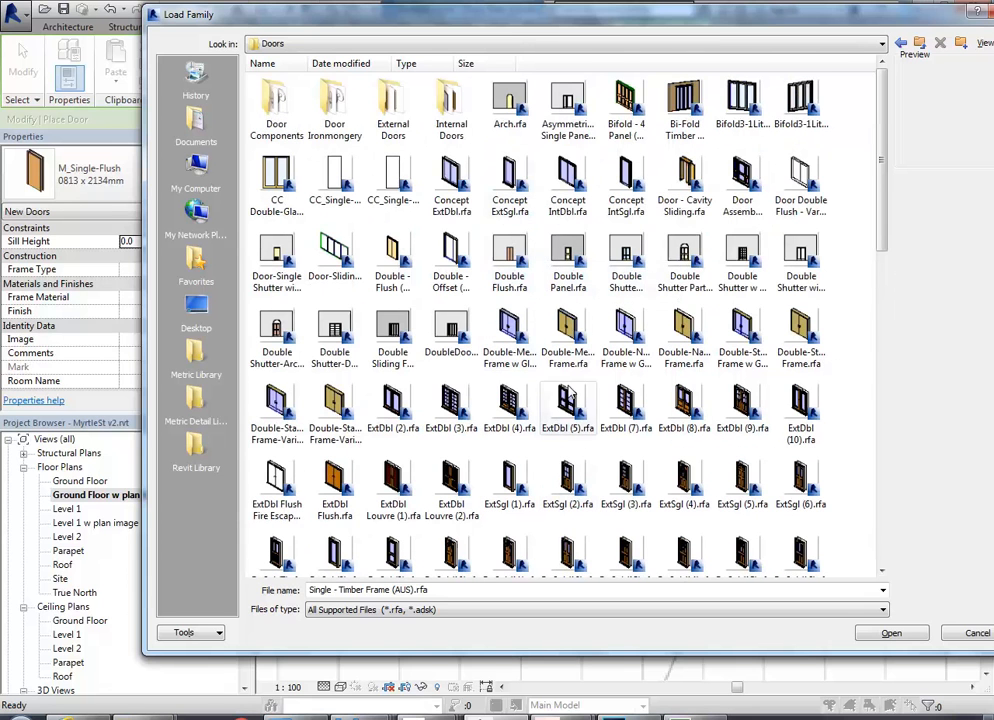
pyautogui.scroll(-3)
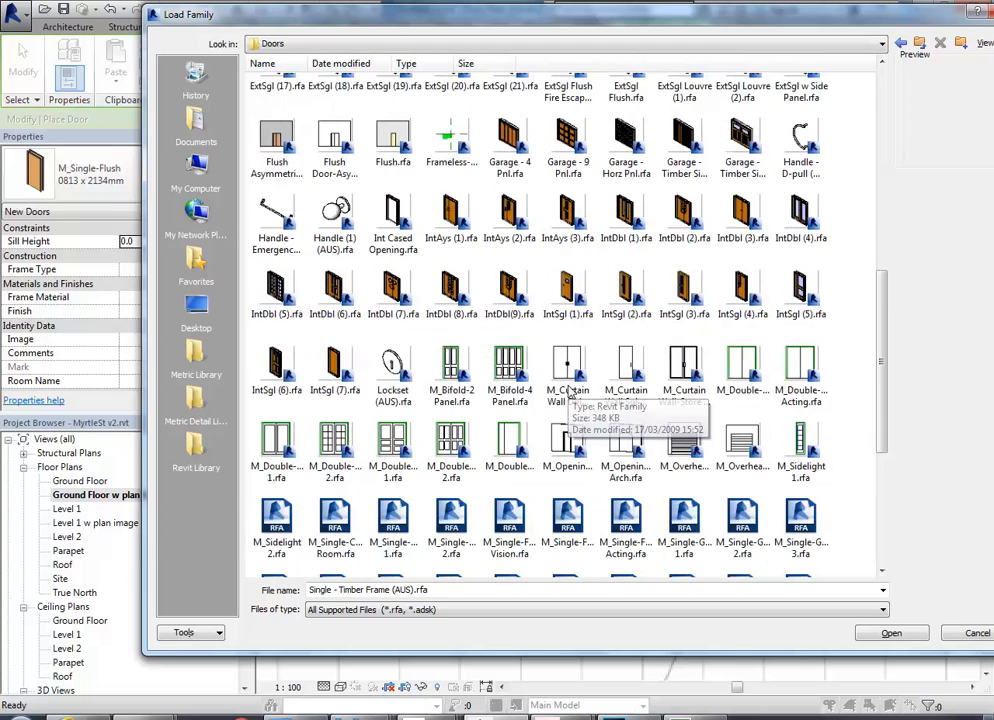
pyautogui.scroll(-3)
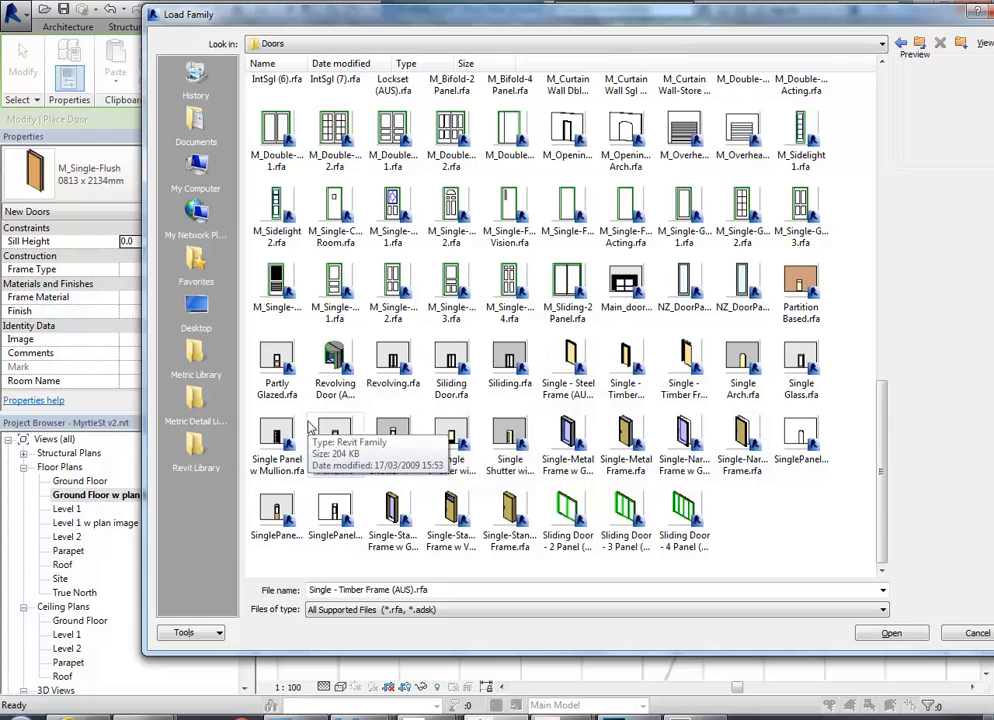
pyautogui.click(568, 360)
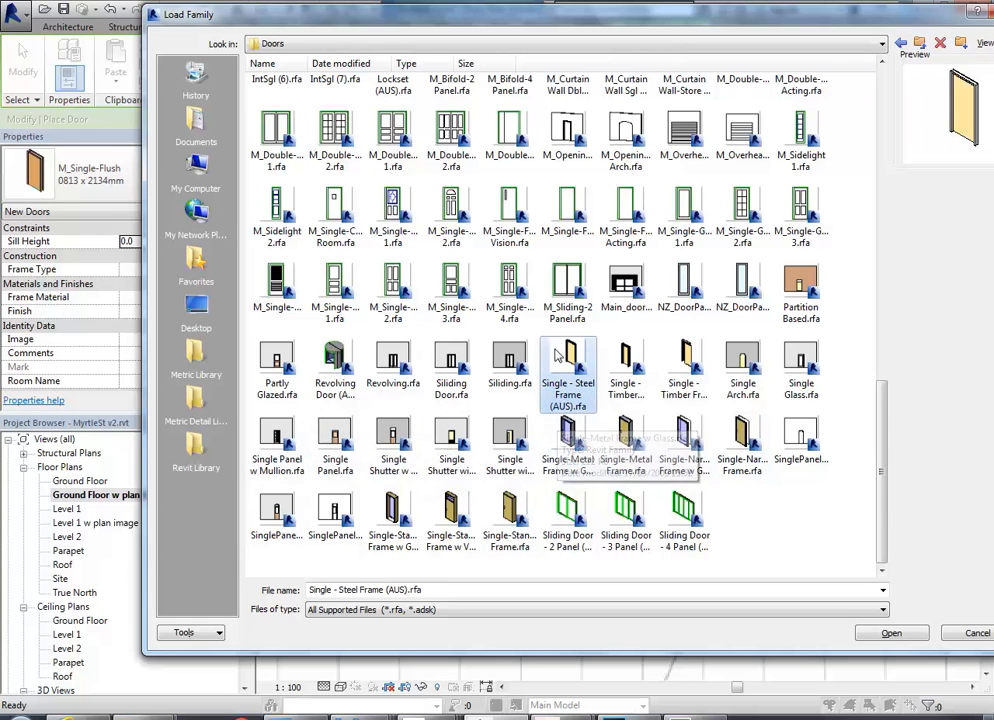
pyautogui.moveTo(568, 360)
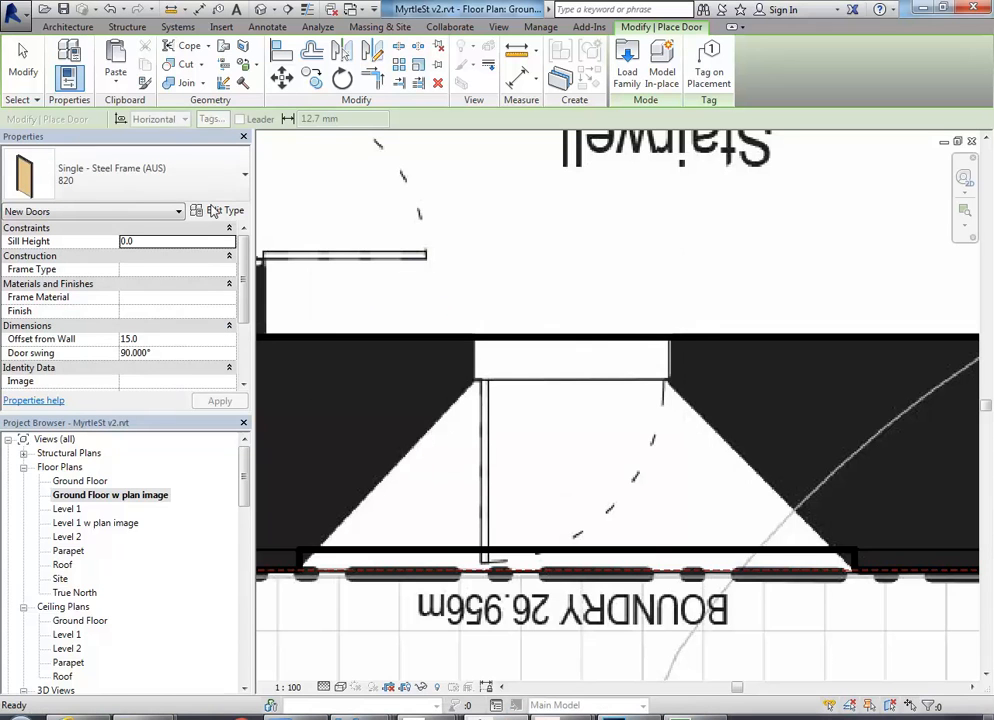
pyautogui.moveTo(214, 212)
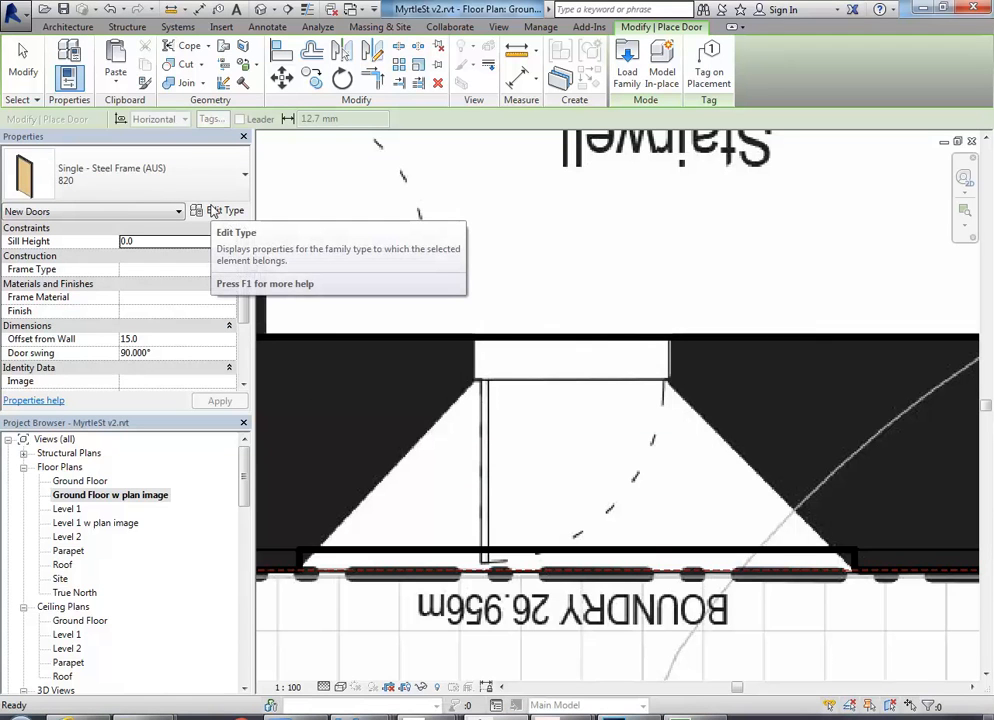
pyautogui.moveTo(214, 210)
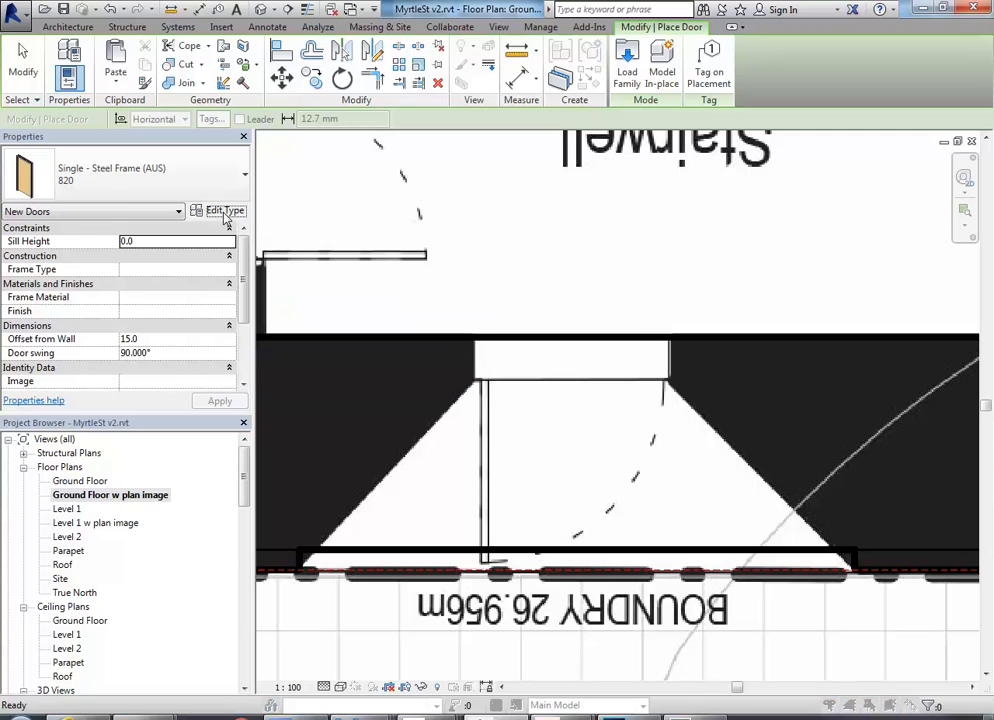
# - Bring up the type properties of the steel frame 820 door
pyautogui.click(224, 212)
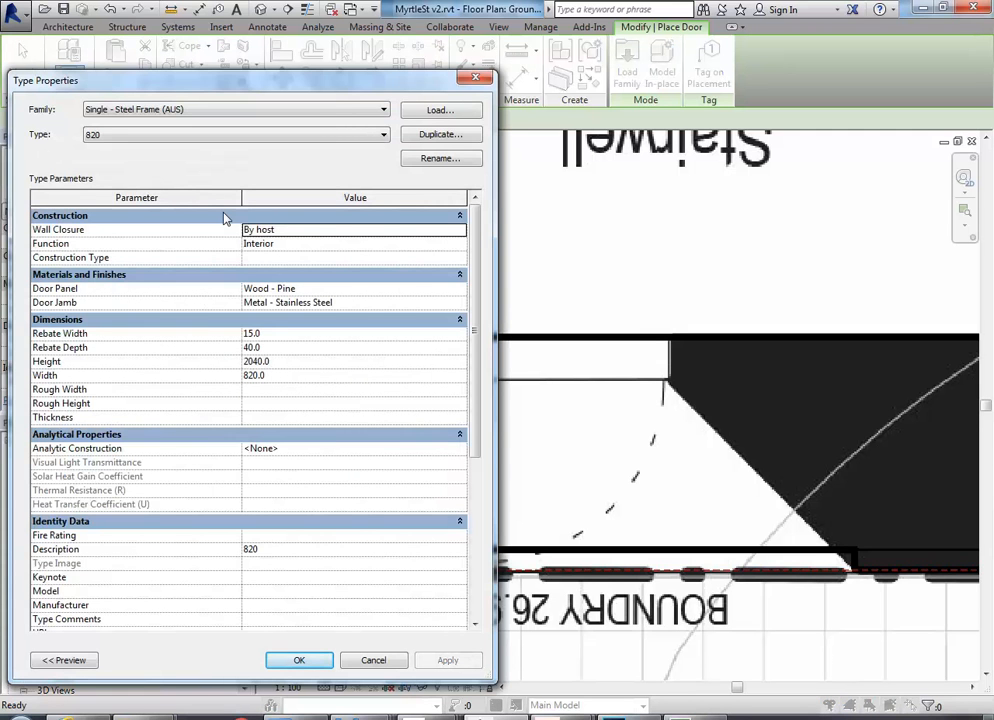
# - Duplicate the 820 door as type 950, 950 wide by 2100 high, and commit it
pyautogui.click(440, 134)
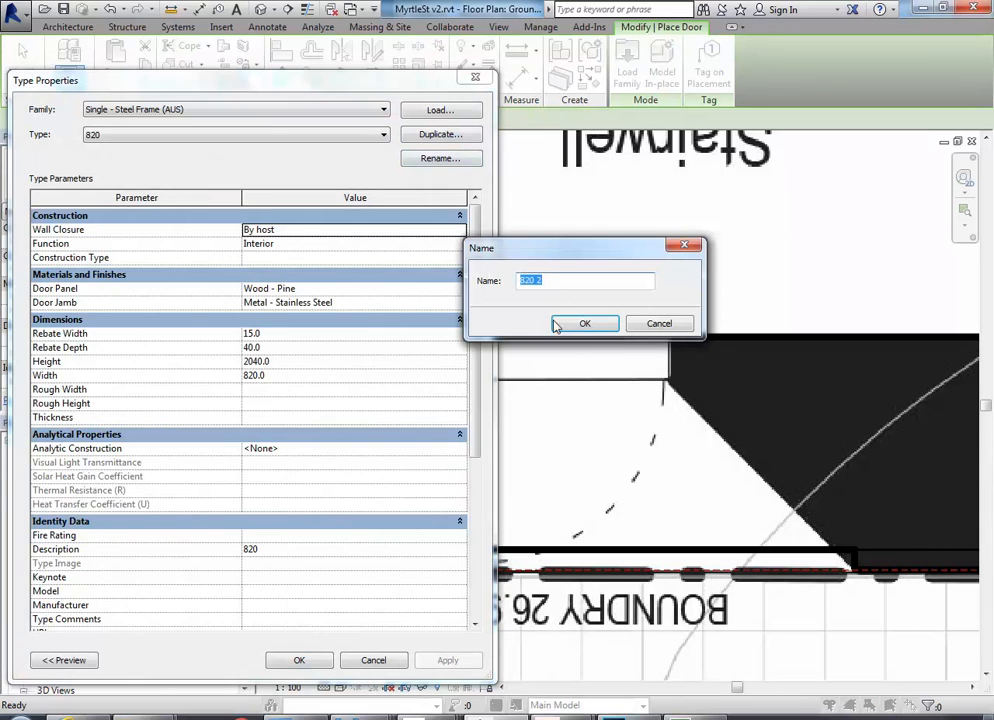
pyautogui.write('950')
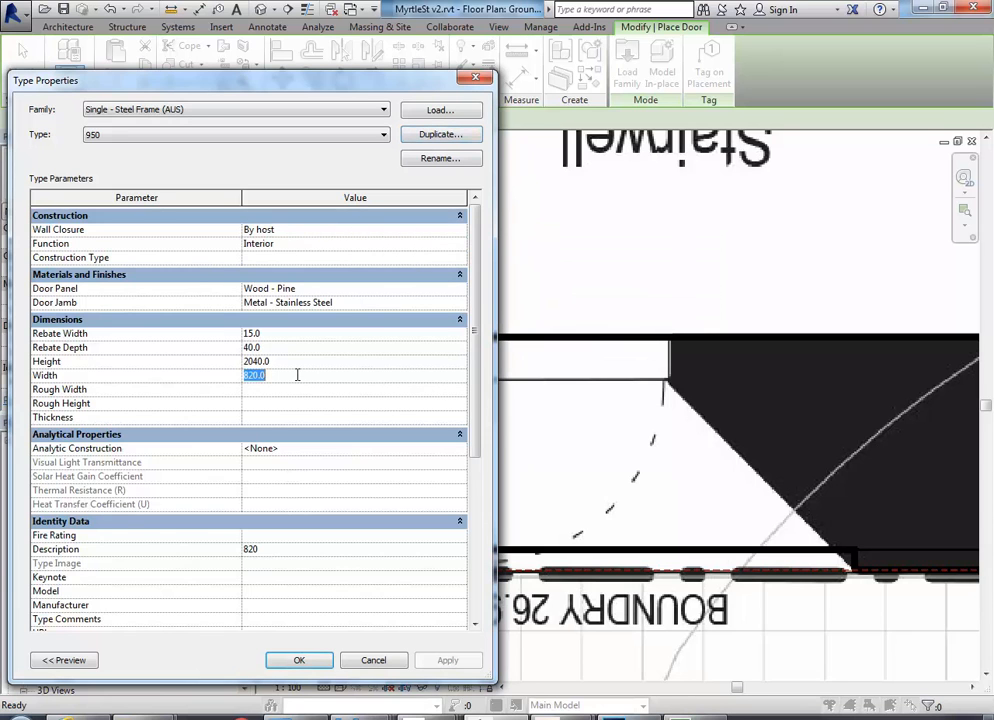
pyautogui.write('95')
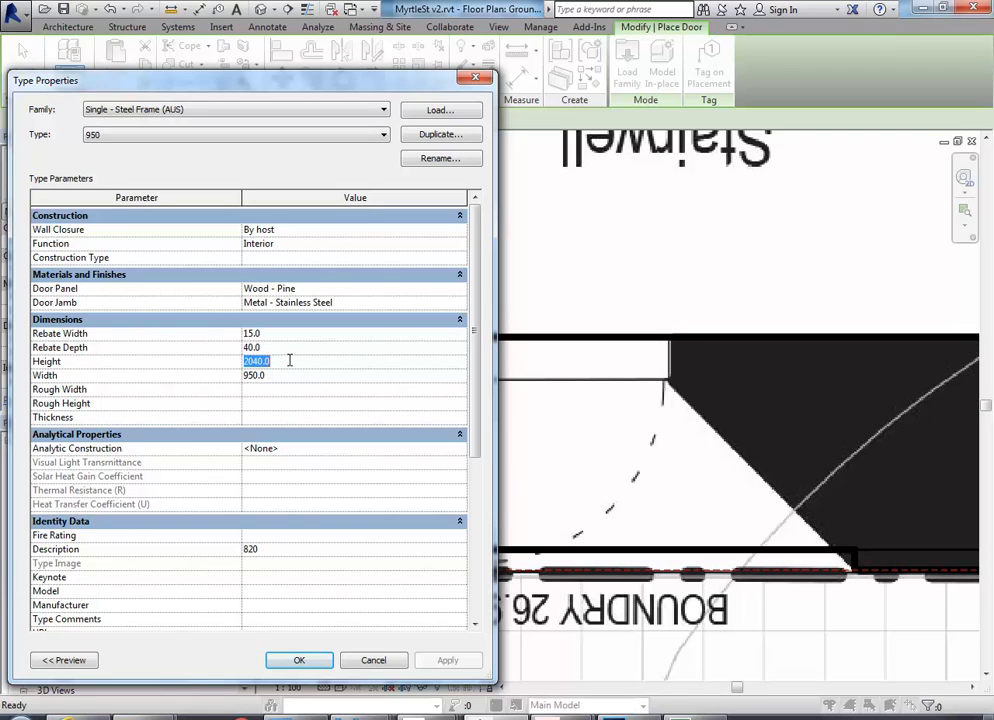
pyautogui.write('2100')
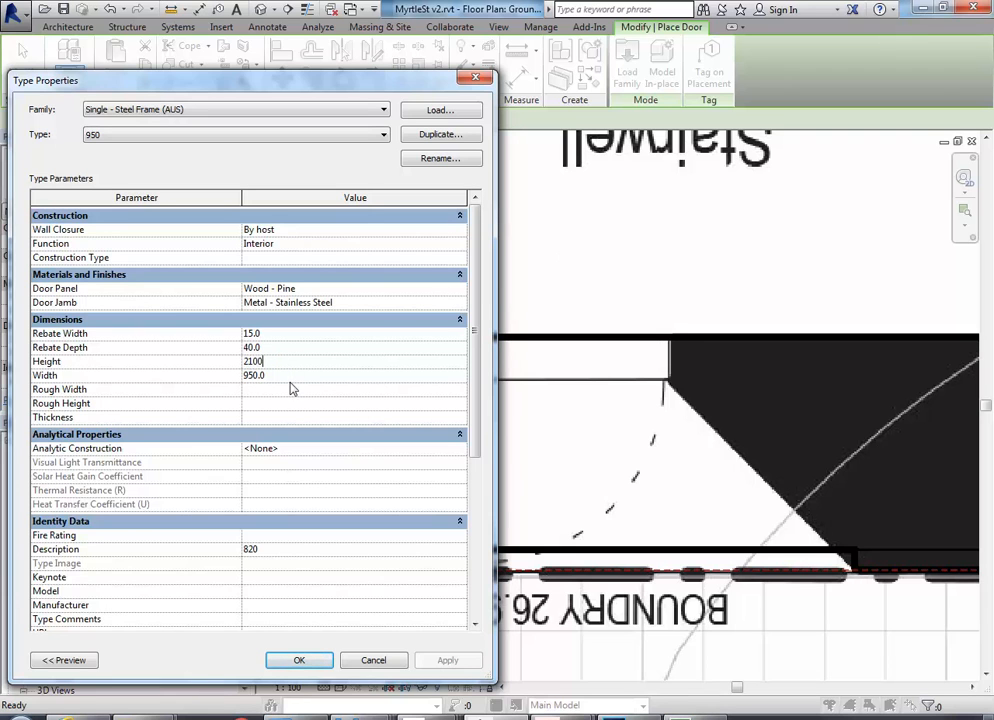
pyautogui.click(354, 376)
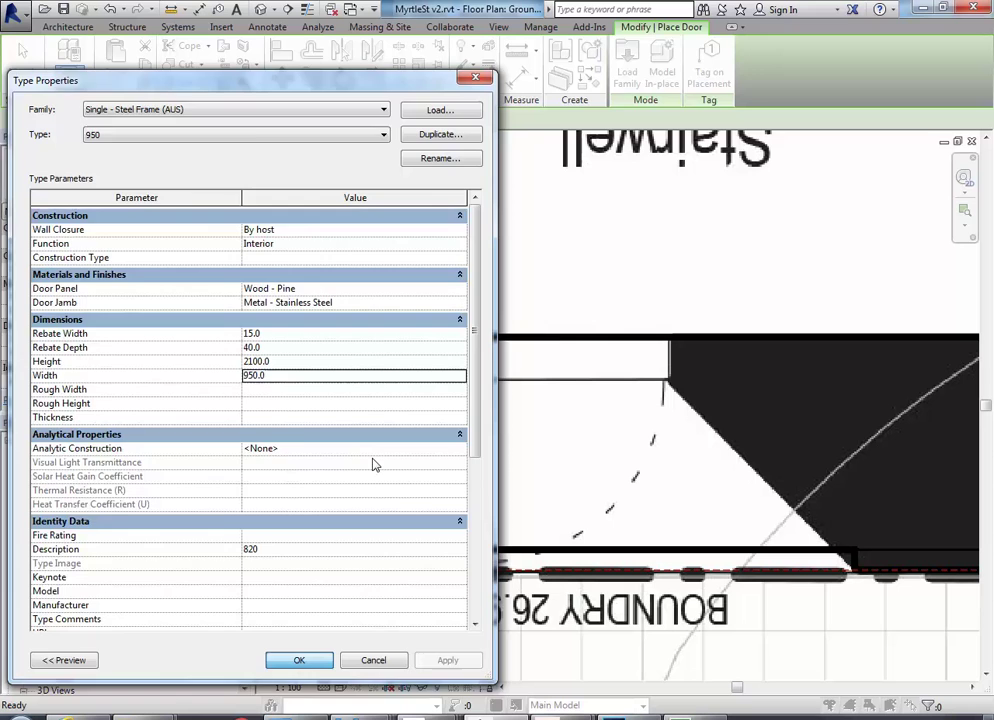
pyautogui.click(300, 660)
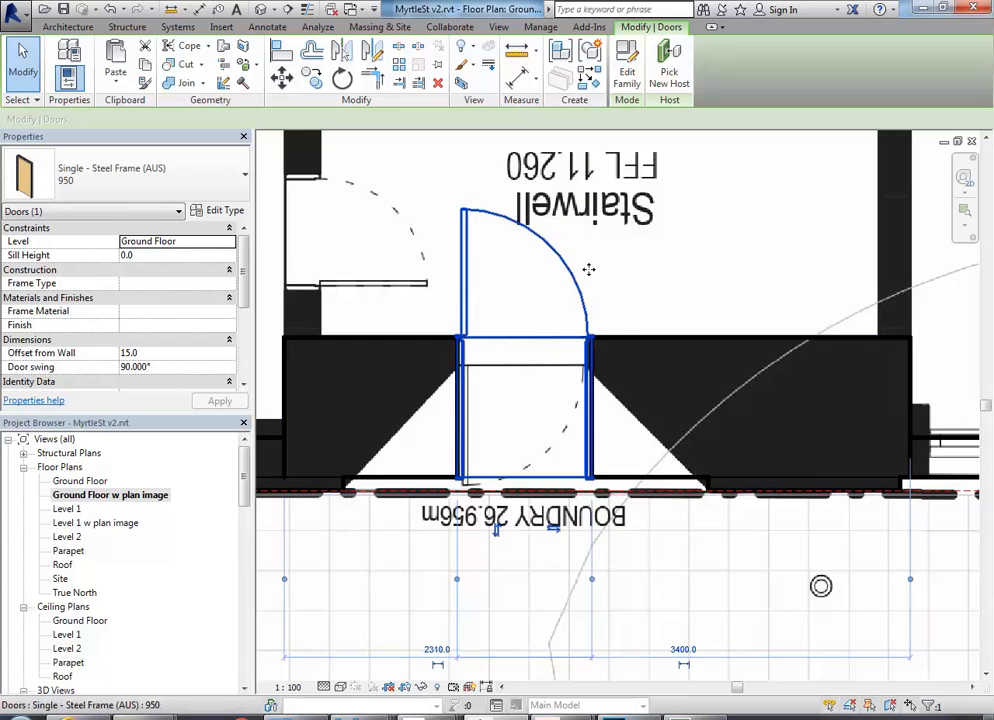
pyautogui.moveTo(464, 302)
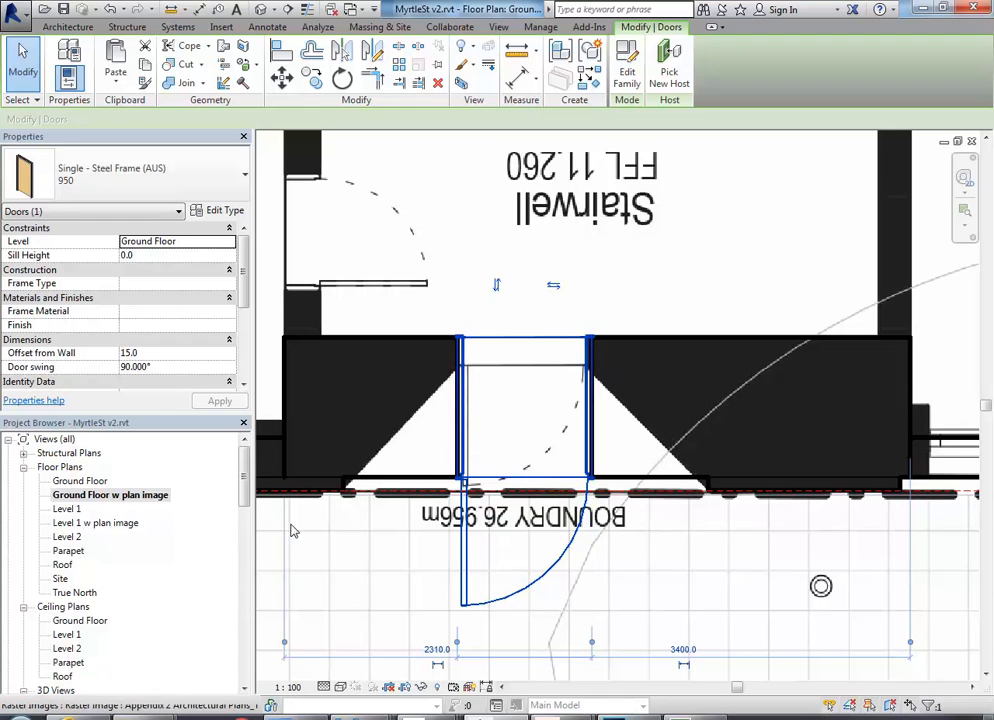
# - Flip the 950 steel door to swing outward and bring up its type properties
pyautogui.click(64, 16)
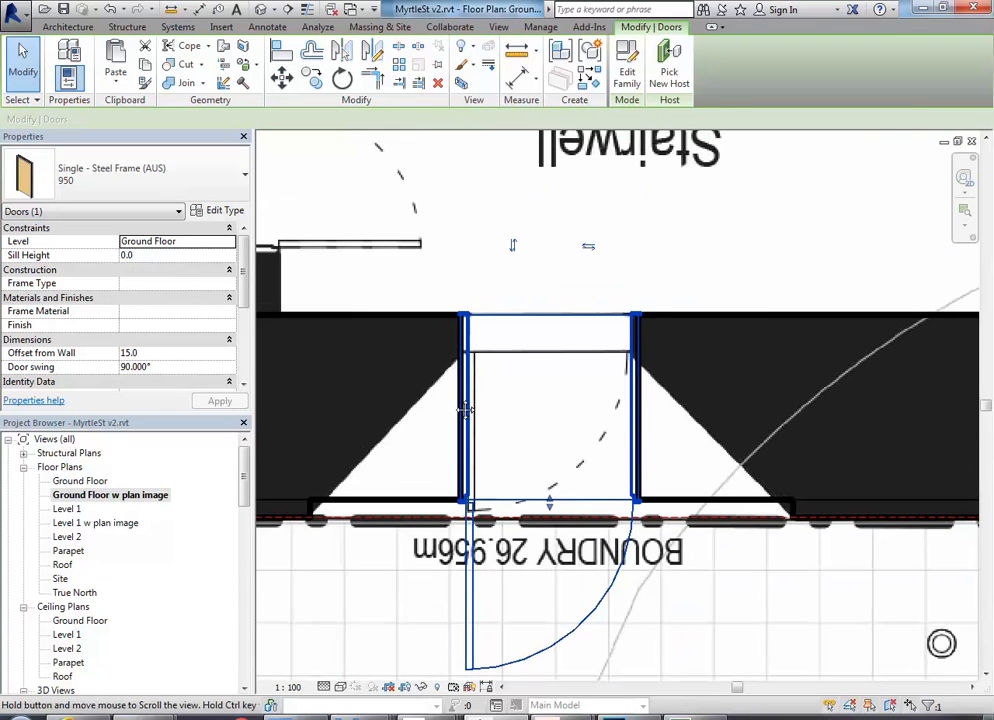
pyautogui.click(224, 210)
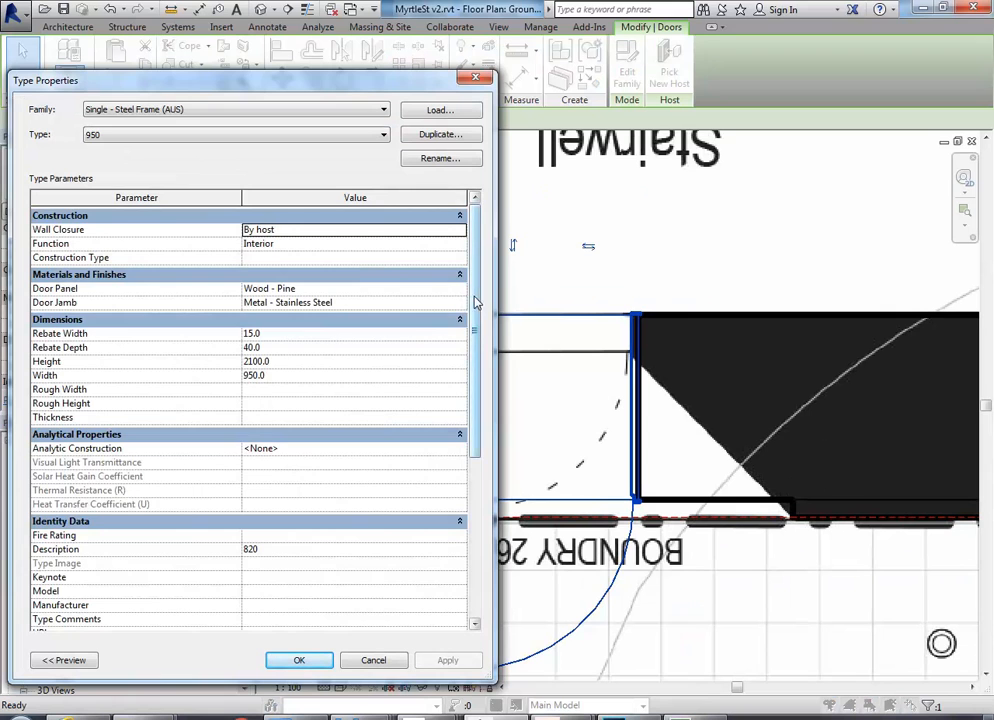
# - View the steel door family's Ref. Level plan, then close the family without saving
pyautogui.scroll(-3)
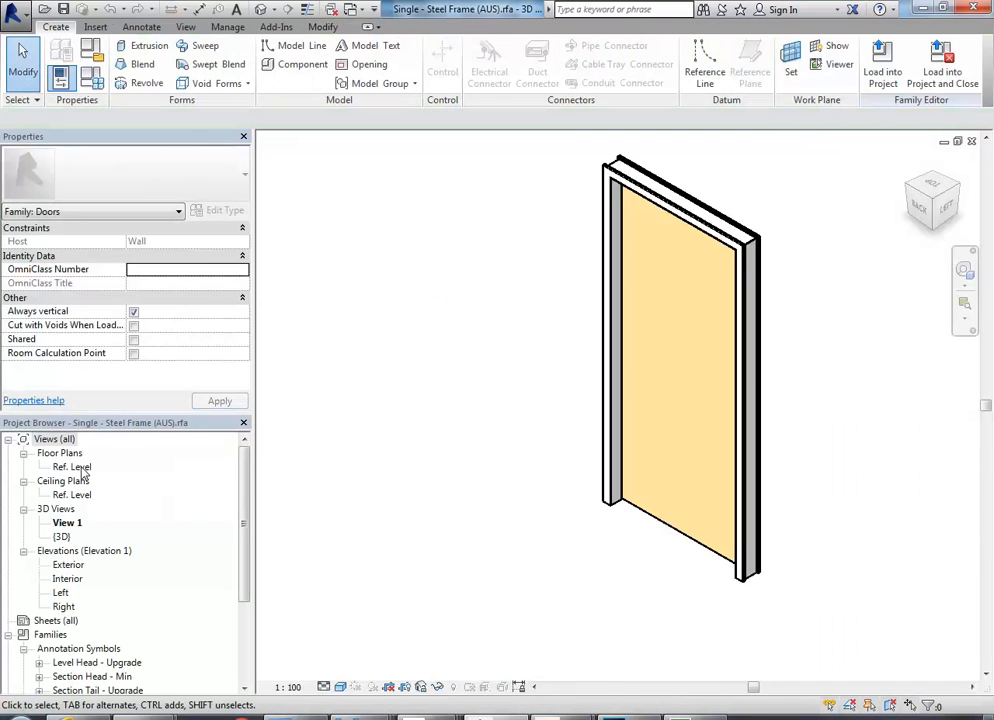
pyautogui.doubleClick(70, 466)
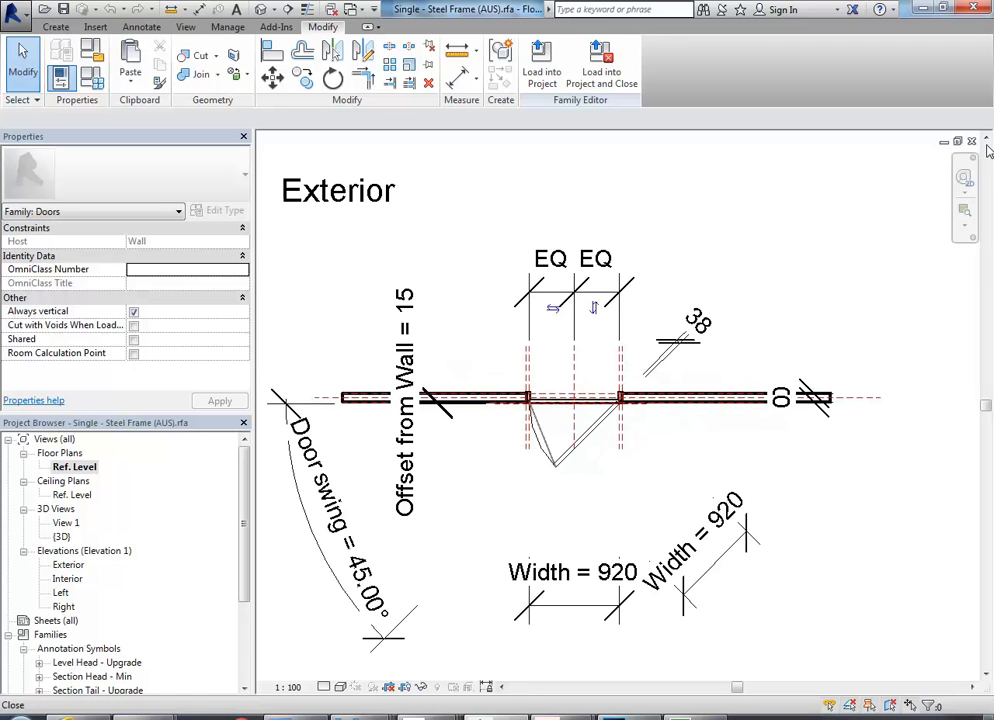
pyautogui.moveTo(716, 366)
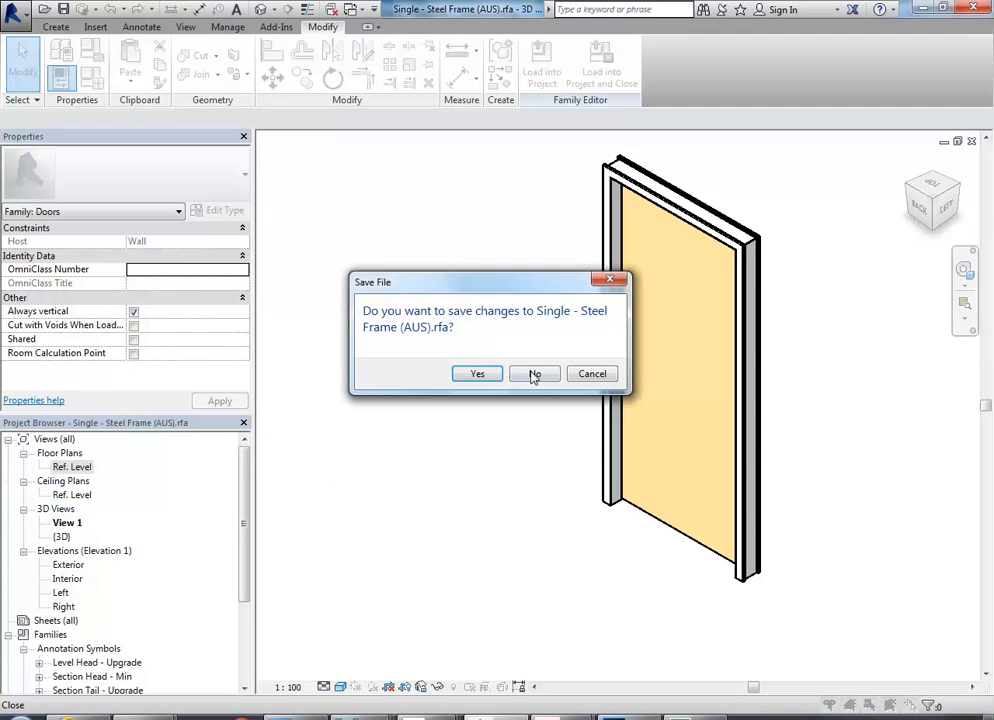
pyautogui.click(534, 374)
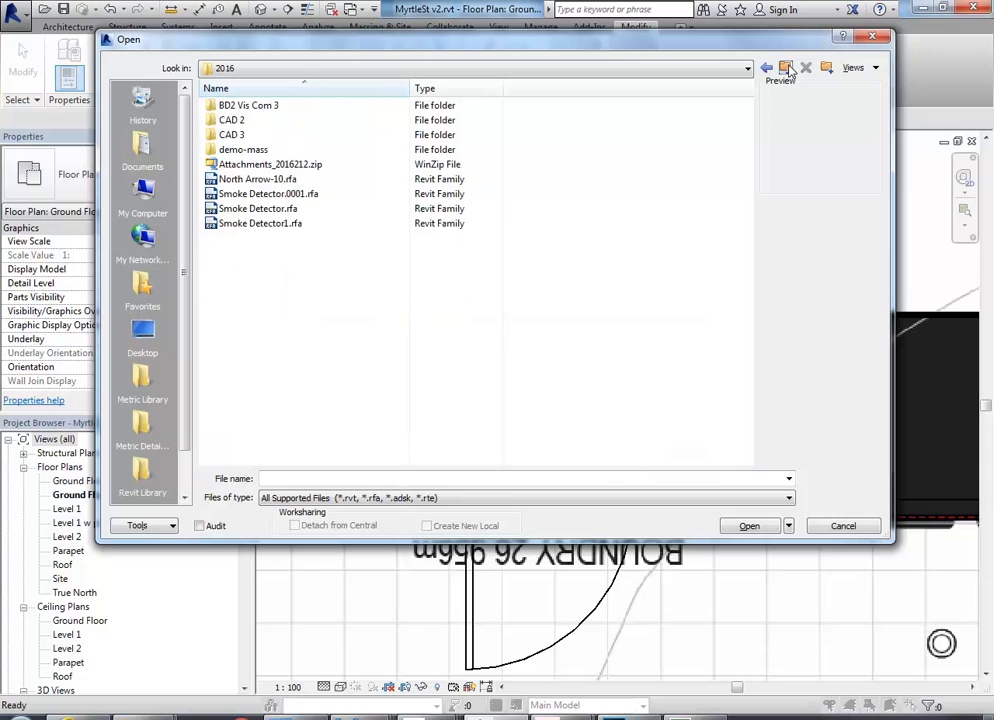
# - Open the Harrington-11 Inserting Furniture .rvt project from the Harrington folder
pyautogui.click(232, 134)
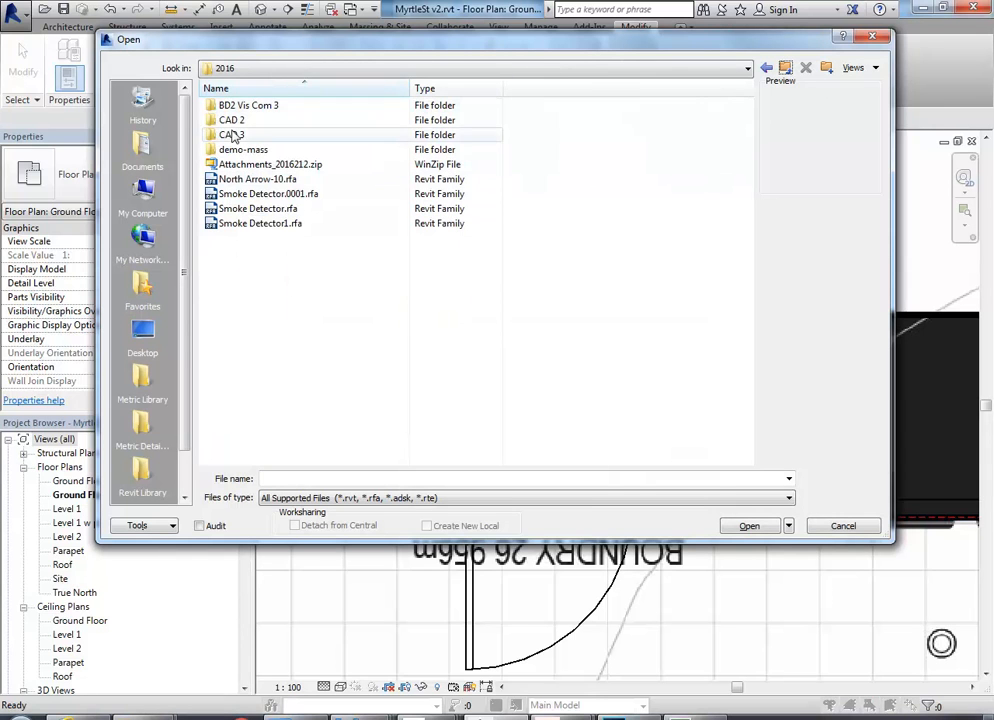
pyautogui.doubleClick(230, 136)
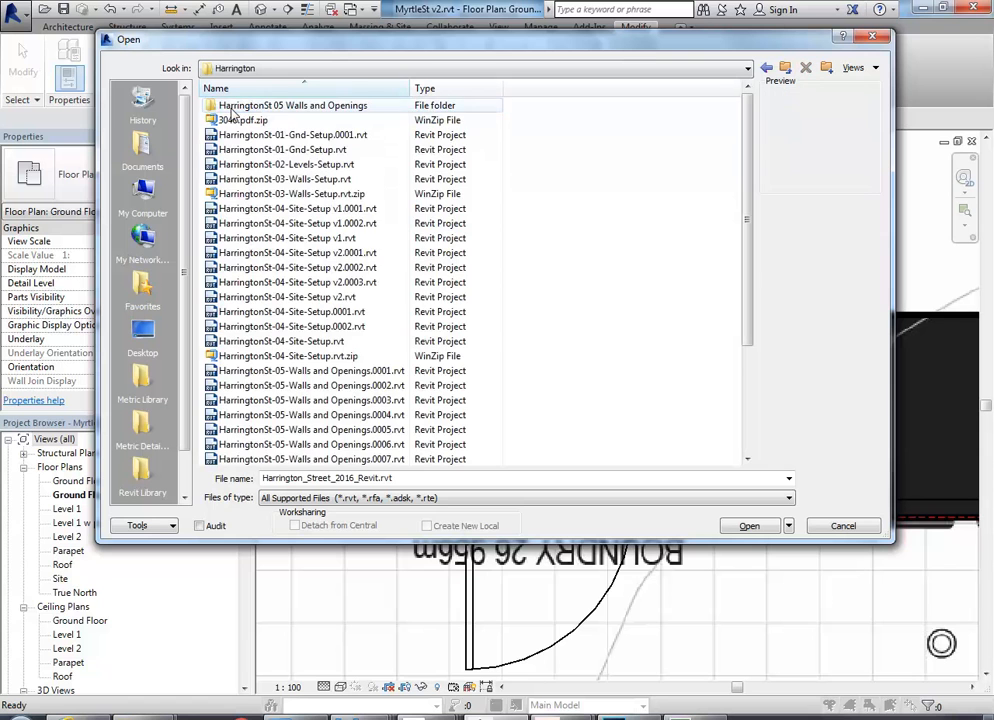
pyautogui.scroll(-3)
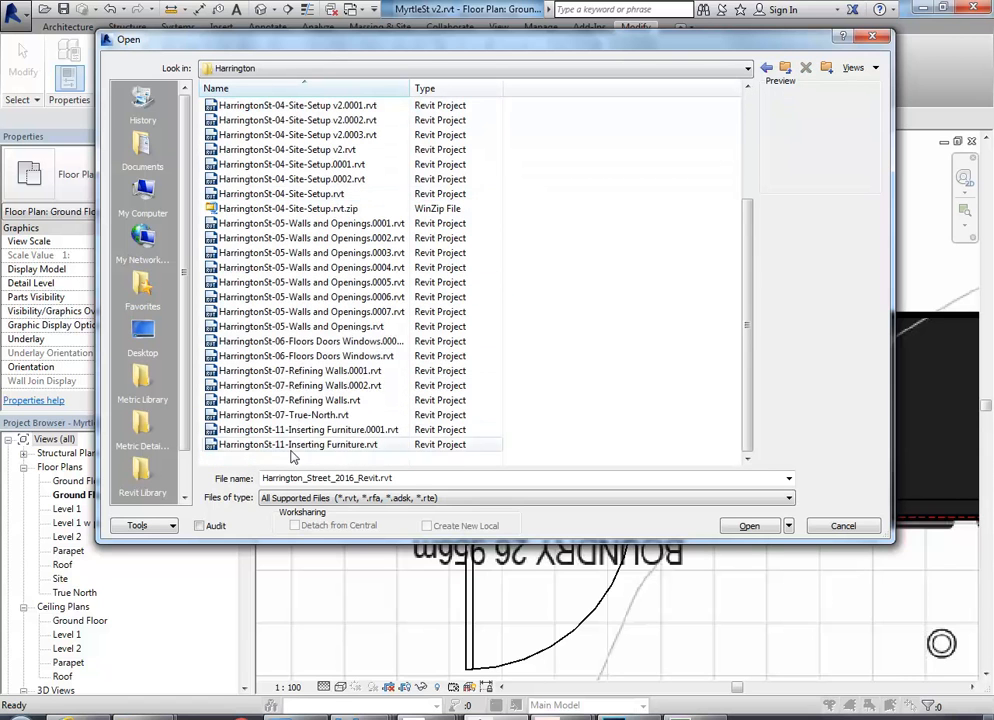
pyautogui.click(290, 444)
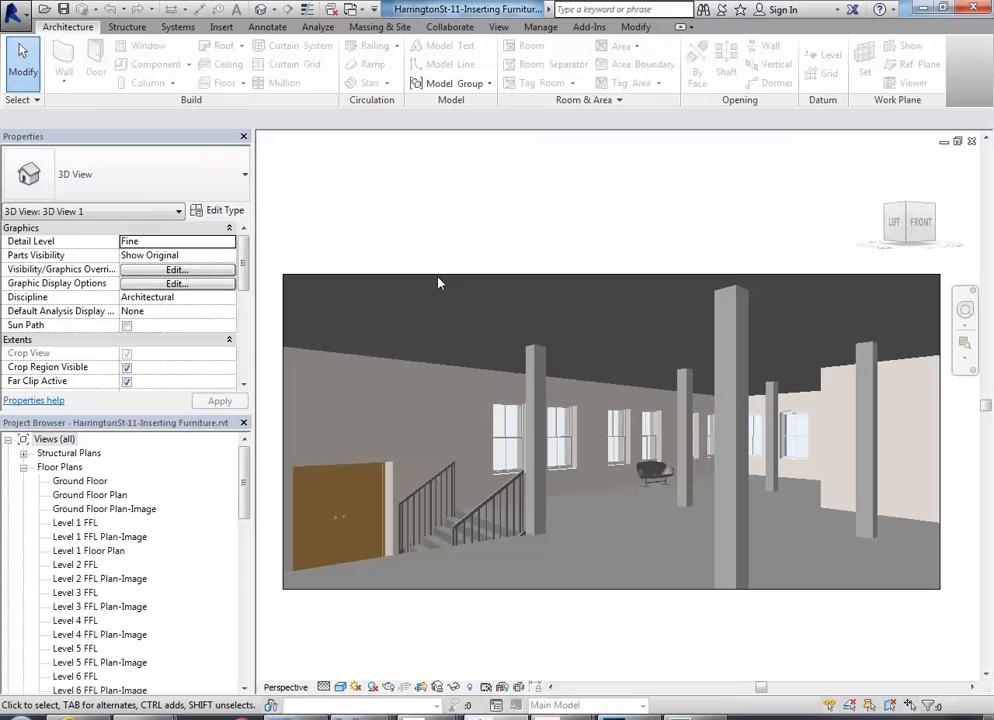
# - Inspect the entry door (Concept ExtSgl 1500 x 2800mm) in 3D, then list the open windows
pyautogui.scroll(-3)
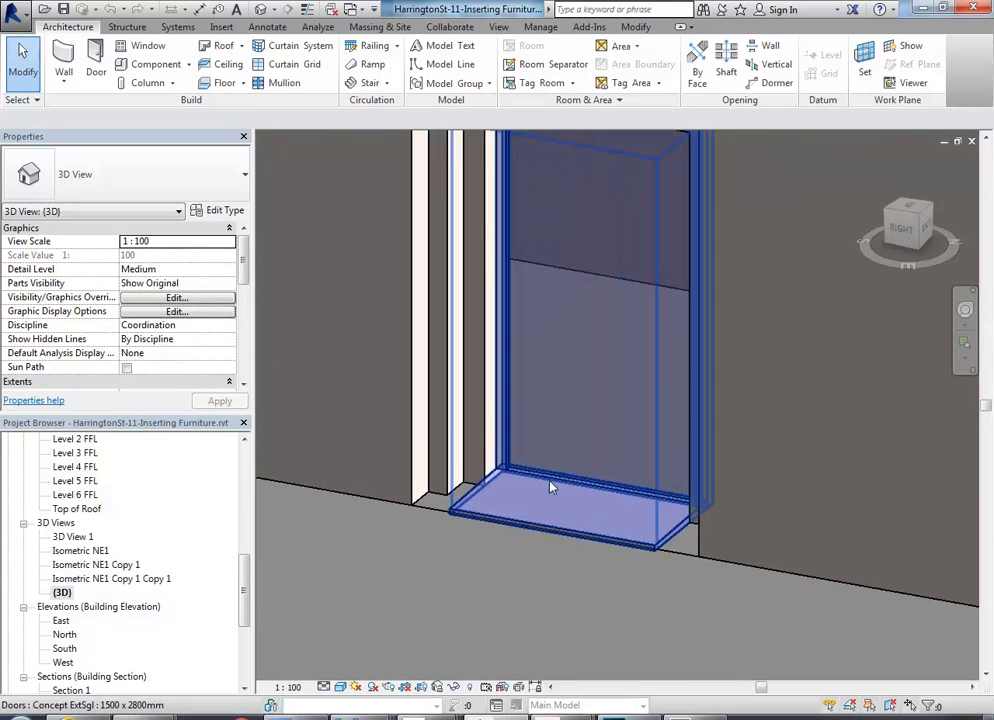
pyautogui.click(550, 488)
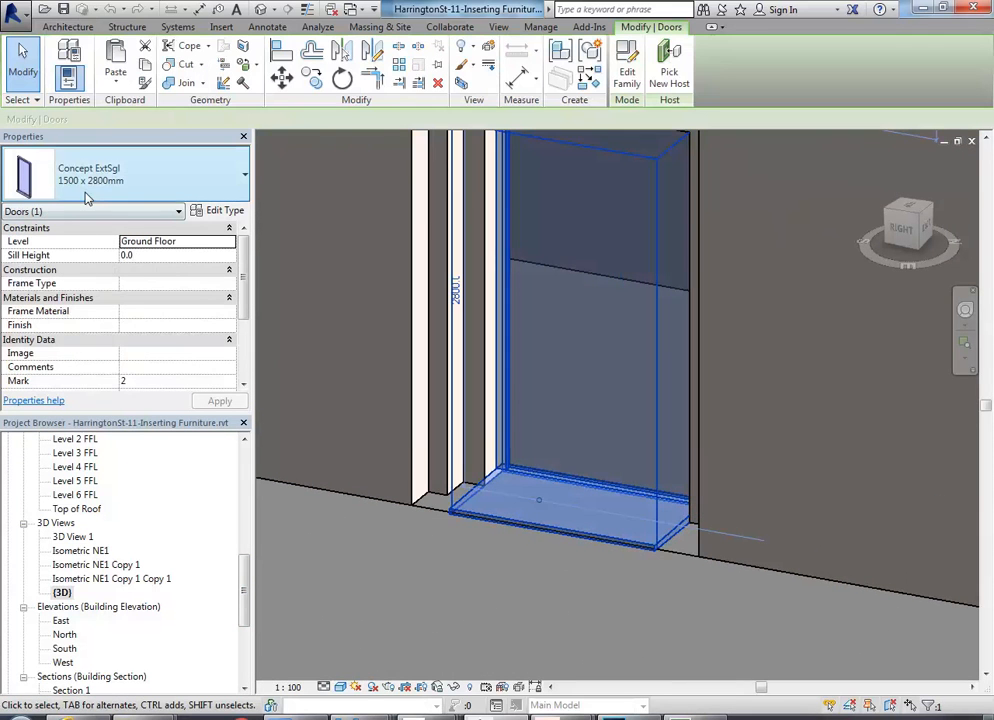
pyautogui.moveTo(480, 378)
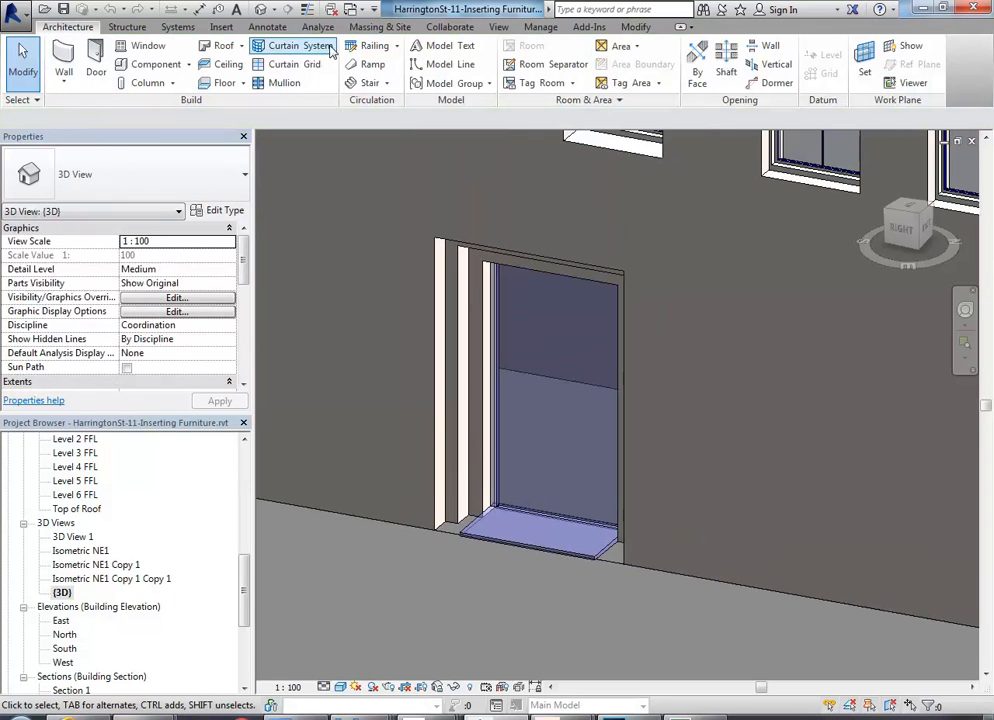
pyautogui.click(356, 8)
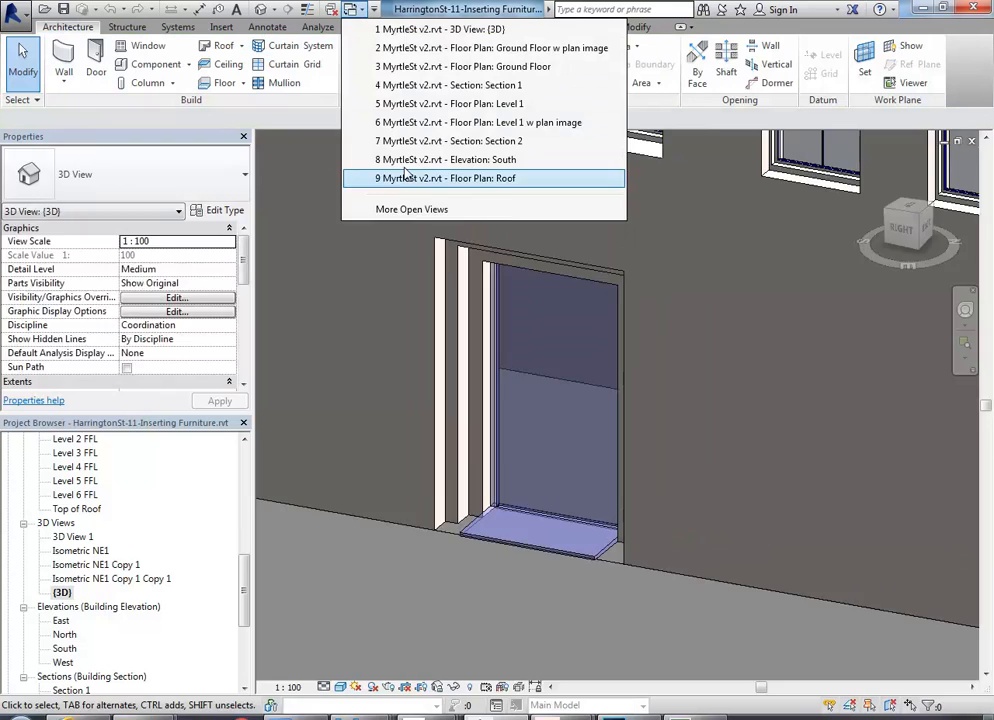
# - Switch back to the MyrtleSt south elevation and return to the ground floor plan
pyautogui.click(448, 160)
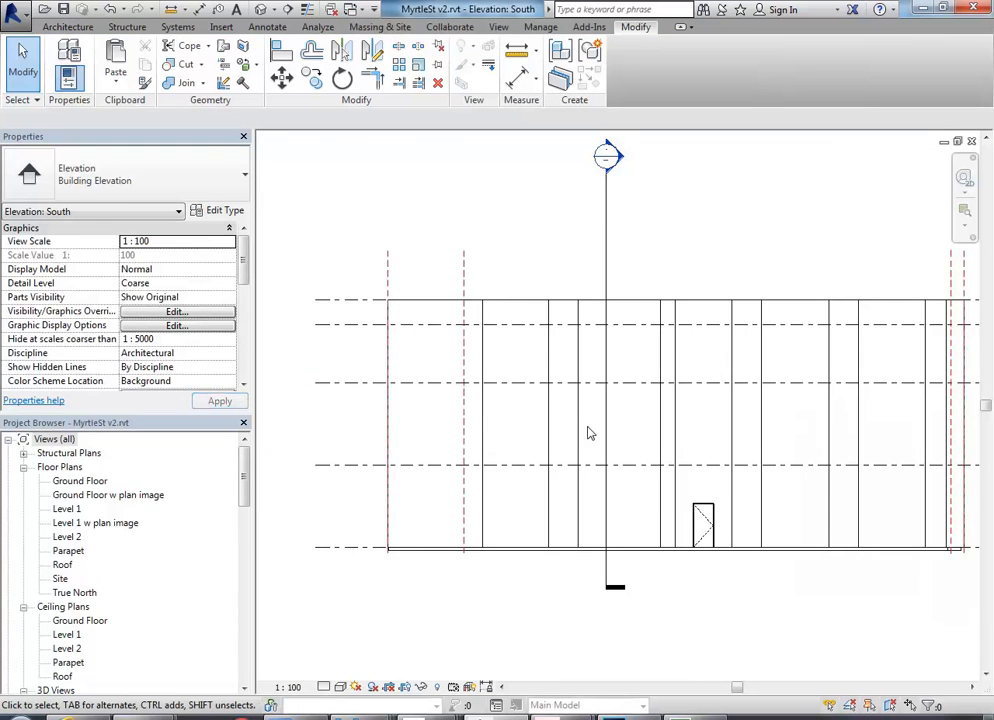
pyautogui.doubleClick(80, 480)
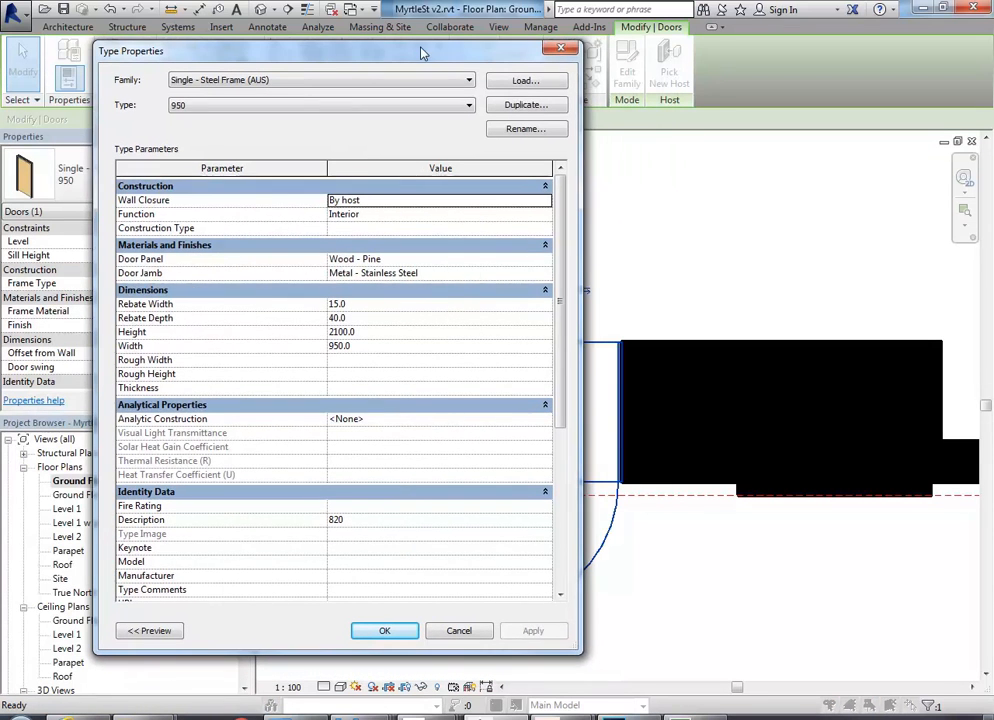
pyautogui.moveTo(524, 80)
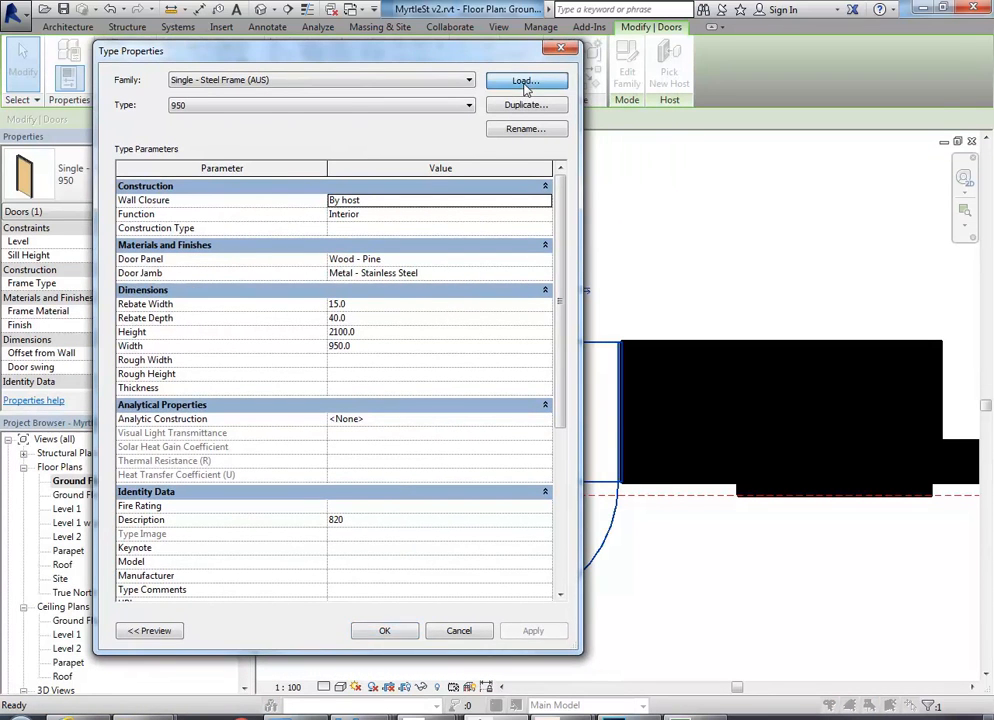
# - Load the Concept ExtSgl family from Revit Library > Doors and confirm the 910 x 2110mm type
pyautogui.click(524, 80)
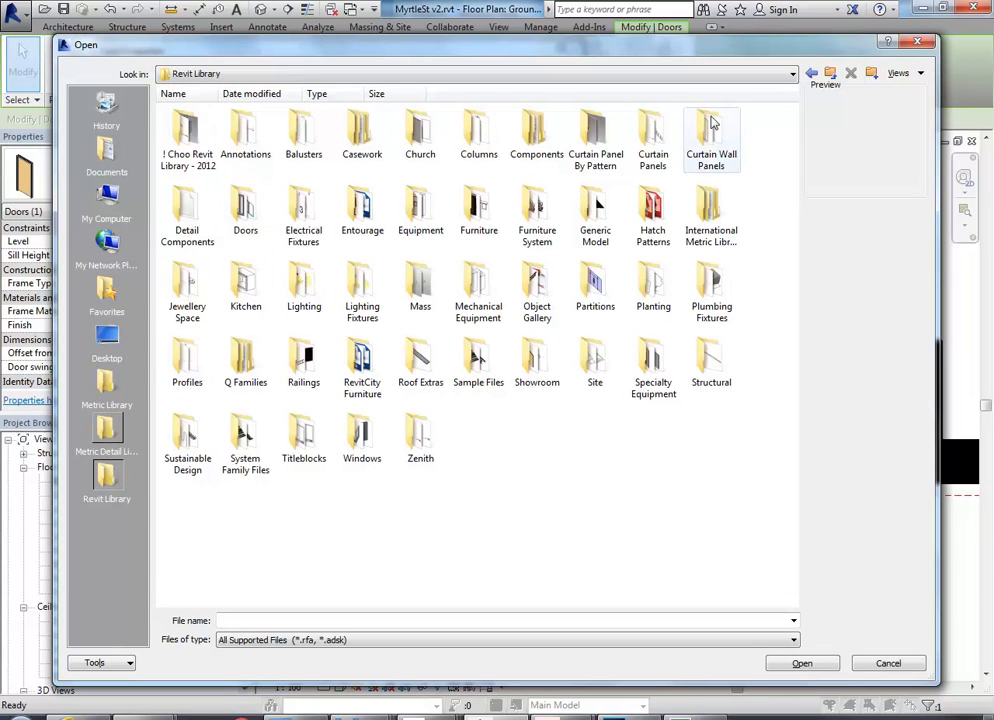
pyautogui.doubleClick(244, 204)
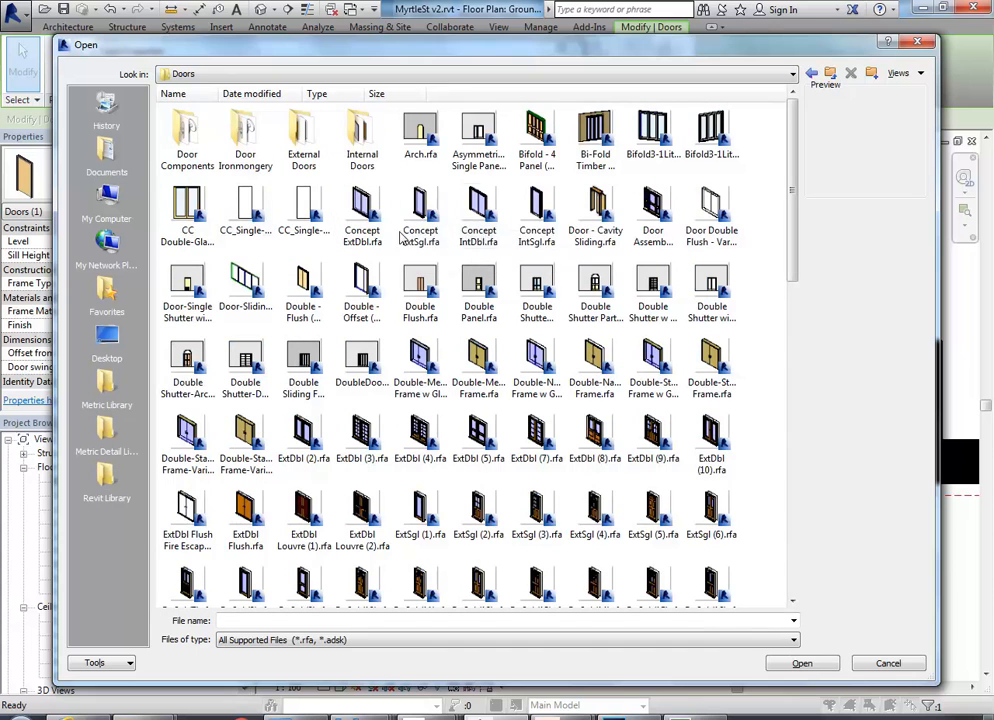
pyautogui.click(420, 210)
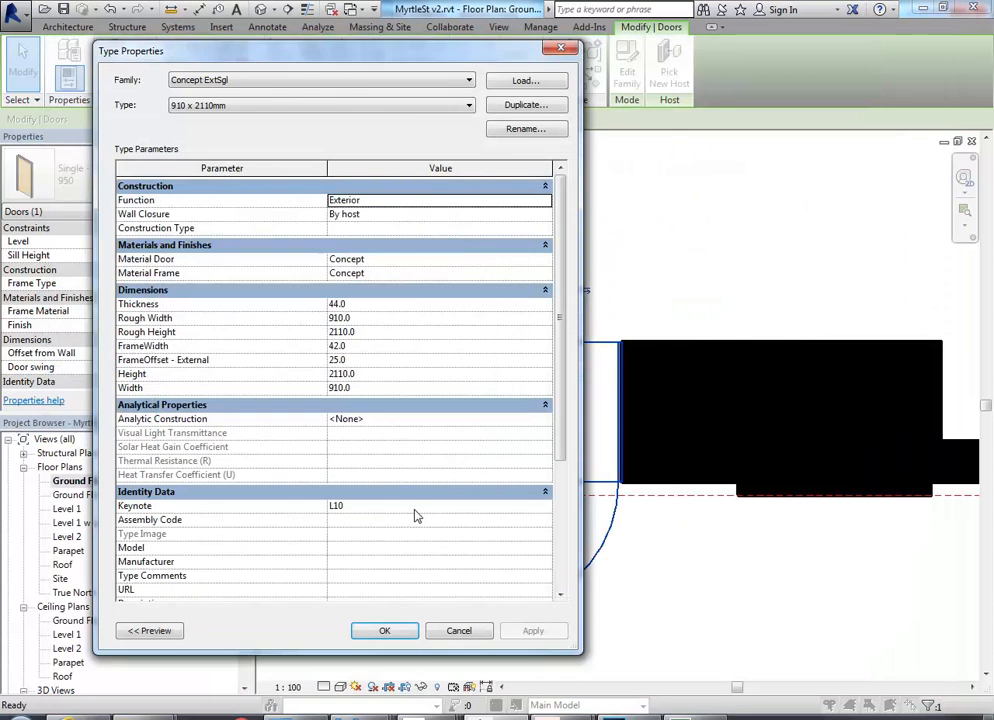
pyautogui.click(384, 630)
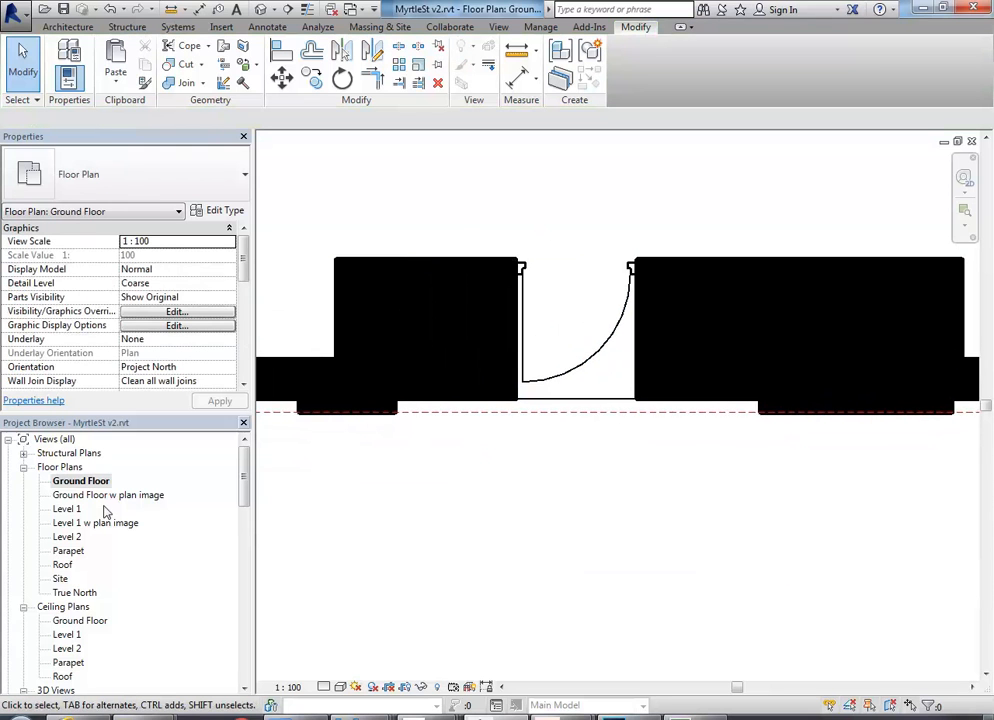
# - Show the Ground Floor w plan image view and list the Architecture tab's Component options
pyautogui.doubleClick(108, 496)
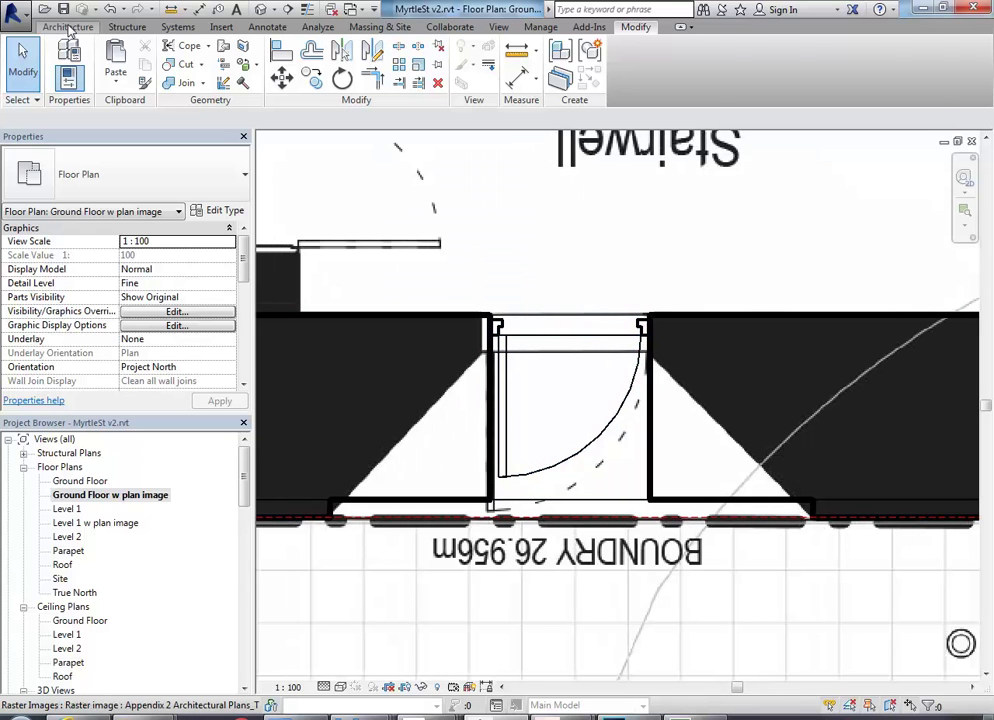
pyautogui.click(56, 28)
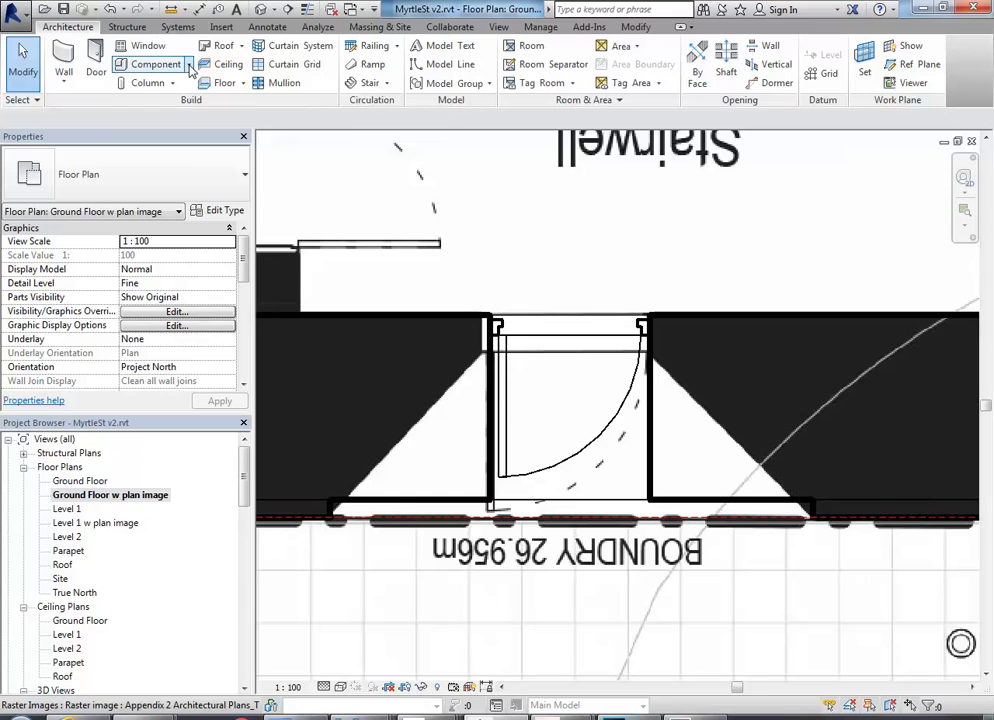
pyautogui.click(186, 64)
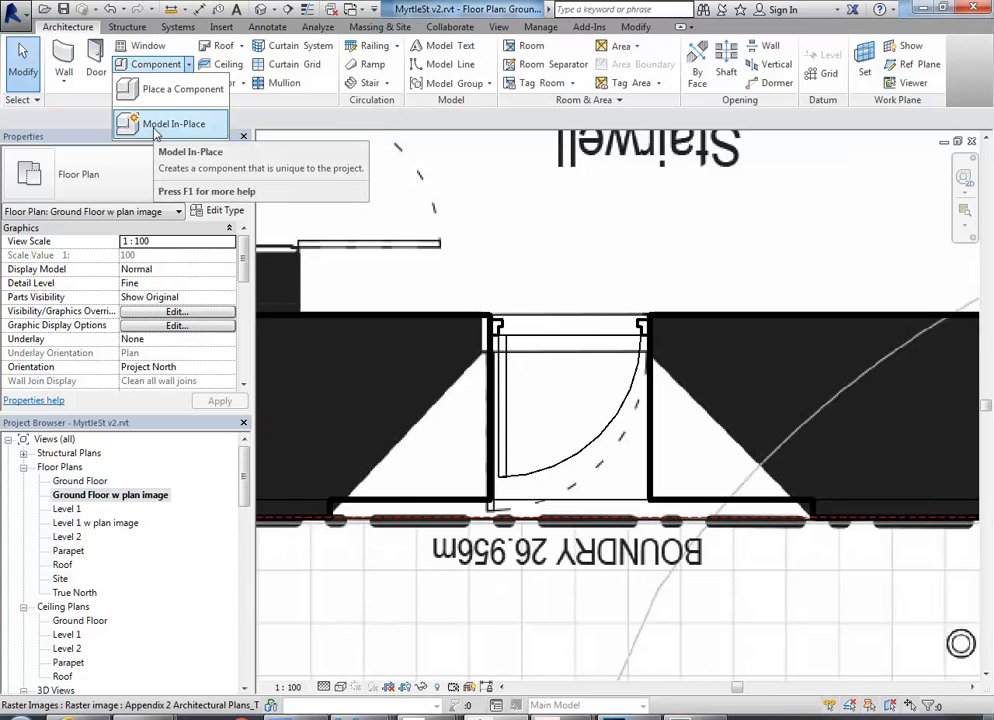
pyautogui.moveTo(156, 132)
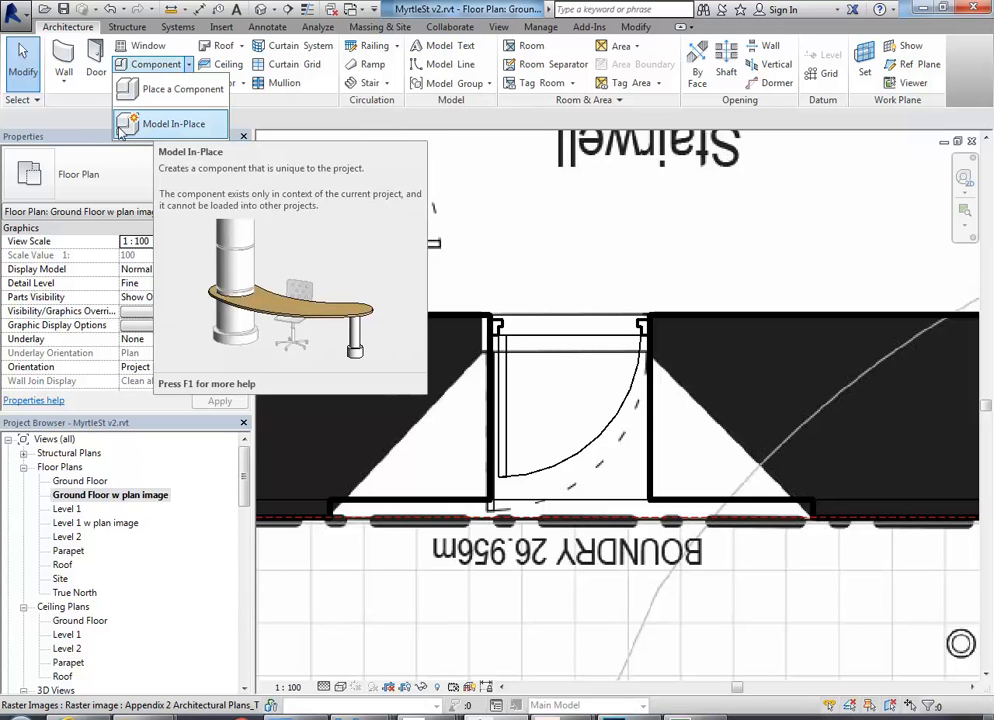
pyautogui.moveTo(140, 128)
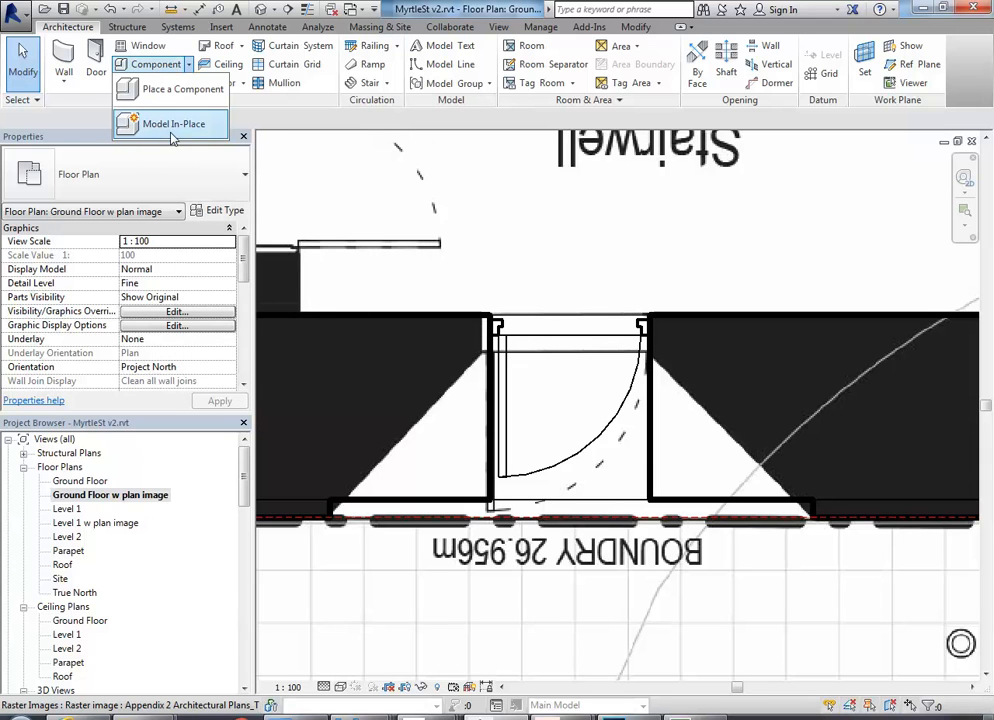
pyautogui.moveTo(184, 128)
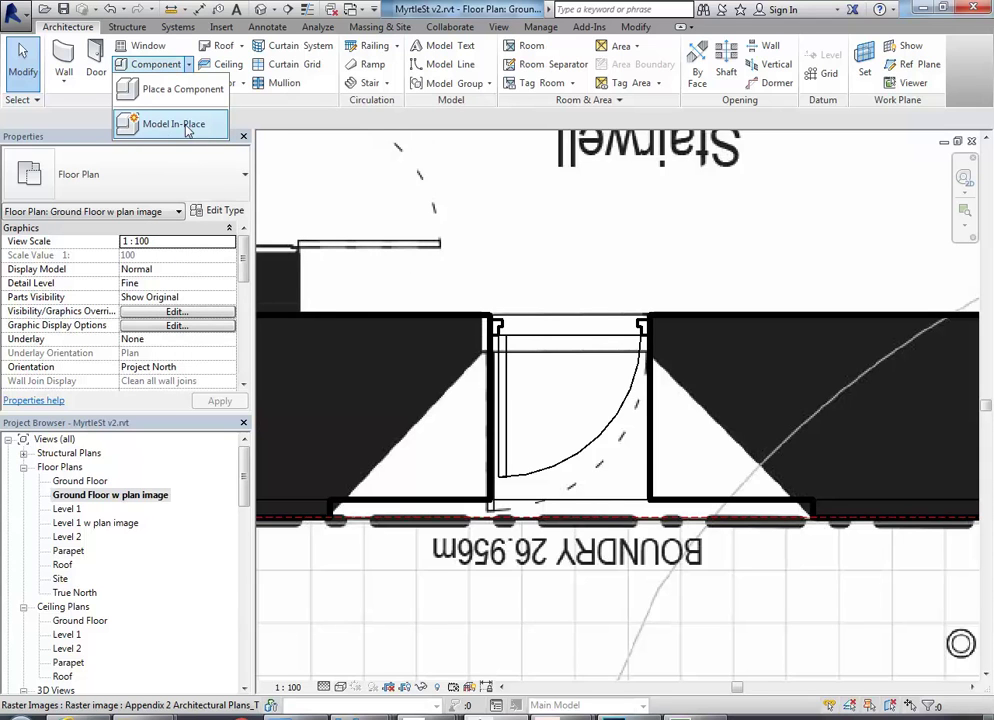
# - Start a Model In-Place wall component named 'Entry' and enter the in-place editor
pyautogui.click(182, 124)
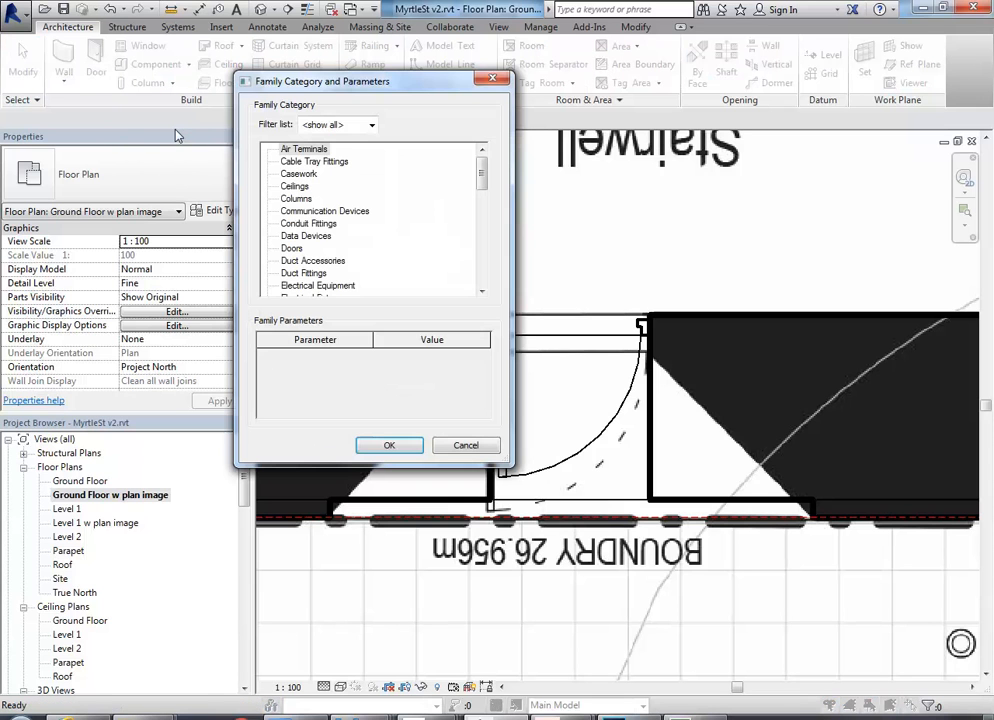
pyautogui.scroll(-3)
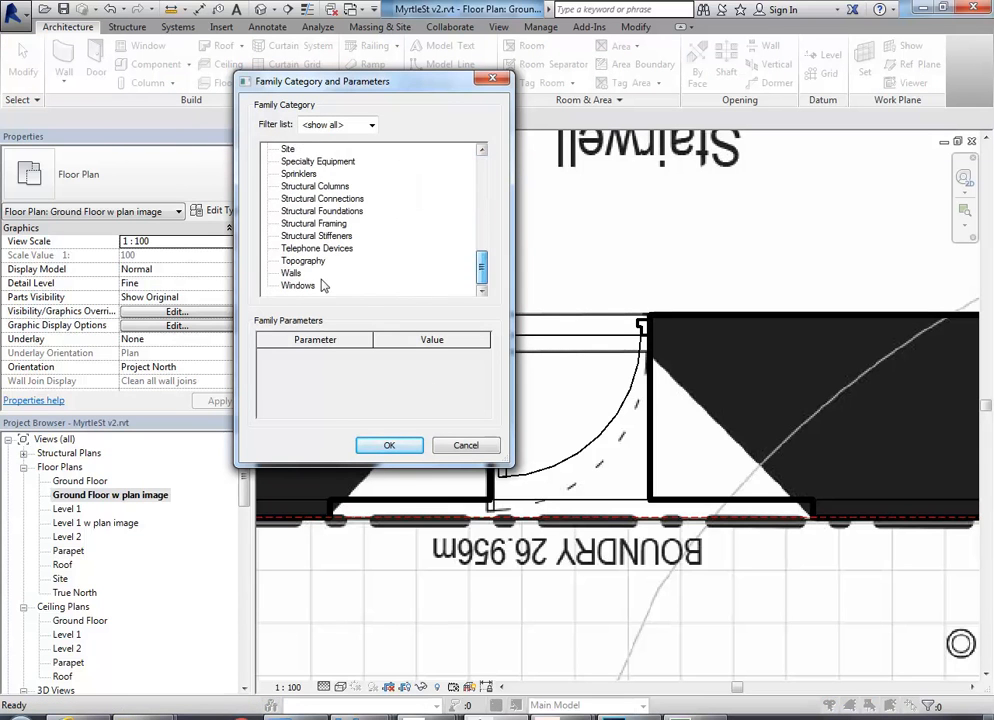
pyautogui.click(388, 444)
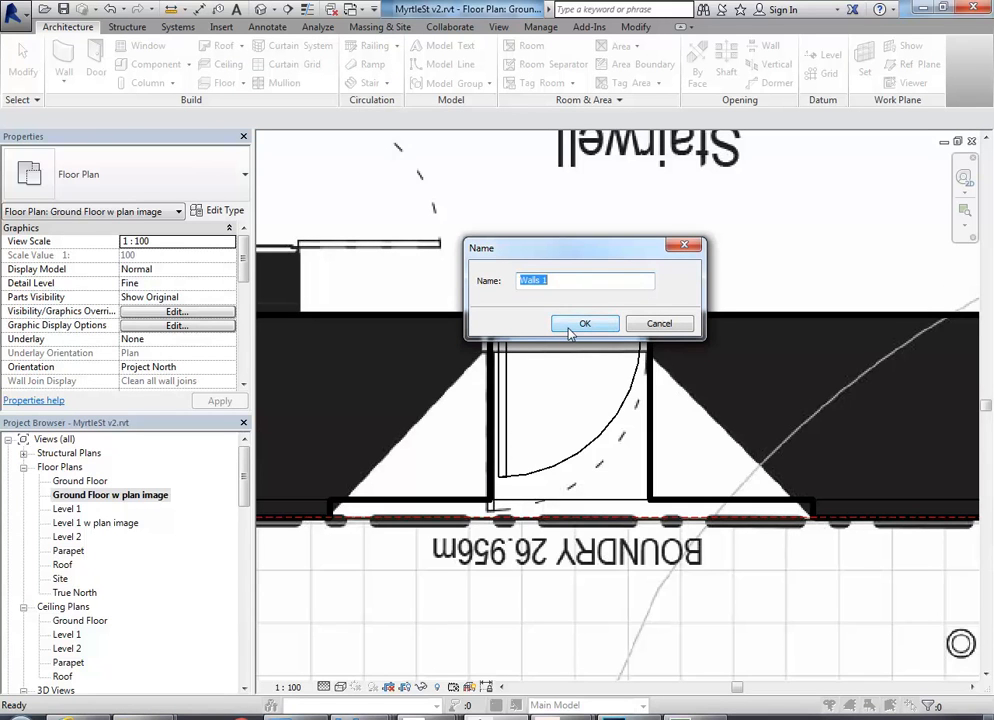
pyautogui.write('E')
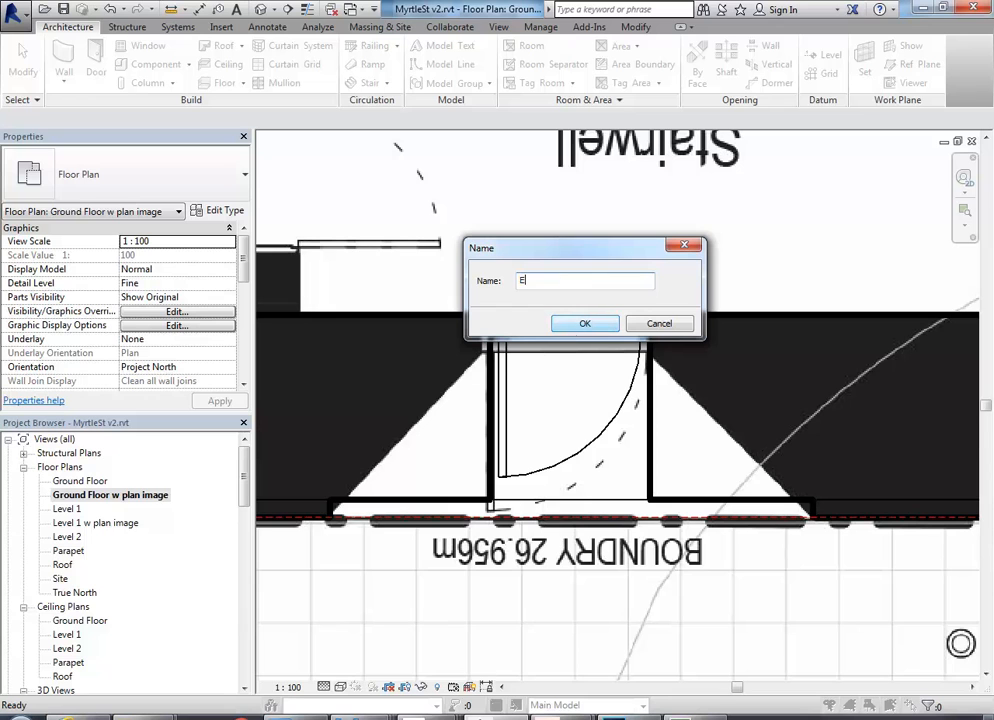
pyautogui.write('ntry Void')
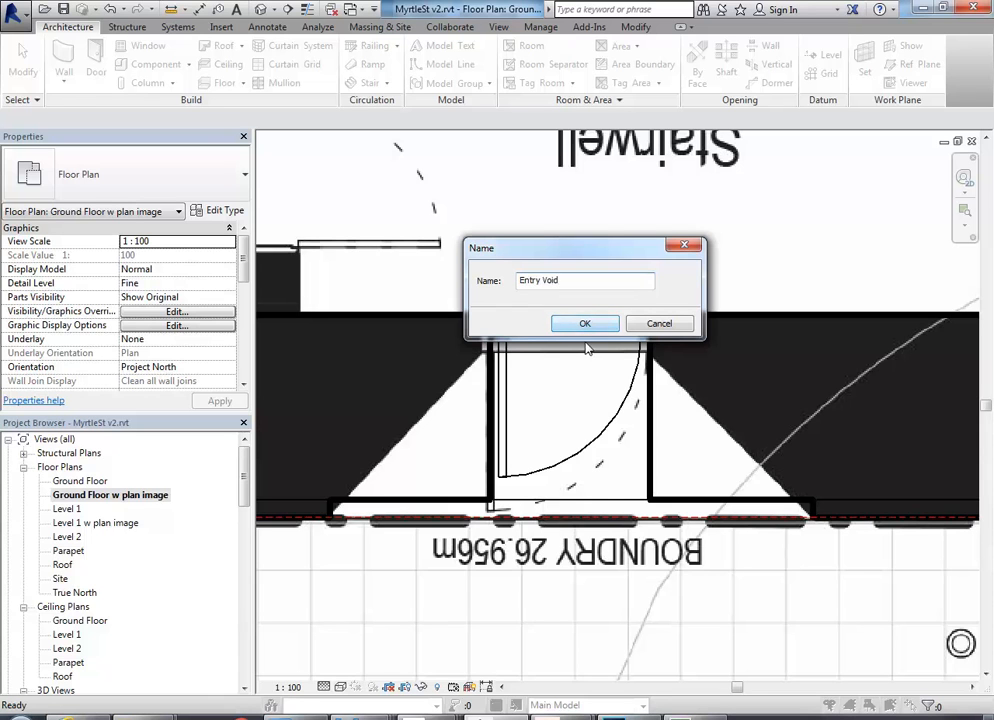
pyautogui.click(584, 324)
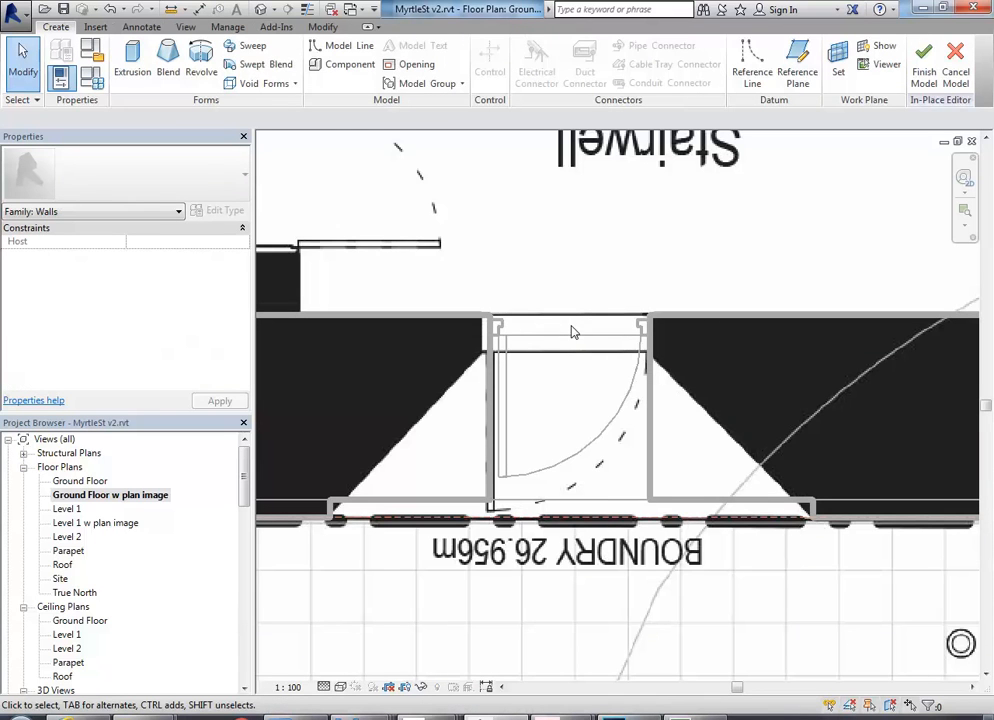
# - Create a void extrusion 2100 deep around the doorway, continuing past the open-loop warning to close the outline
pyautogui.click(262, 84)
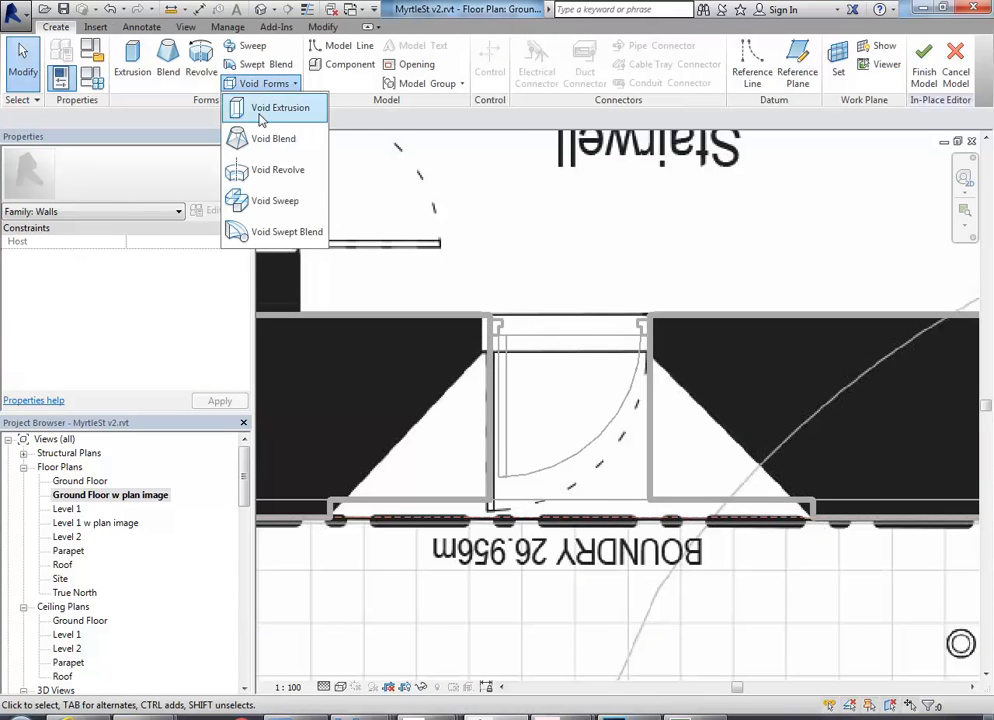
pyautogui.click(280, 108)
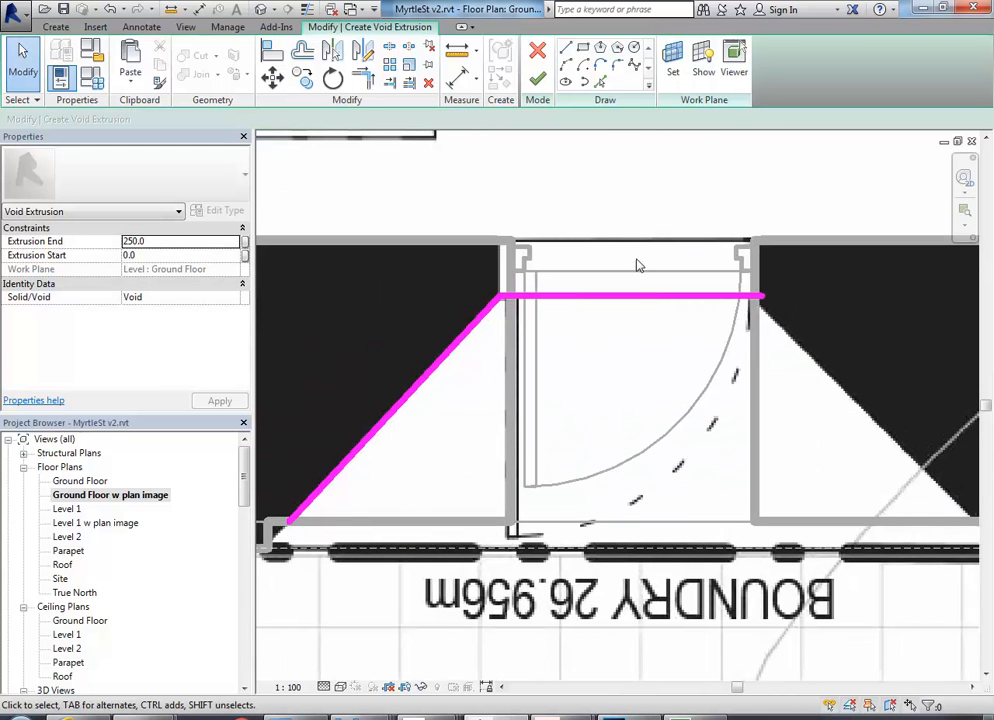
pyautogui.moveTo(776, 282)
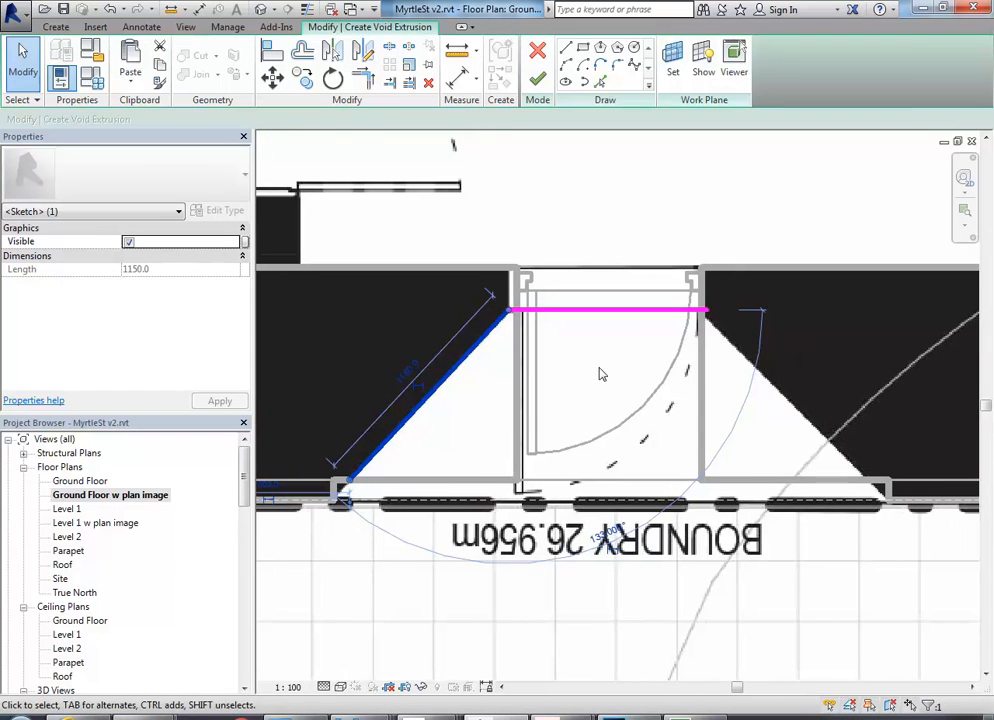
pyautogui.moveTo(332, 58)
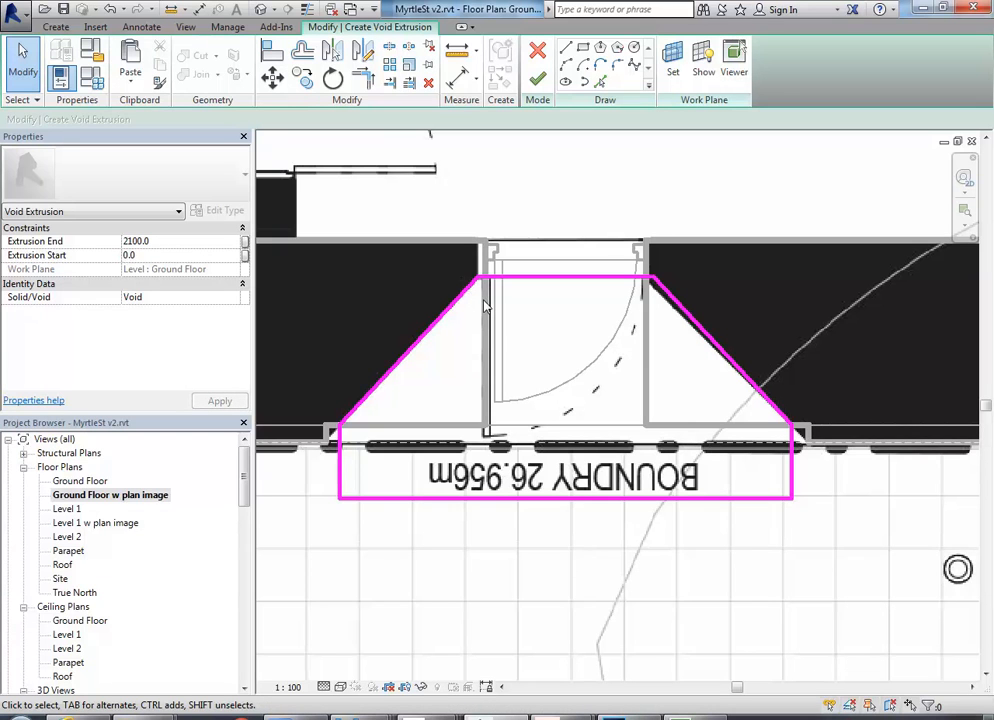
pyautogui.moveTo(536, 78)
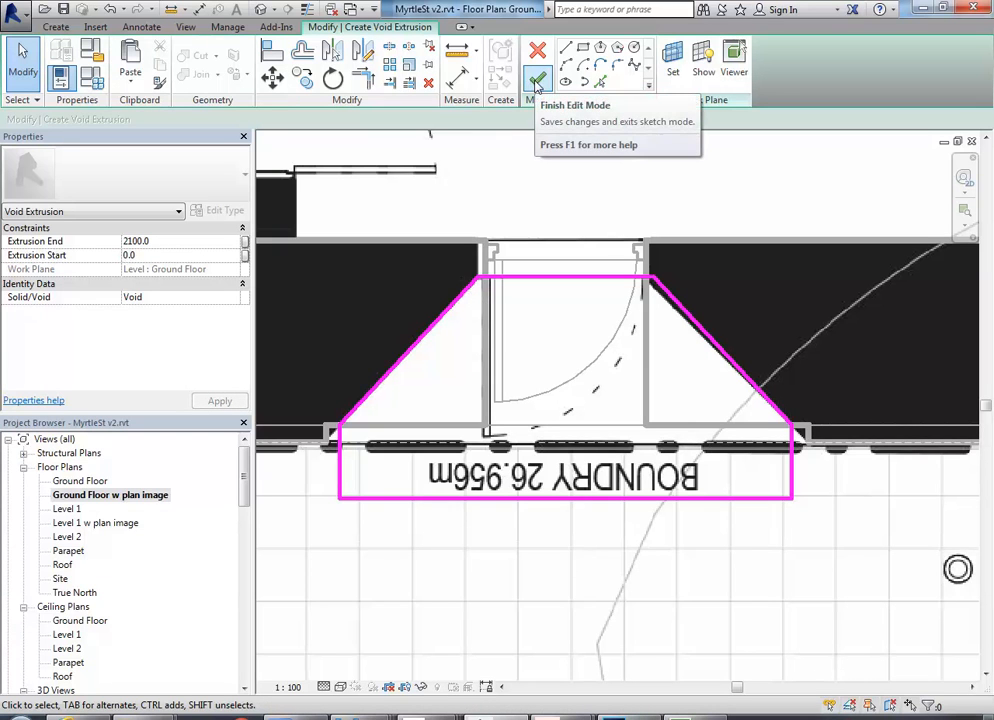
pyautogui.click(534, 76)
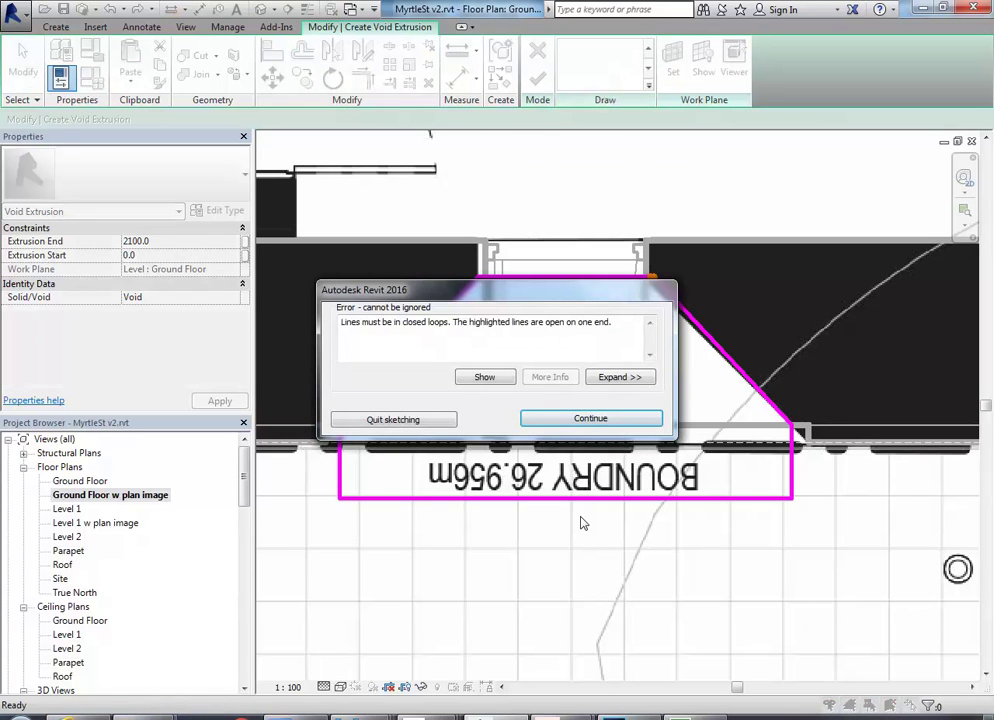
pyautogui.click(592, 418)
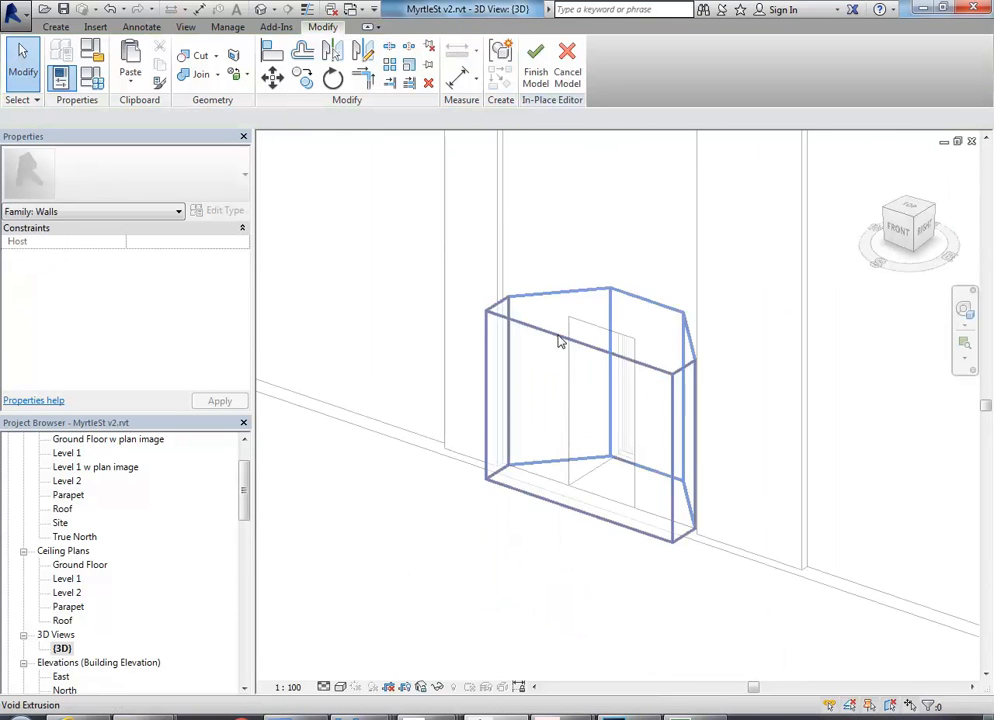
pyautogui.moveTo(572, 328)
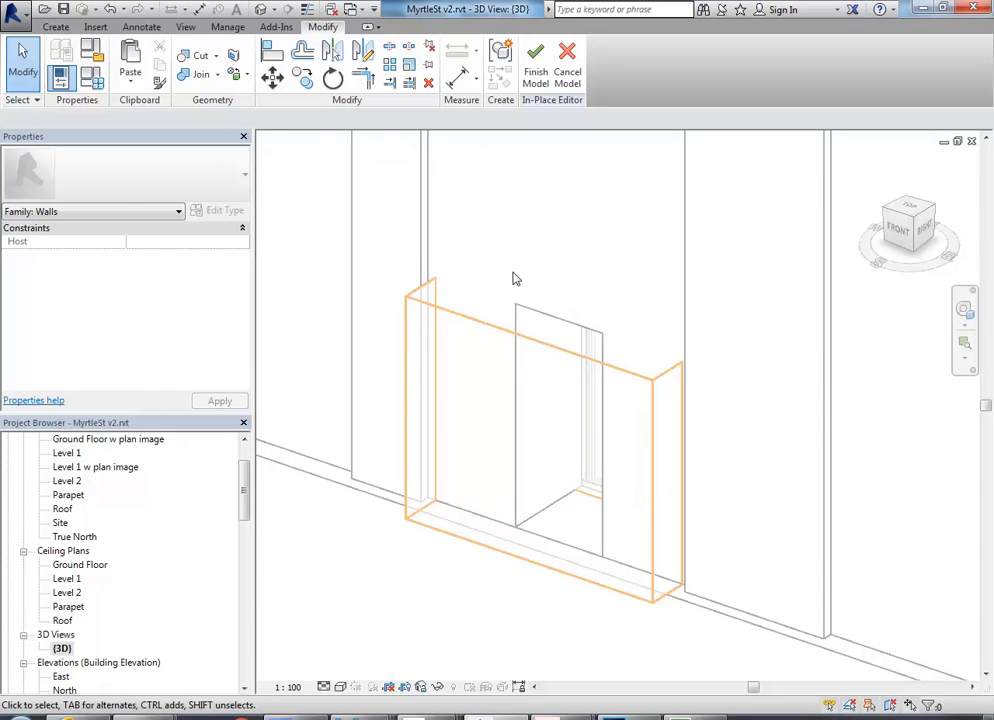
pyautogui.moveTo(480, 322)
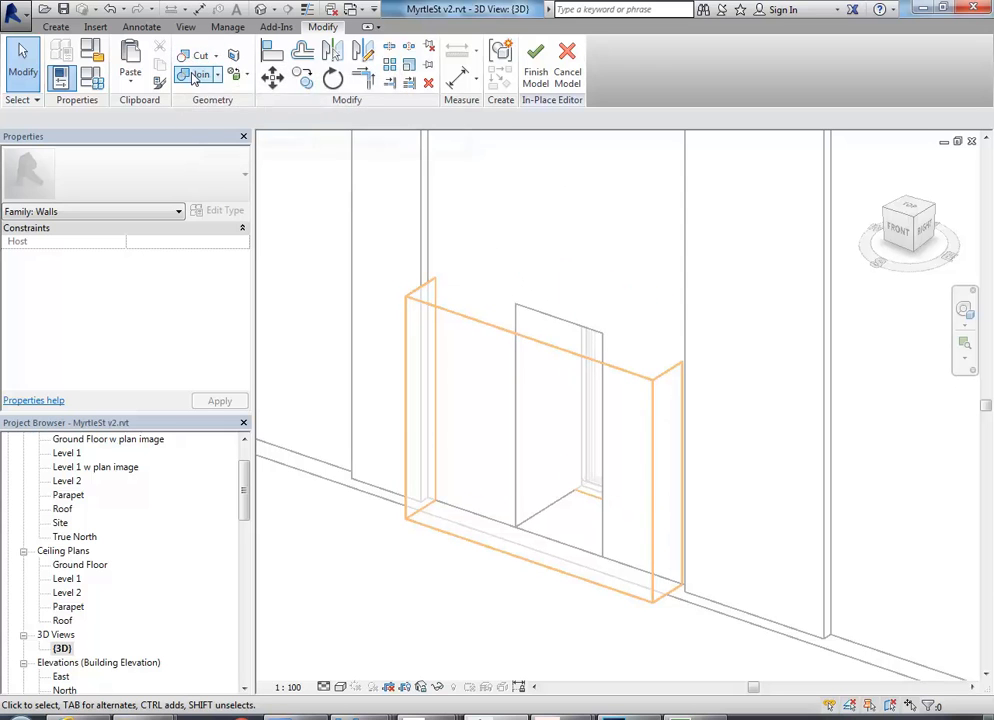
pyautogui.moveTo(200, 76)
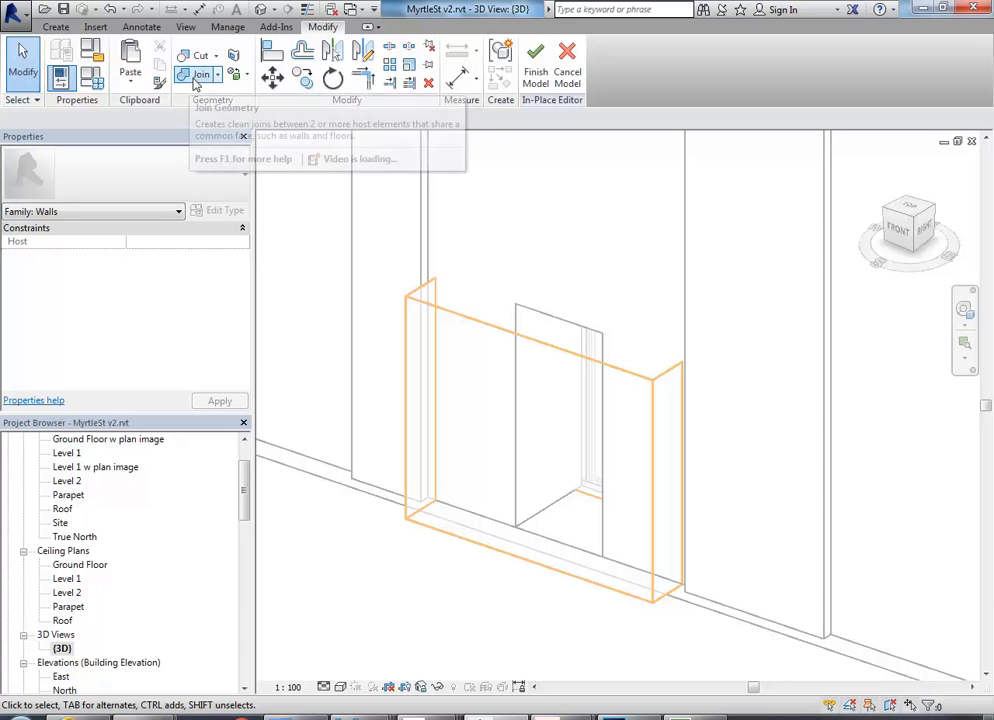
pyautogui.moveTo(204, 76)
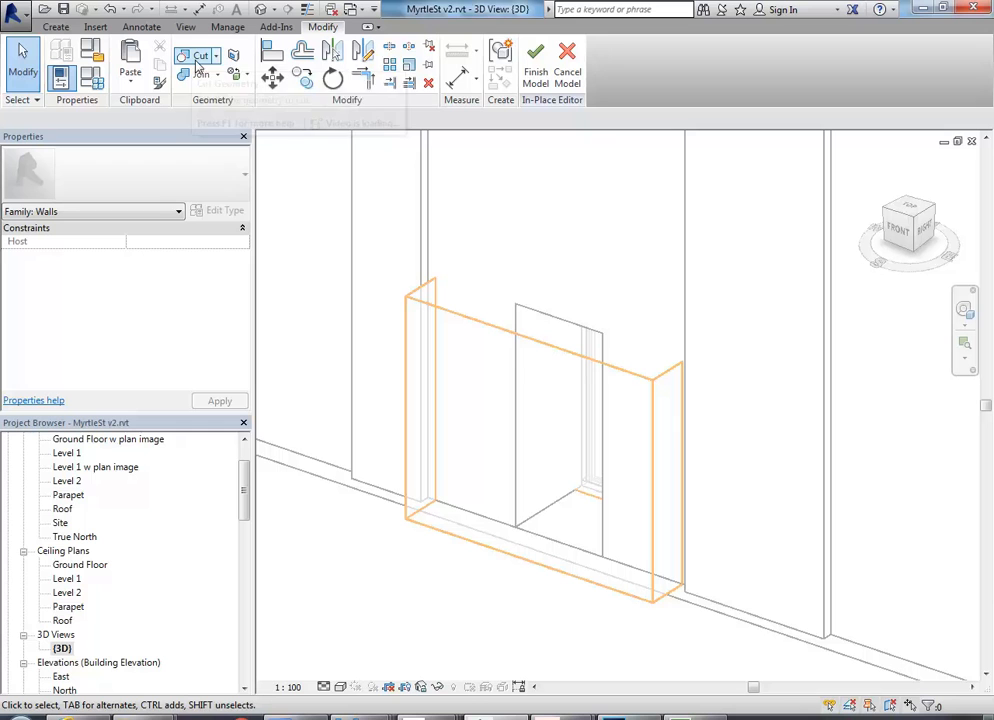
# - Start Cut Geometry to carve the splayed void out of the ground-floor wall
pyautogui.click(200, 54)
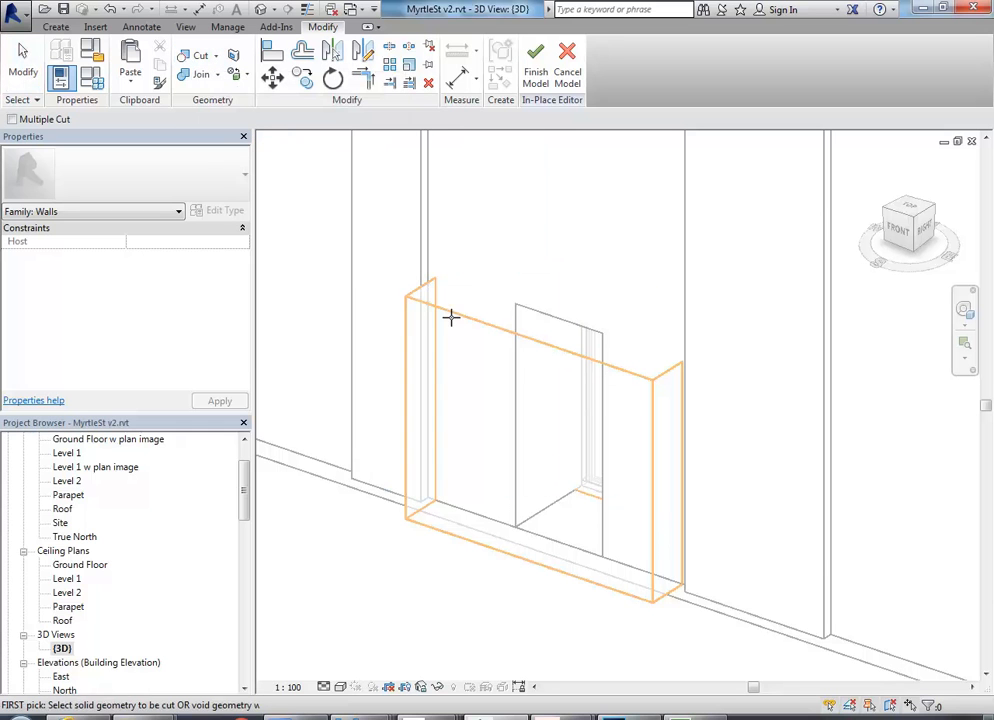
pyautogui.moveTo(520, 304)
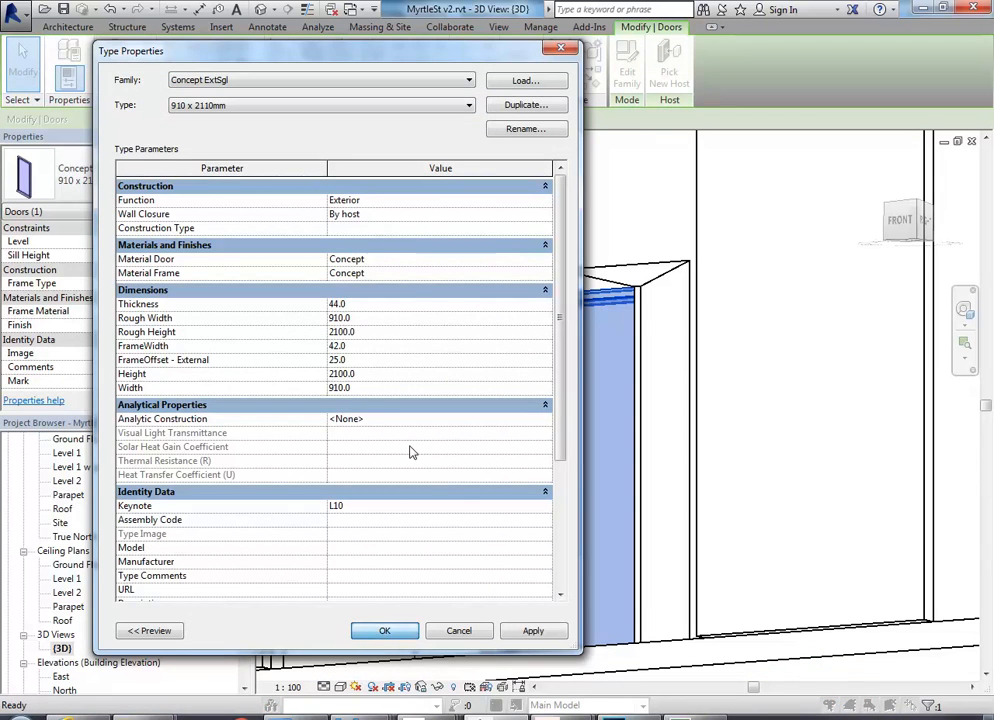
# - Close the door's Type Properties so the in-place model can be finished
pyautogui.click(384, 630)
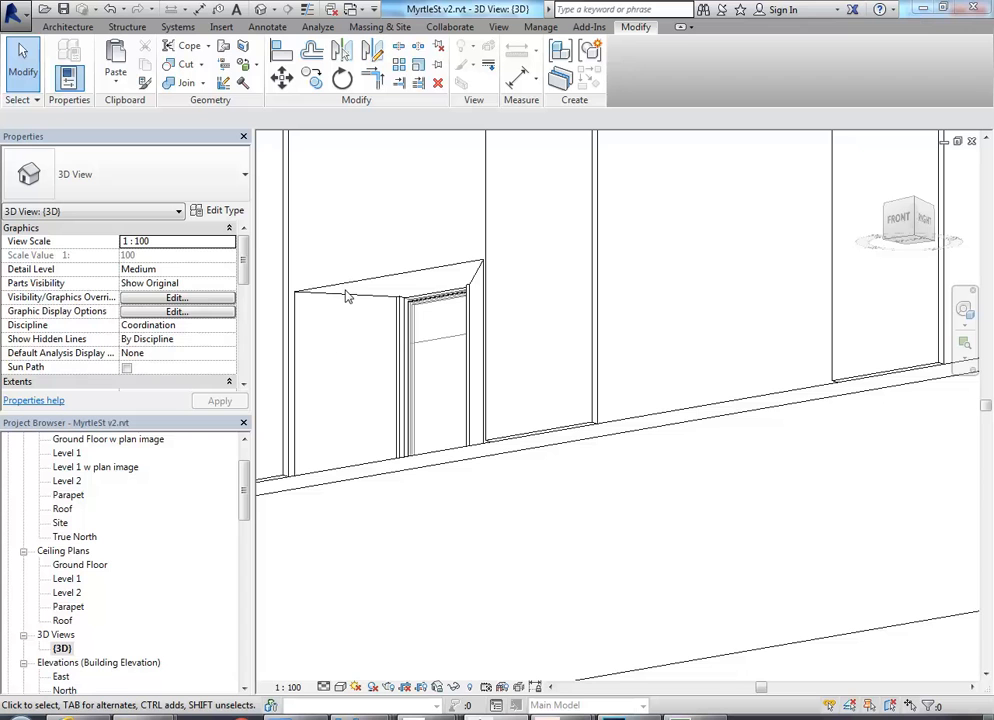
# - Reopen the Entry Void in-place model and raise the void's Extrusion End to 270
pyautogui.click(430, 350)
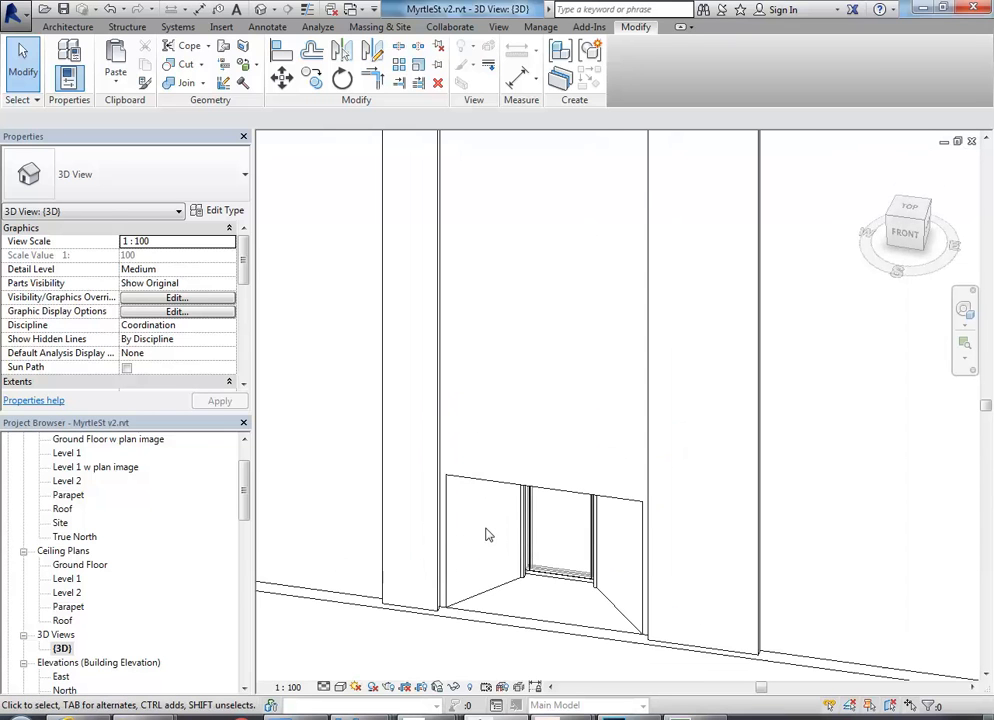
pyautogui.moveTo(490, 536)
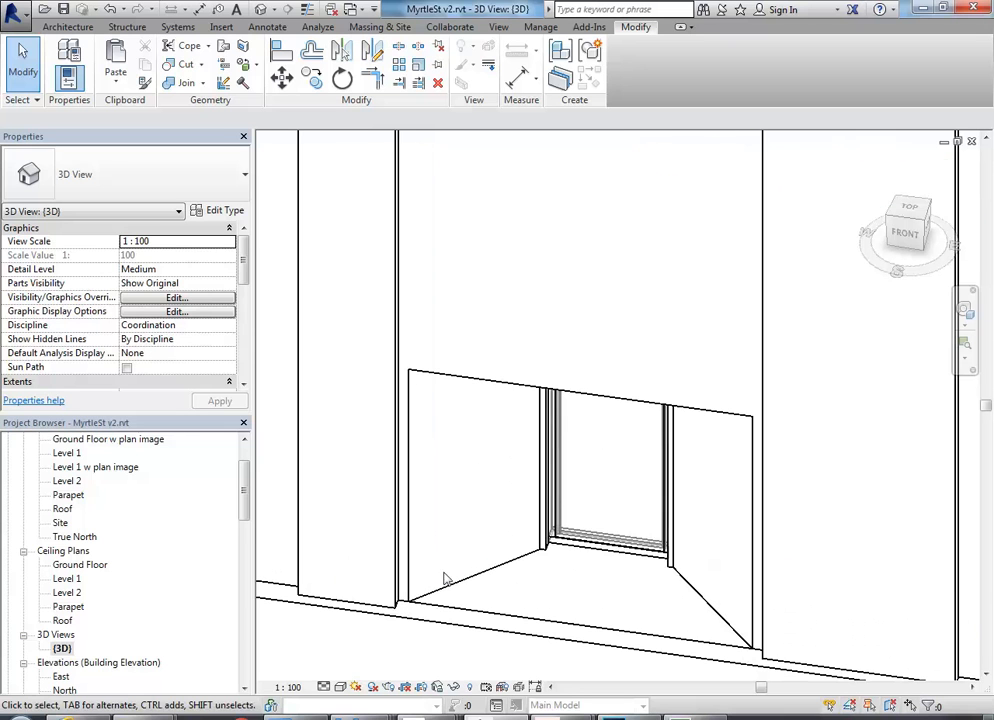
pyautogui.moveTo(472, 596)
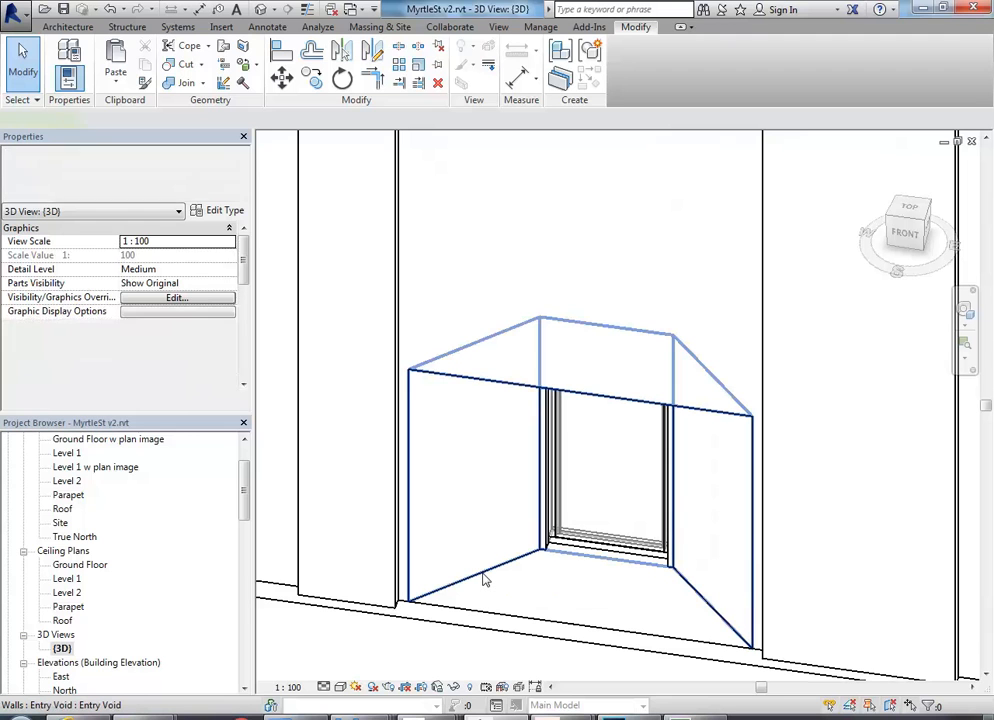
pyautogui.click(482, 580)
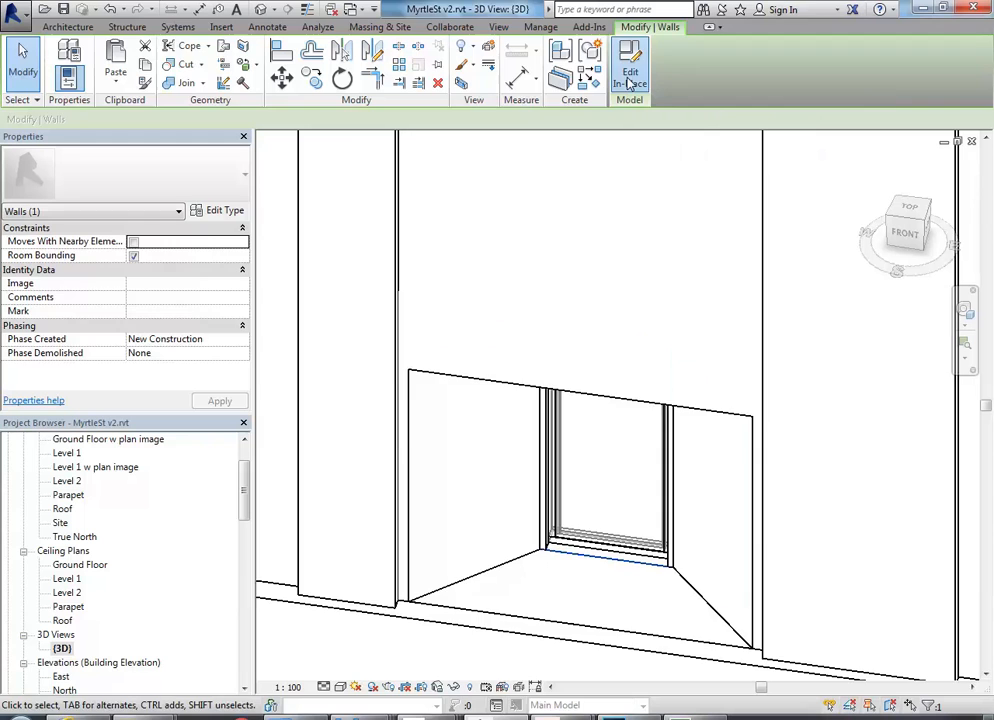
pyautogui.click(628, 70)
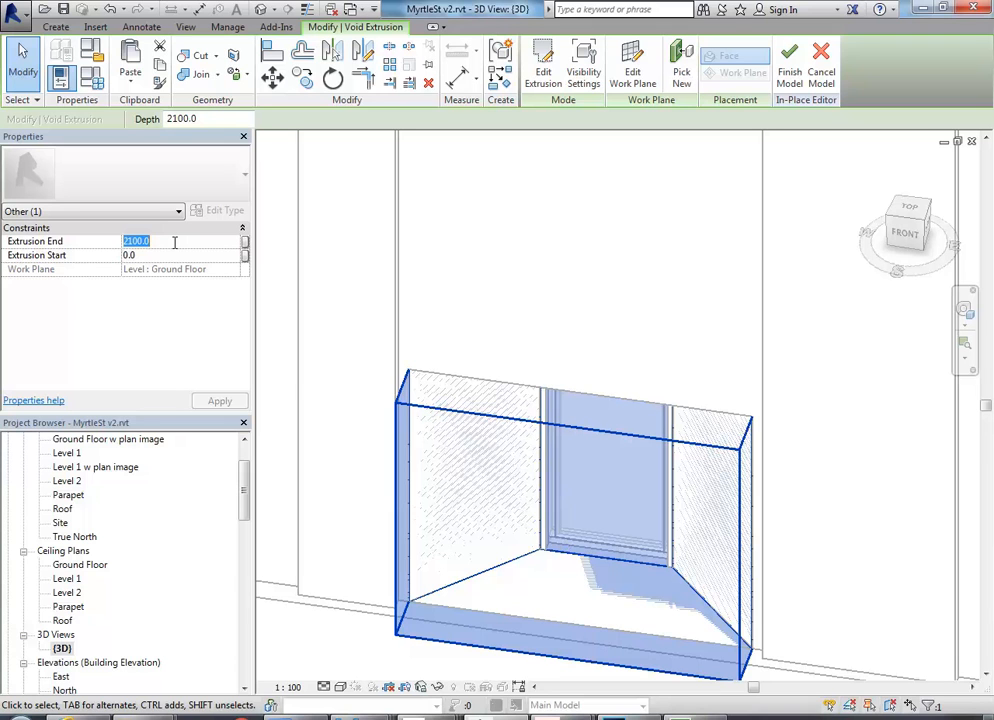
pyautogui.write('270')
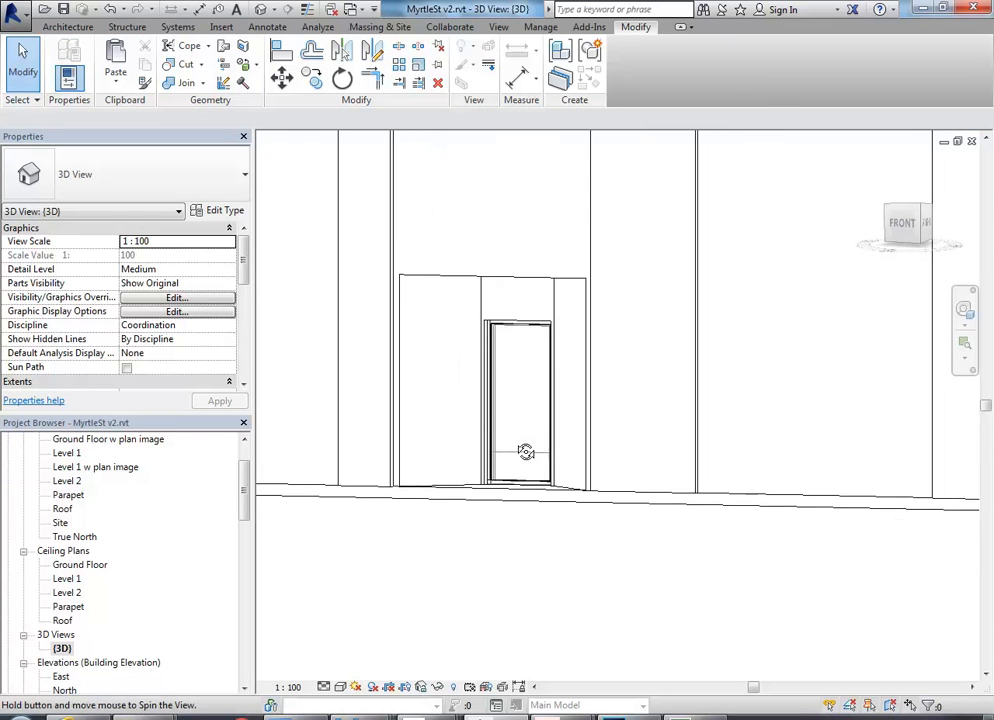
pyautogui.moveTo(524, 452); pyautogui.dragTo(632, 492)
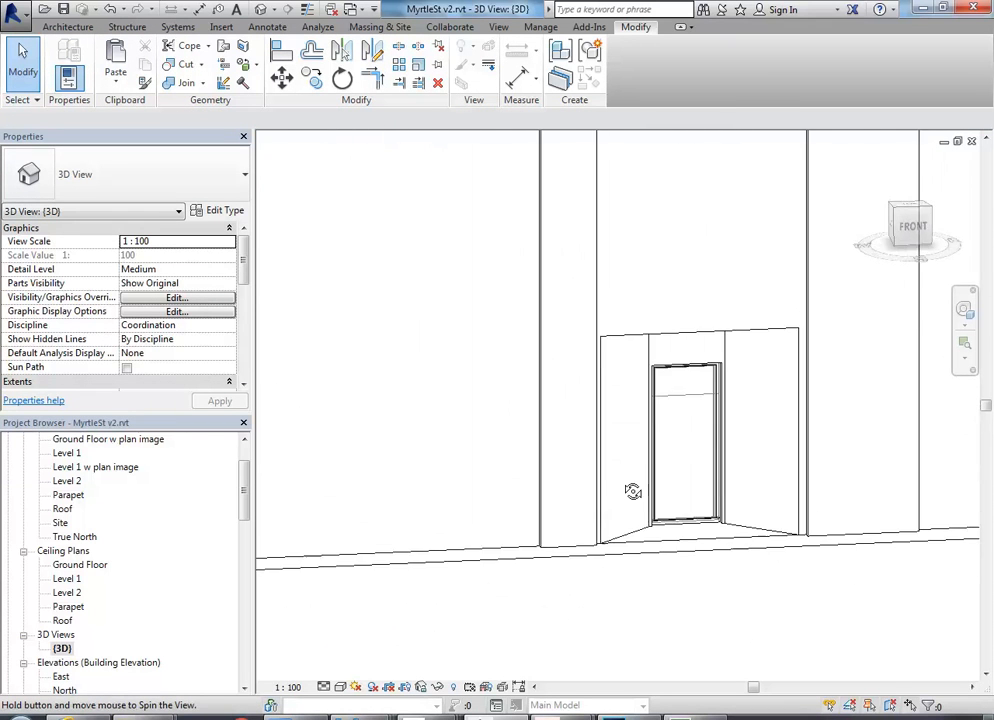
pyautogui.moveTo(632, 492); pyautogui.dragTo(504, 540)
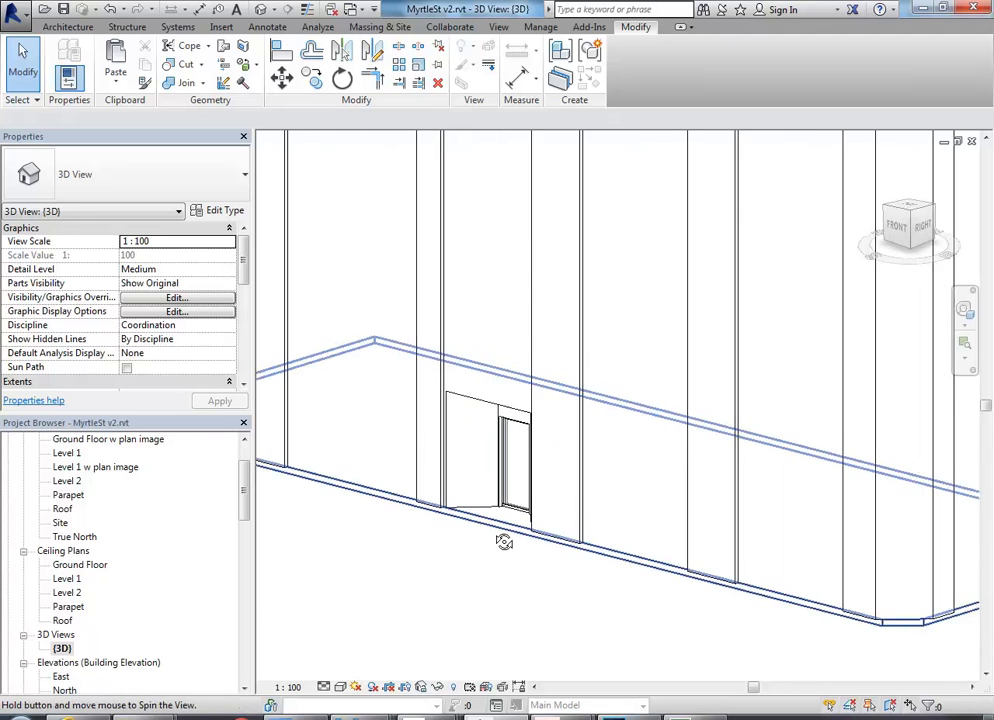
pyautogui.moveTo(506, 540); pyautogui.dragTo(446, 512)
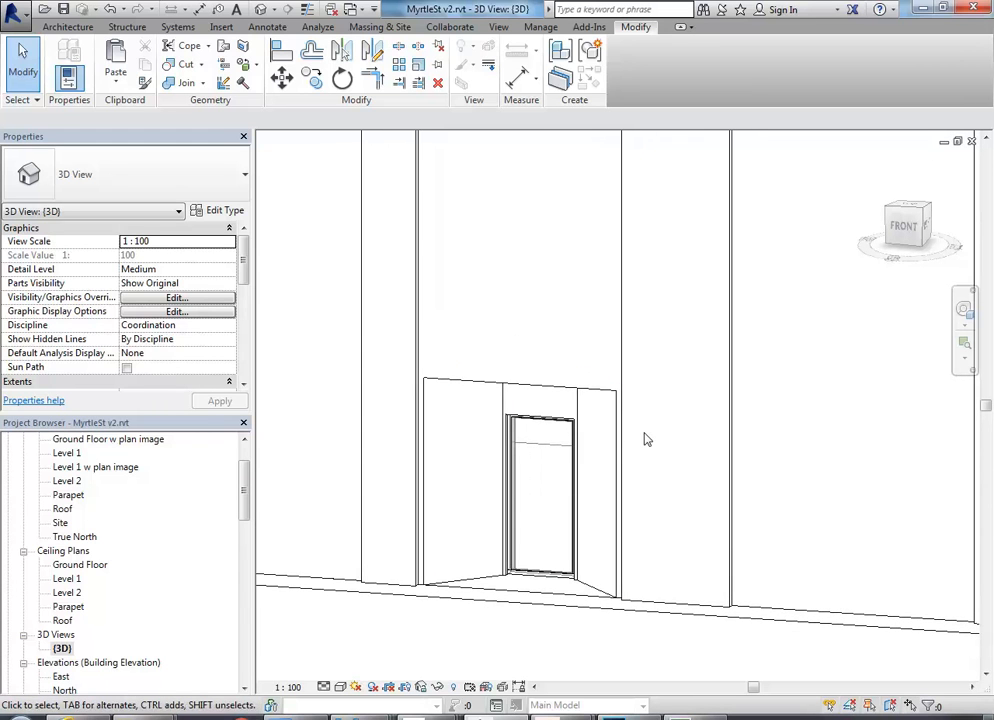
pyautogui.moveTo(608, 446)
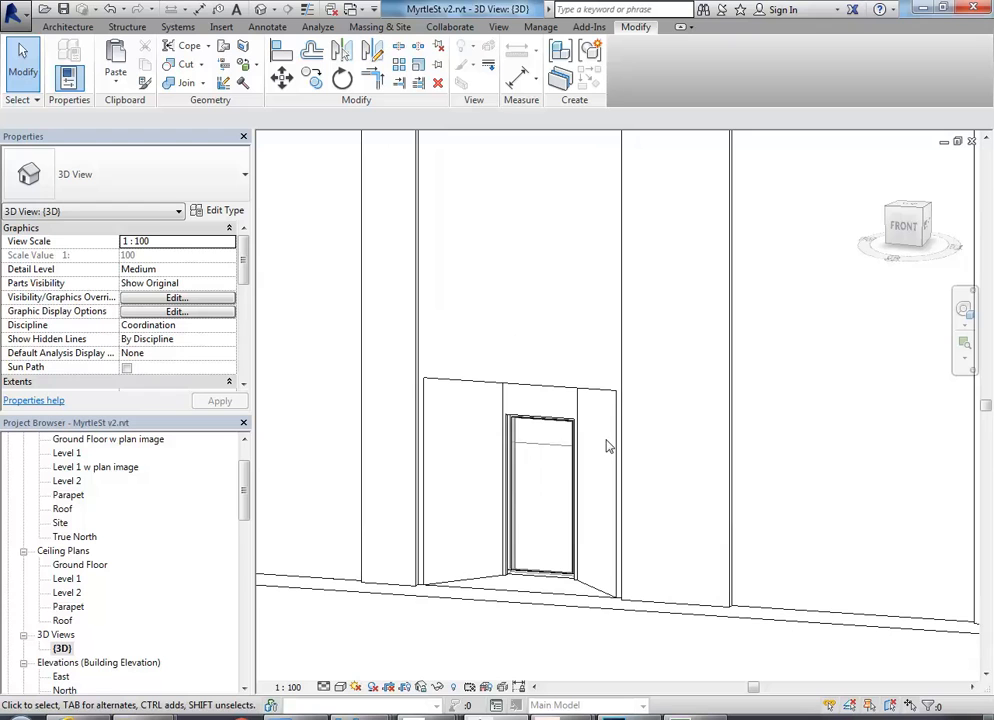